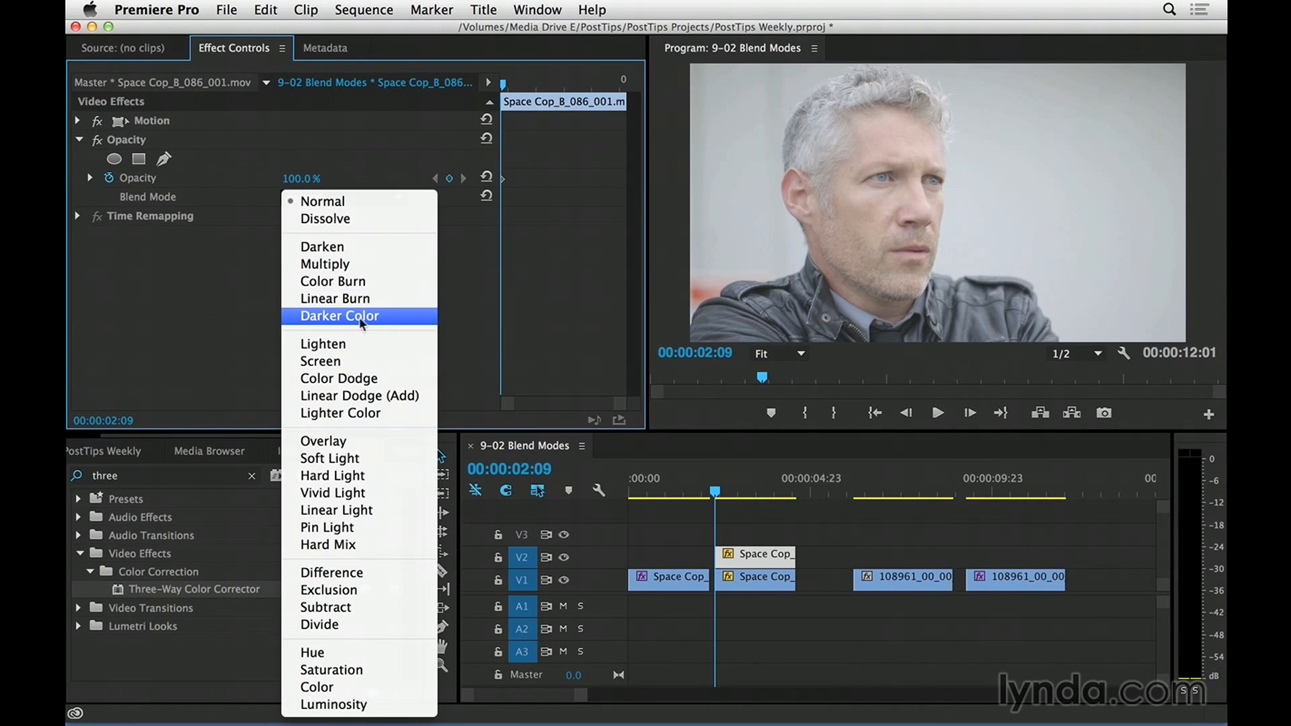
mouse_move(393, 356)
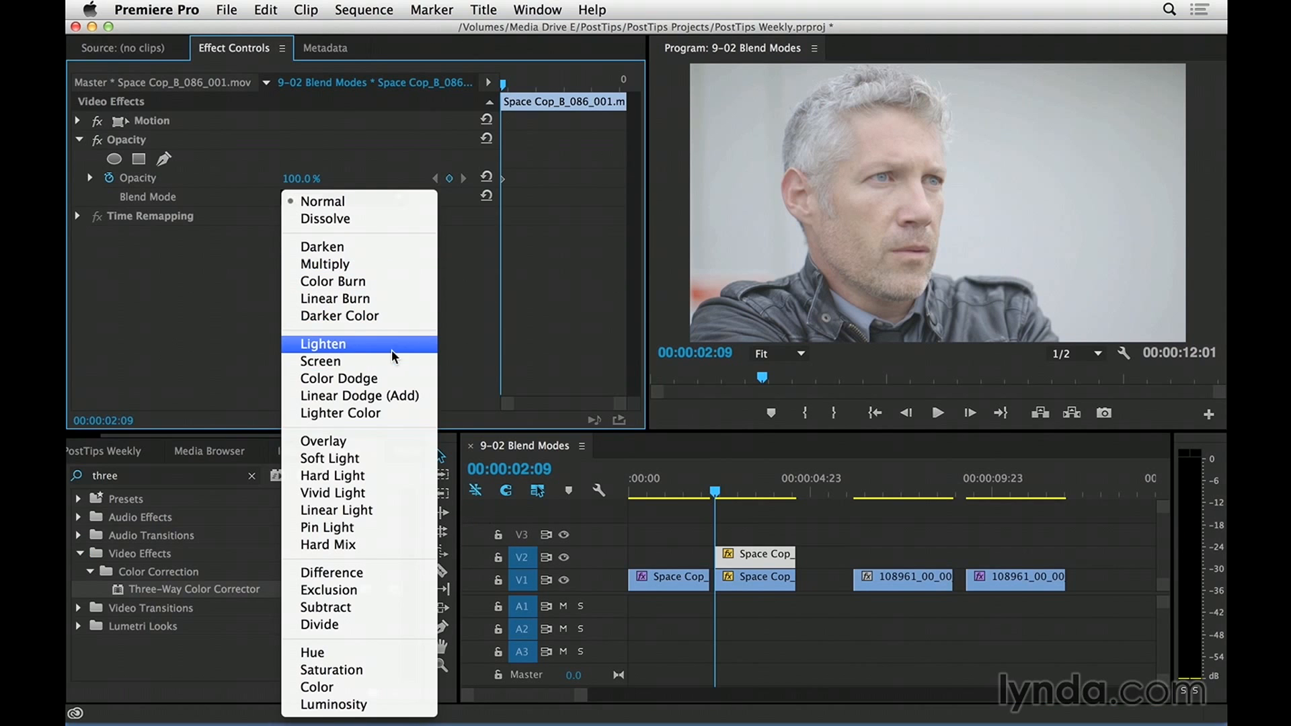
mouse_move(362, 345)
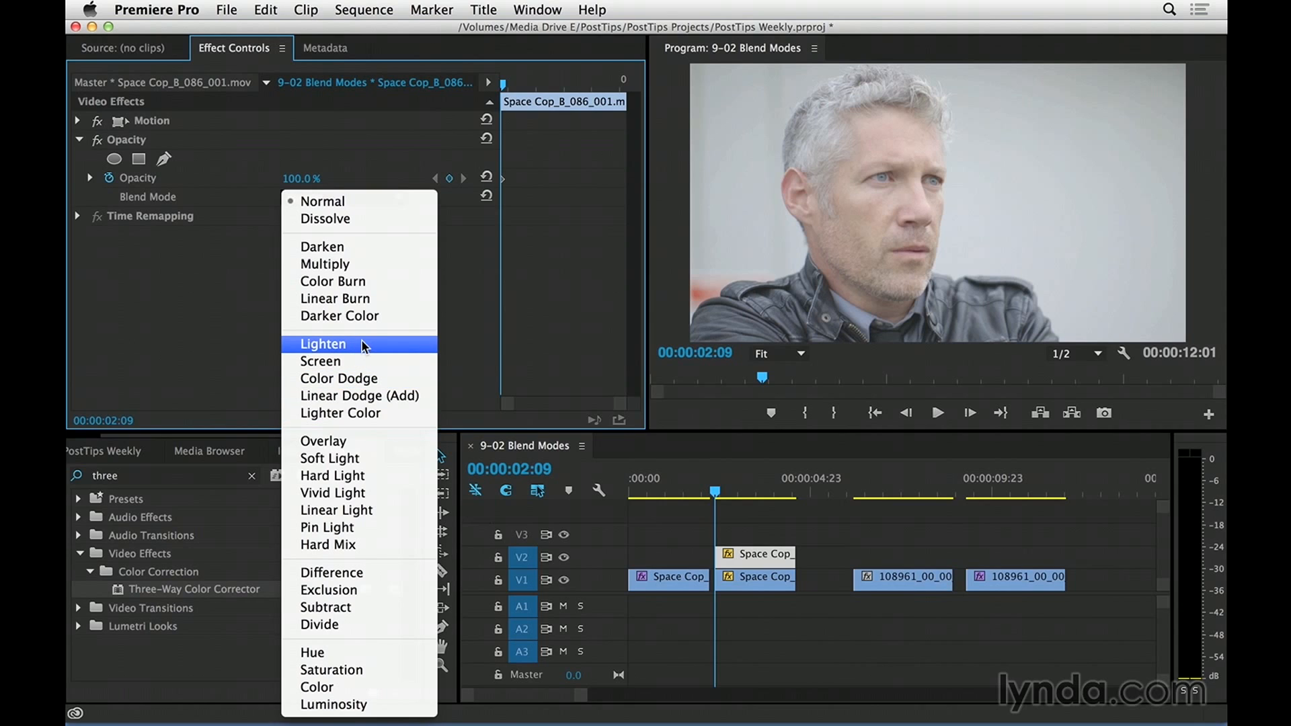
mouse_move(377, 346)
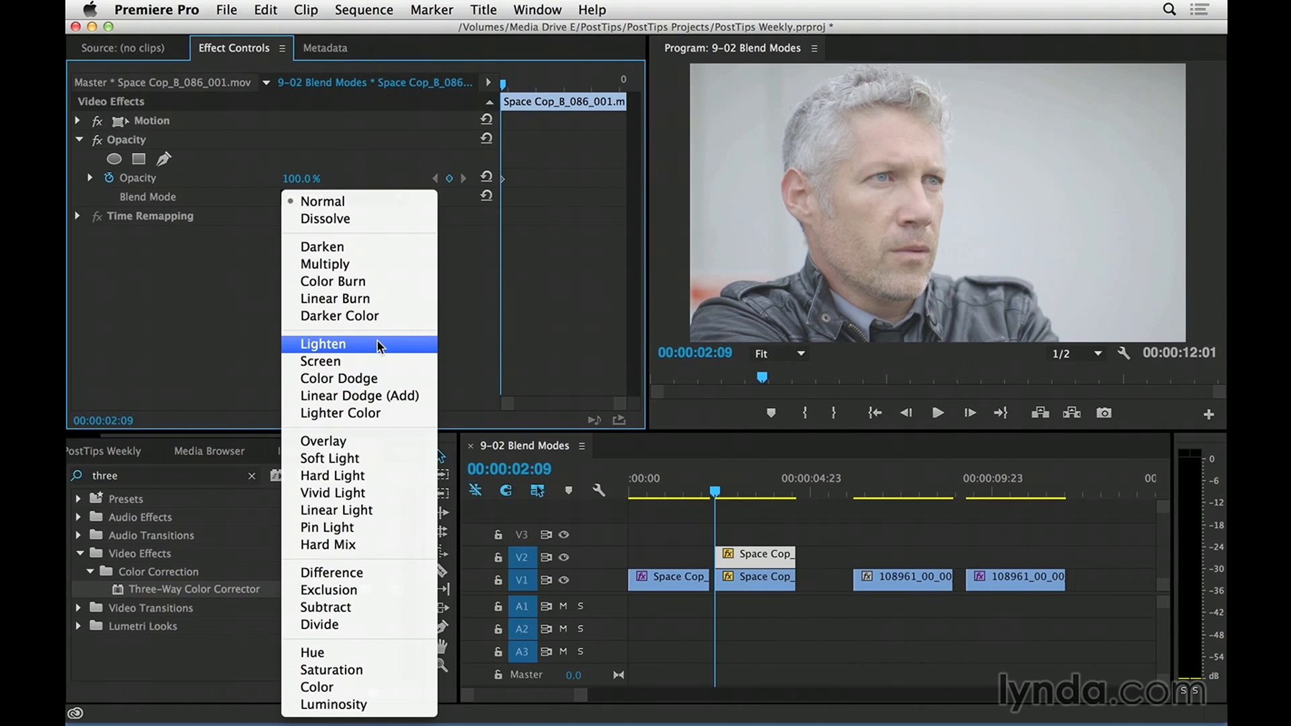
mouse_move(296, 301)
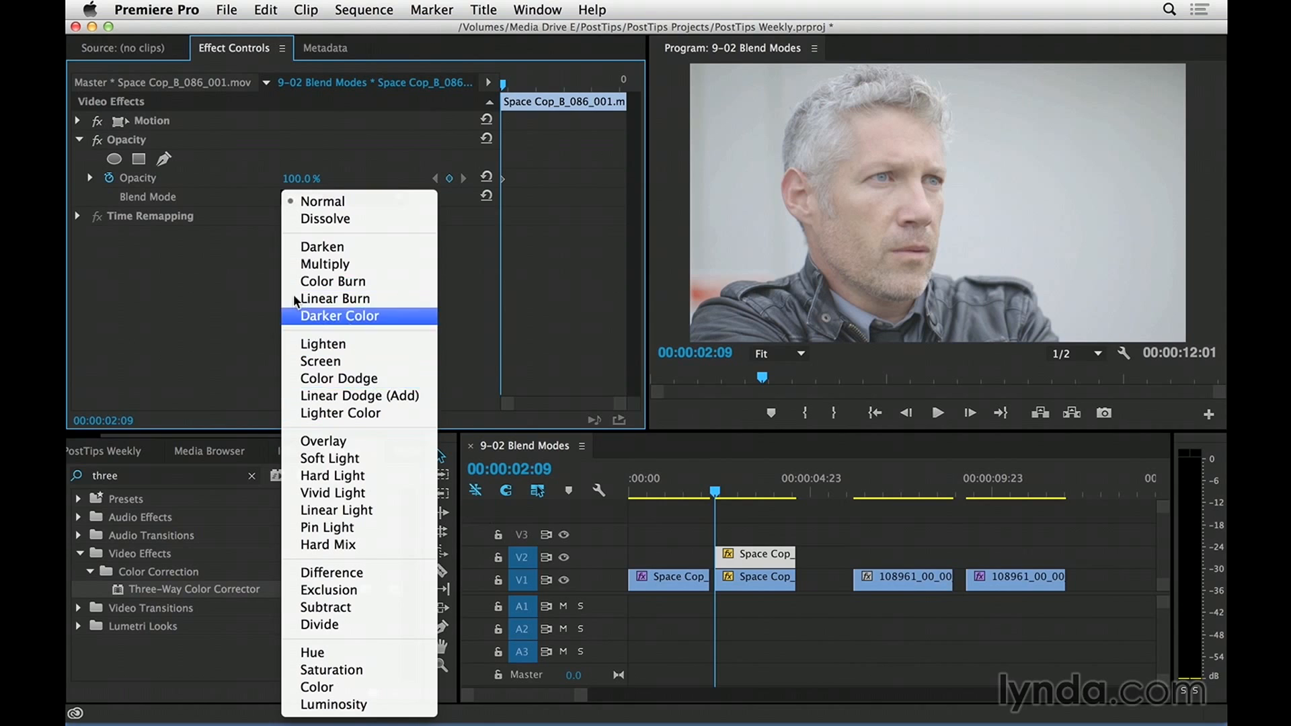
mouse_move(390, 333)
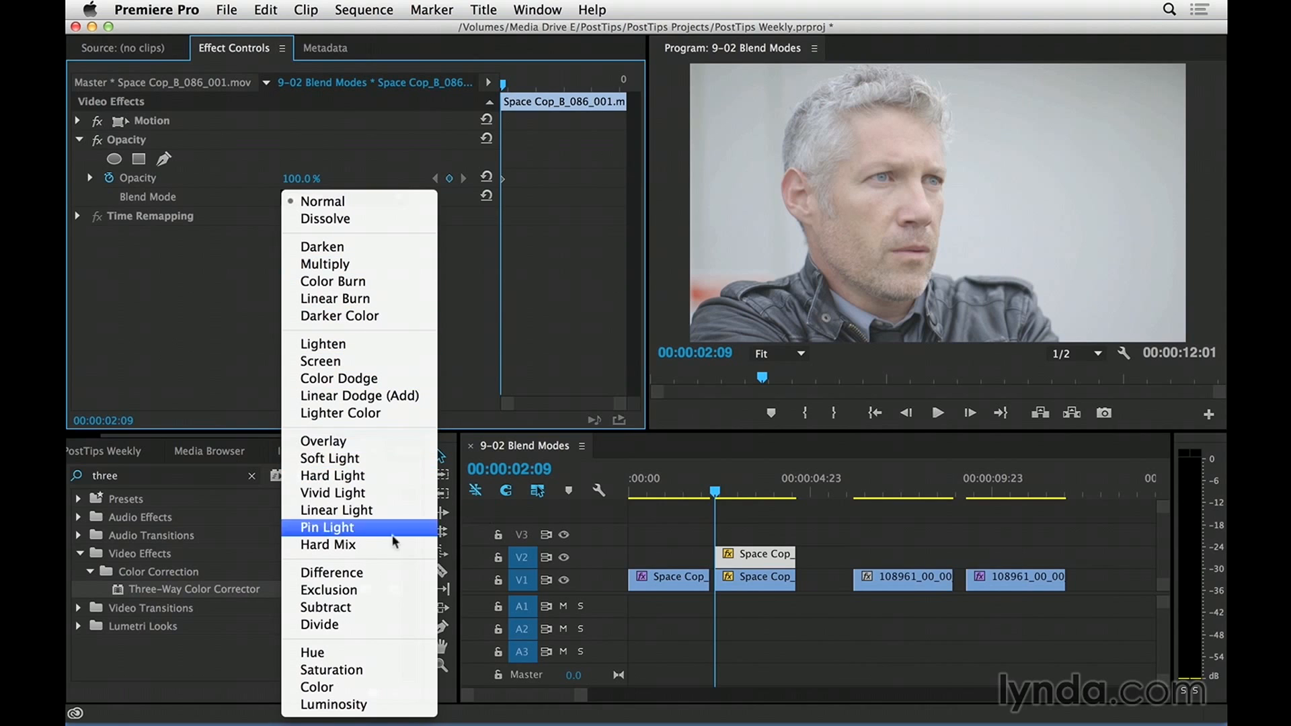
mouse_move(346, 458)
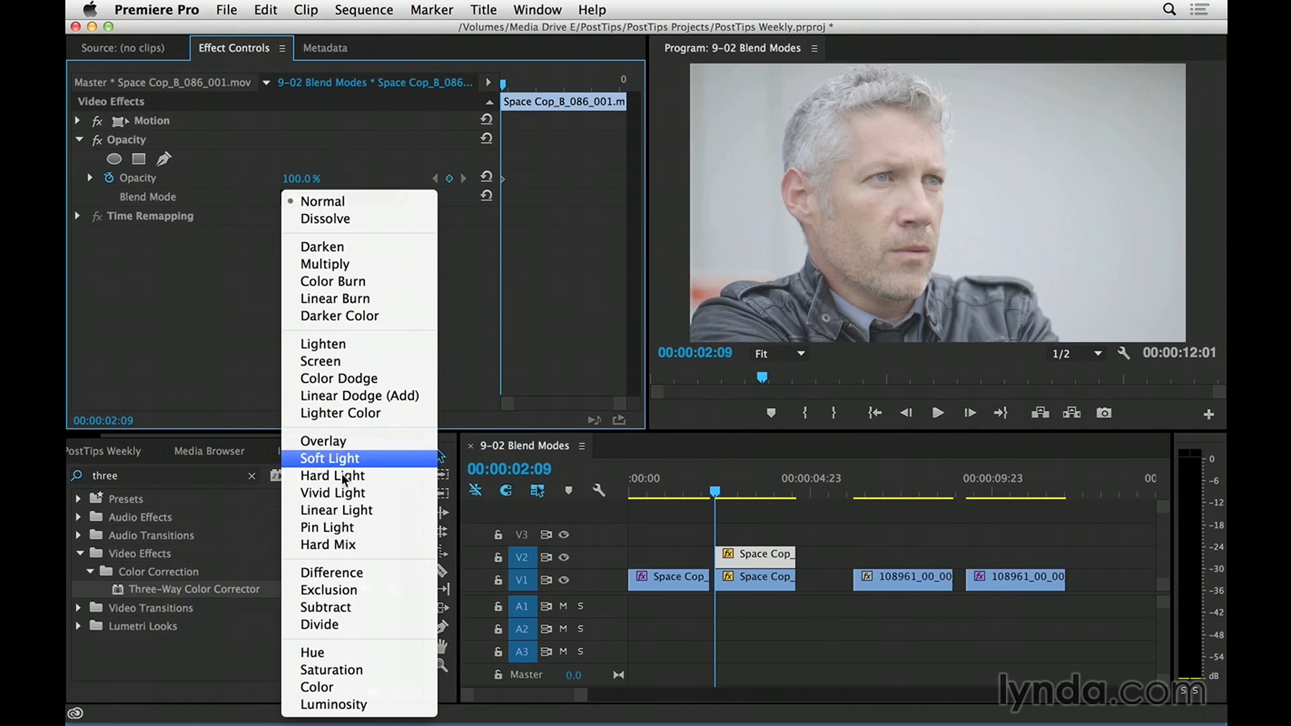
mouse_move(331, 572)
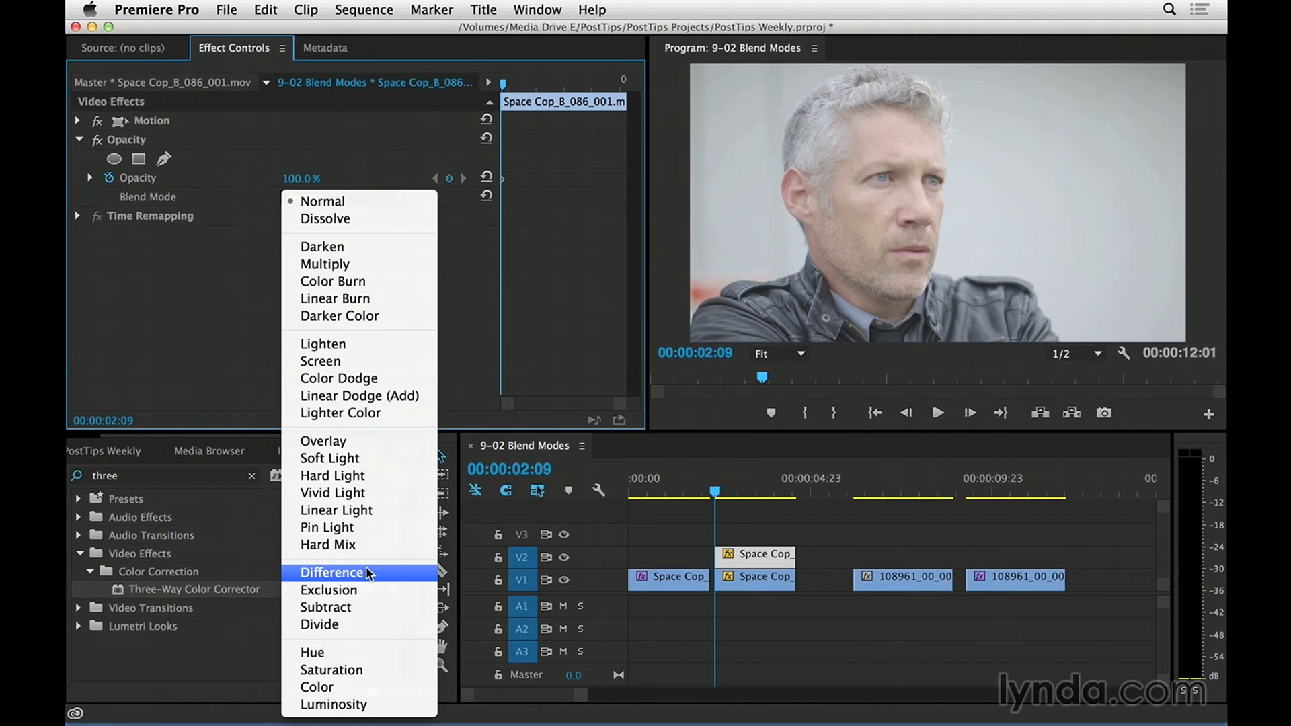
mouse_move(325, 606)
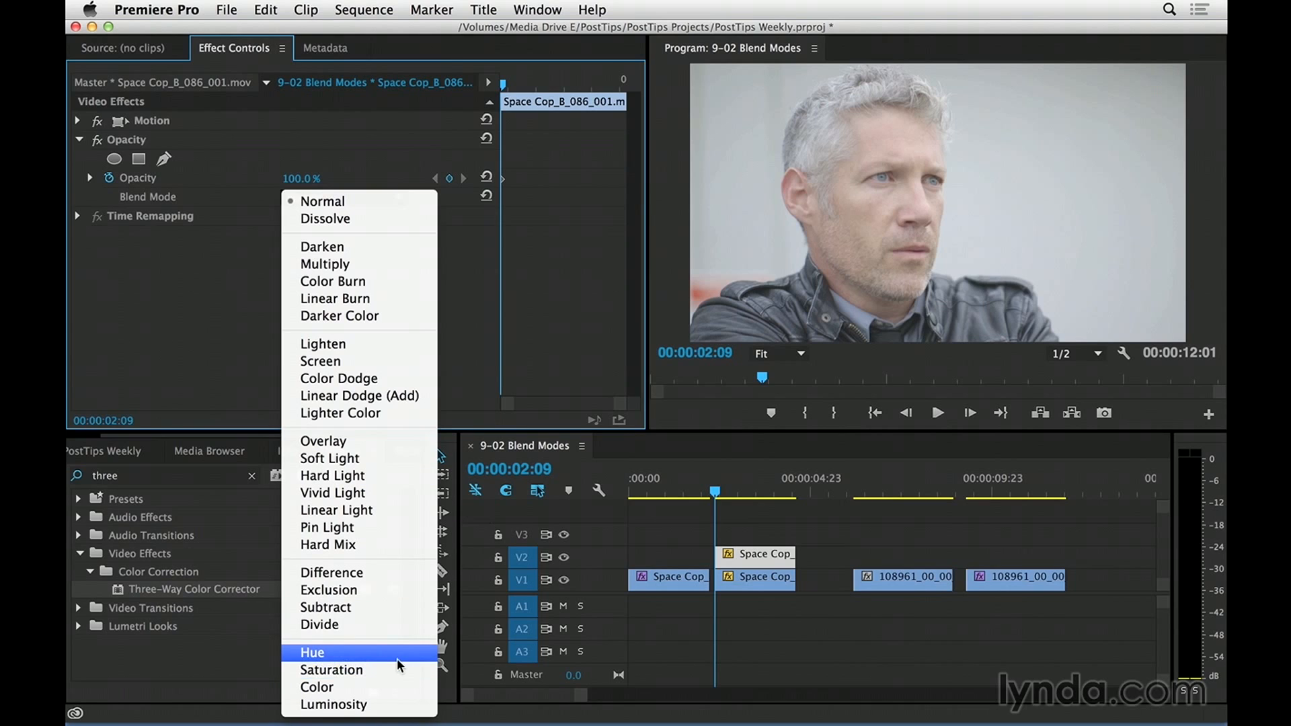
mouse_move(369, 263)
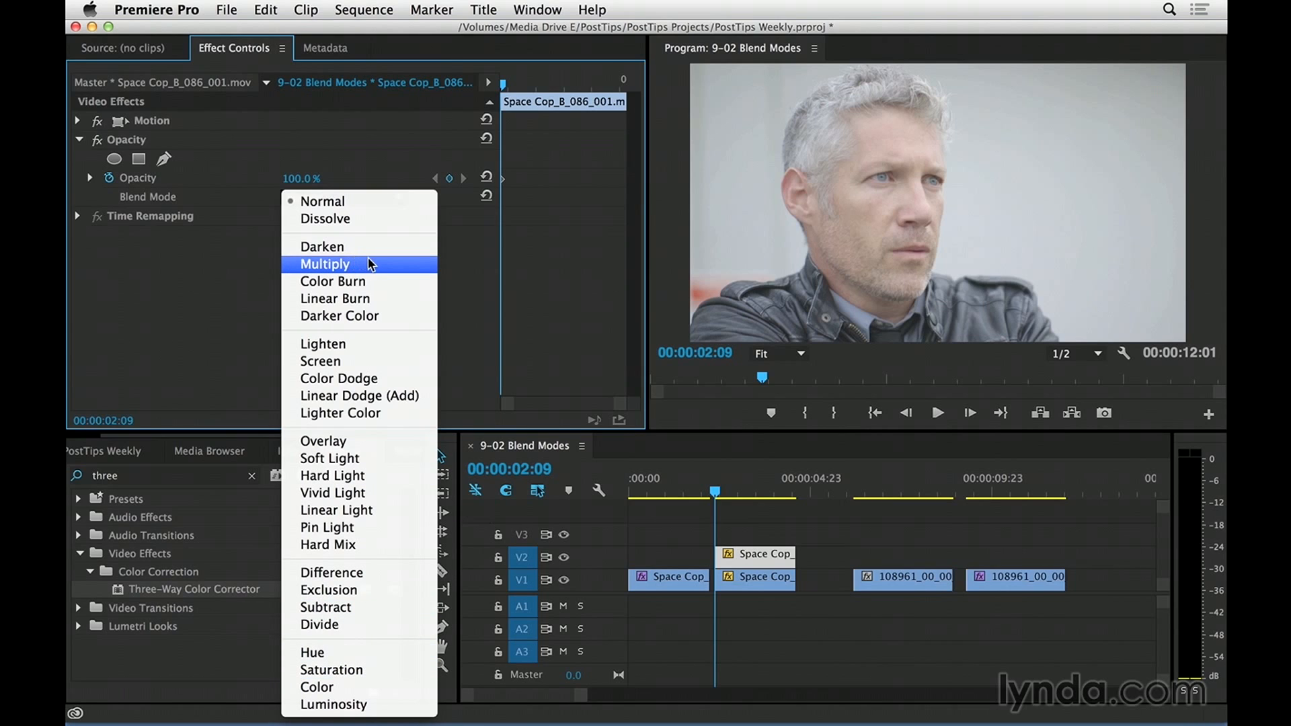
mouse_move(371, 316)
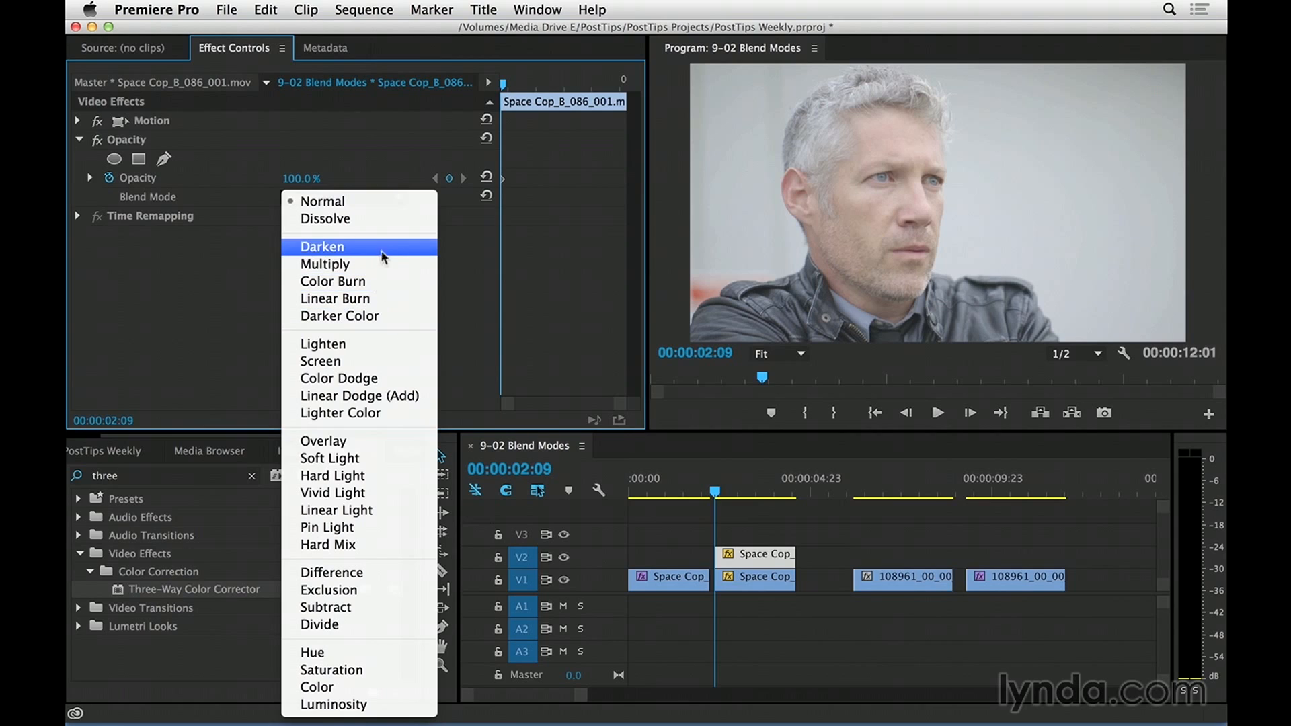
mouse_move(388, 254)
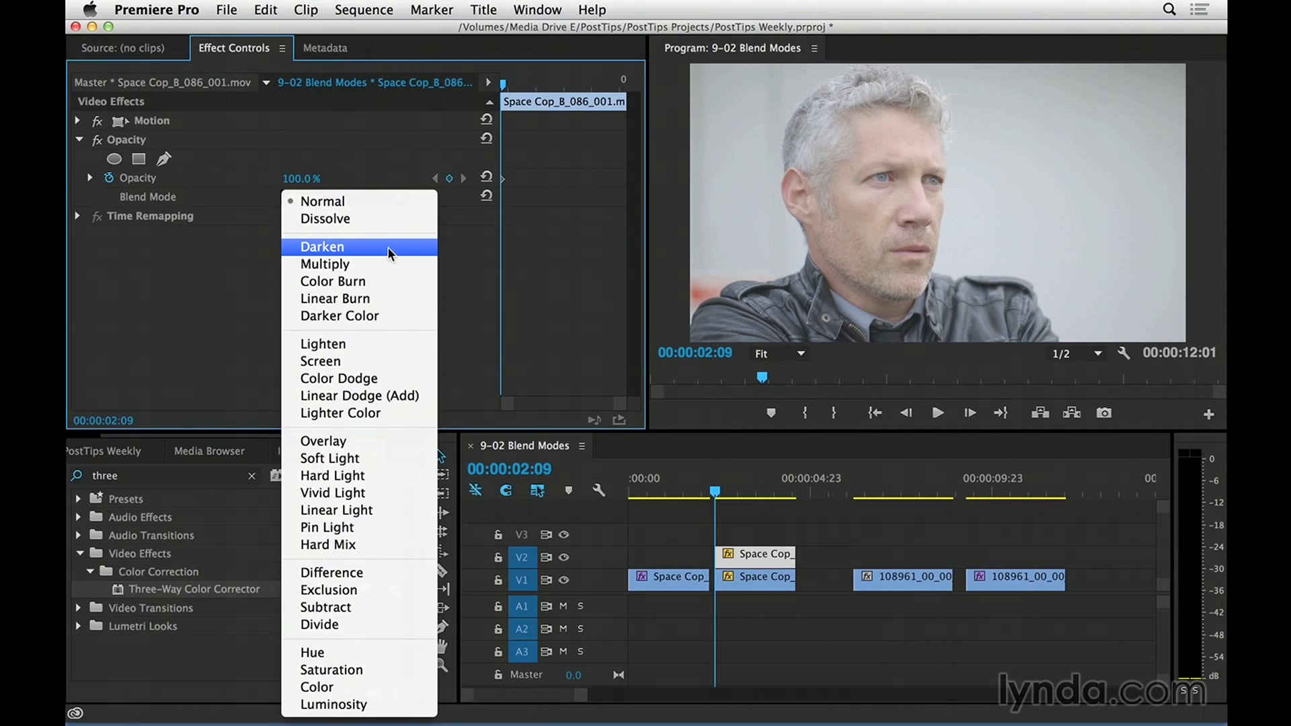
mouse_move(392, 264)
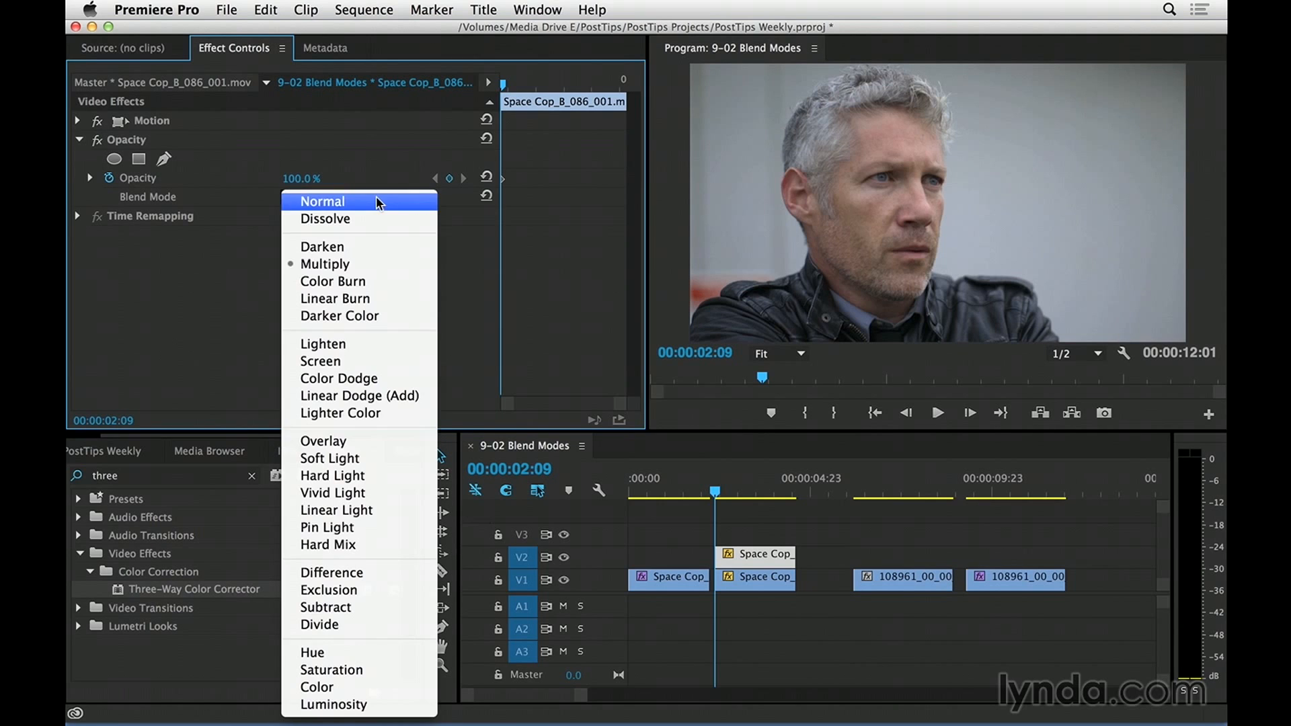
Cycle the upper clip's blend mode through Color Burn, Multiply, Linear Burn and Darken
click(333, 282)
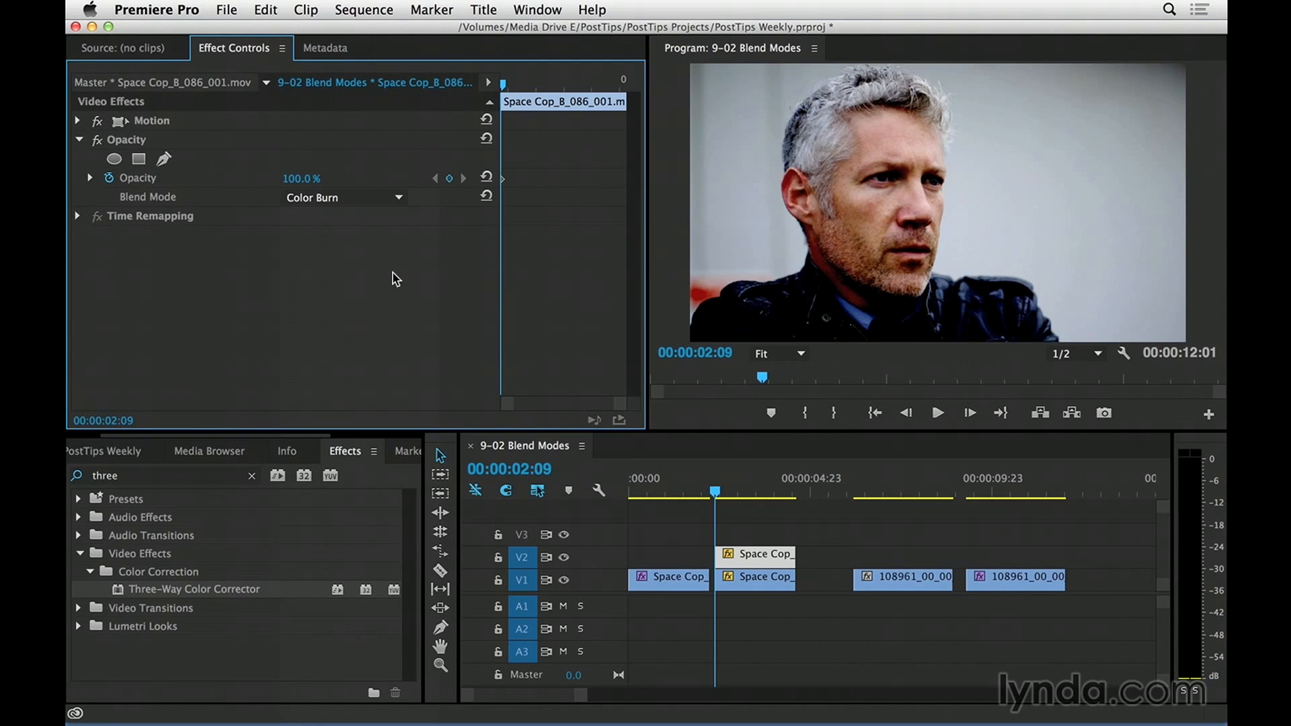
mouse_move(387, 276)
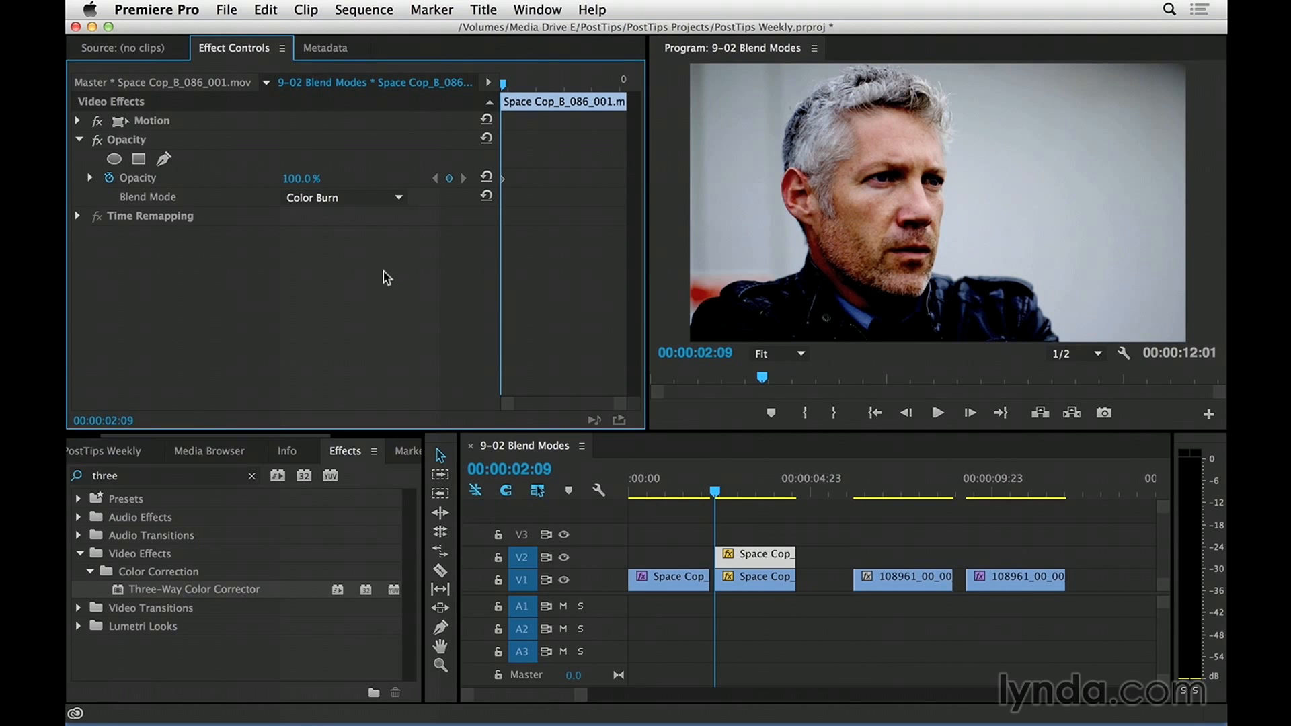
click(341, 197)
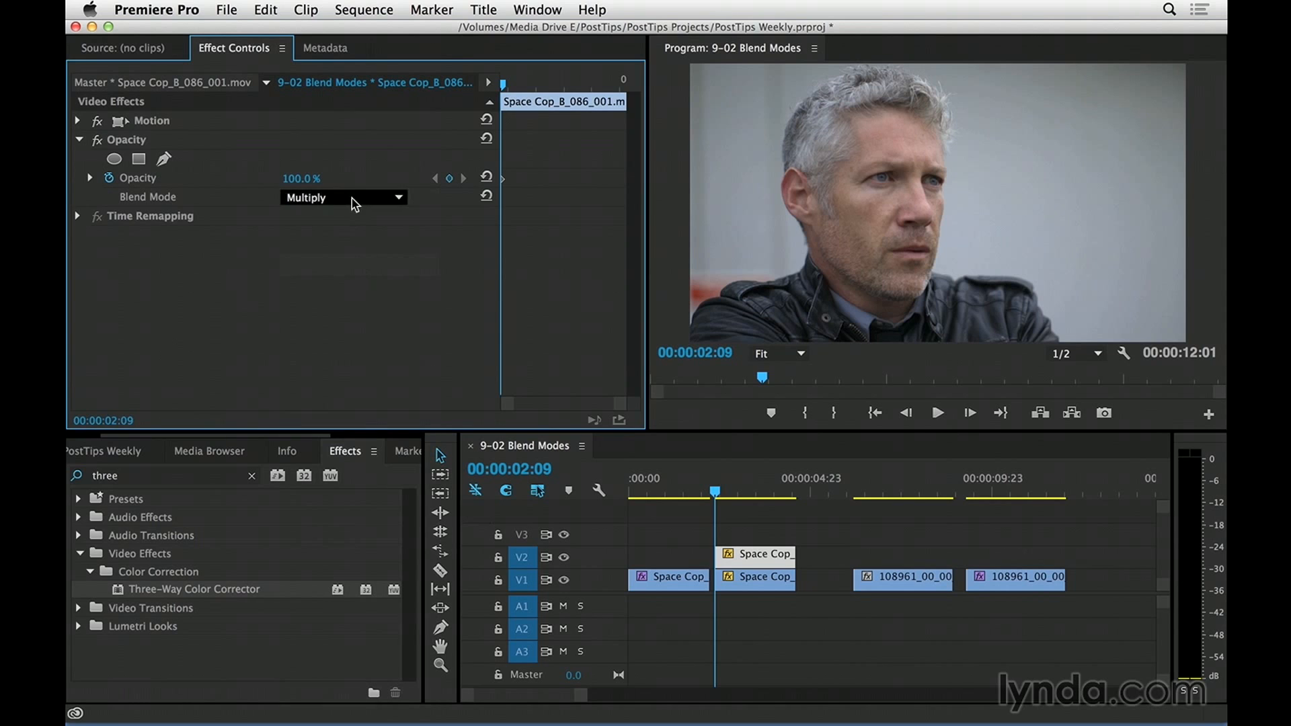
click(344, 197)
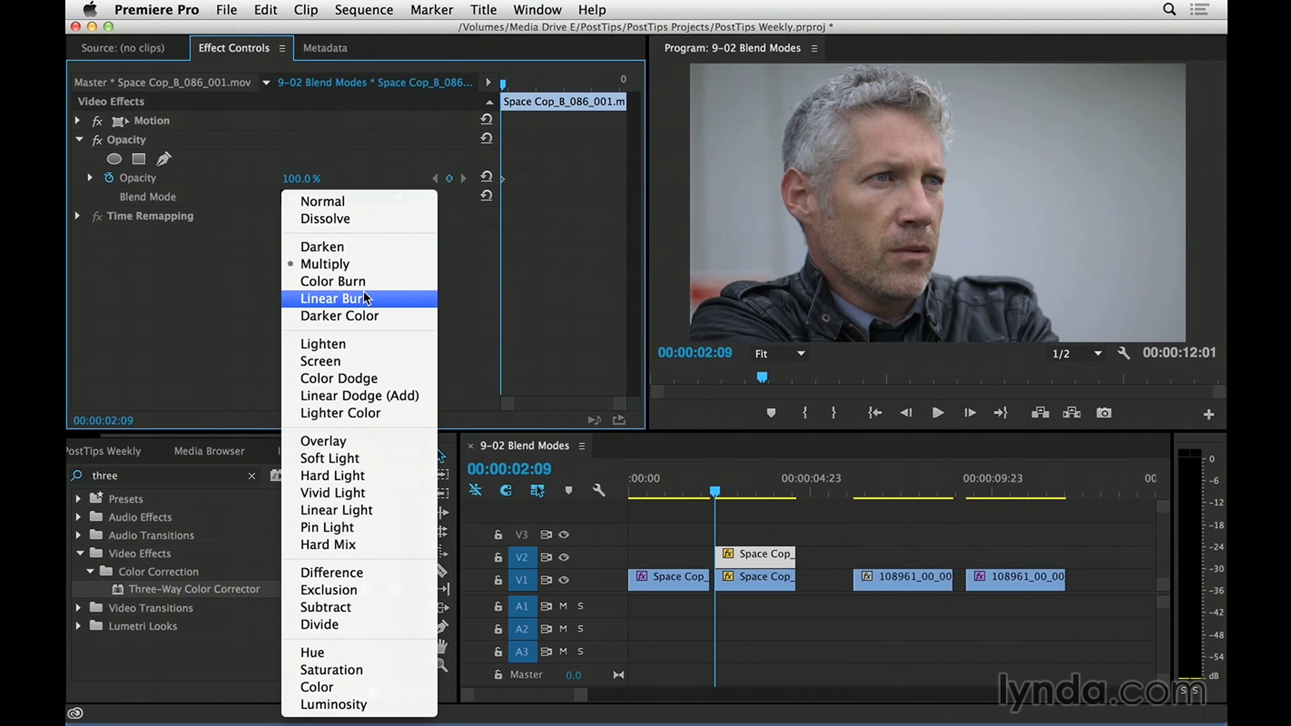
click(336, 298)
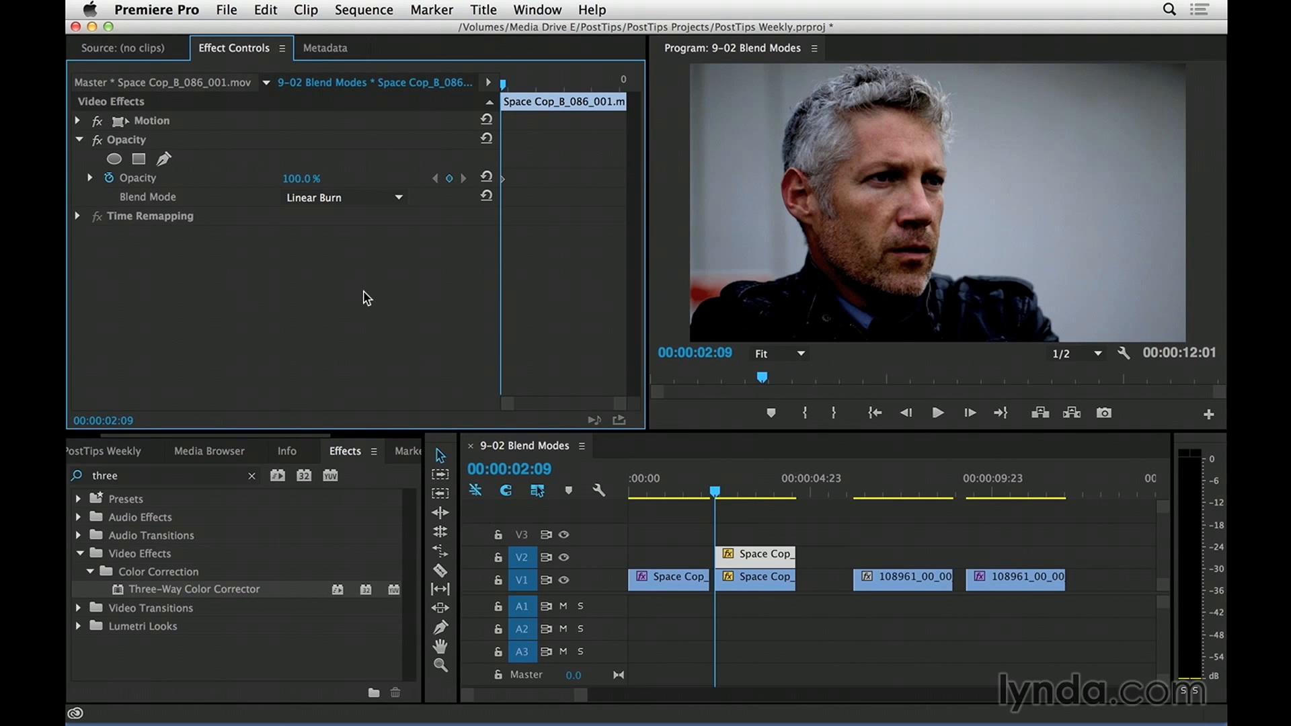
click(343, 197)
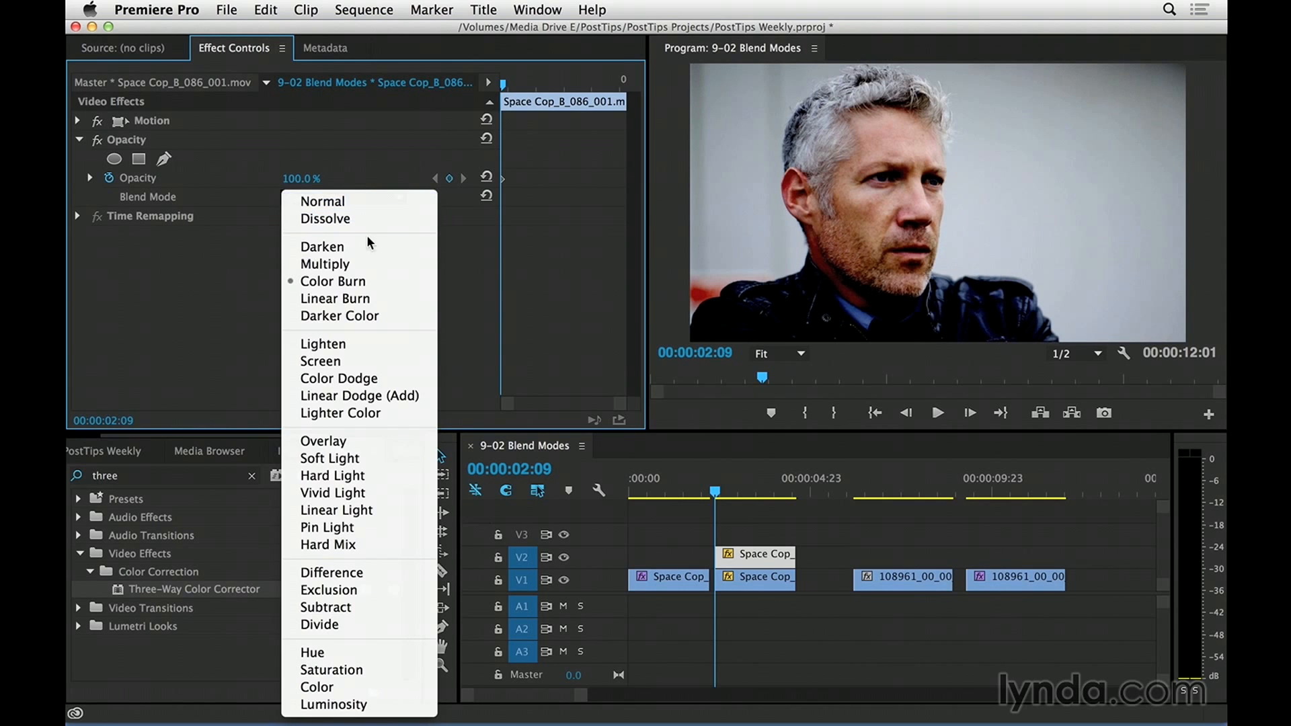
click(322, 245)
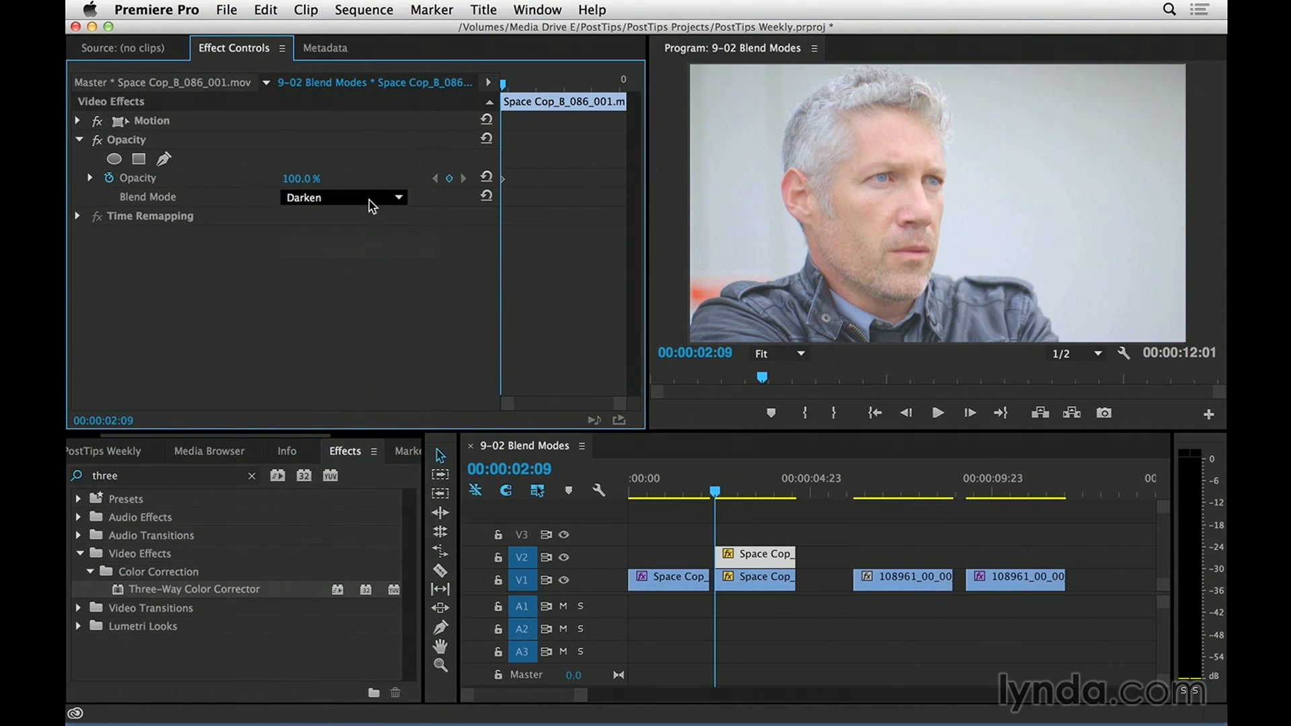
click(342, 197)
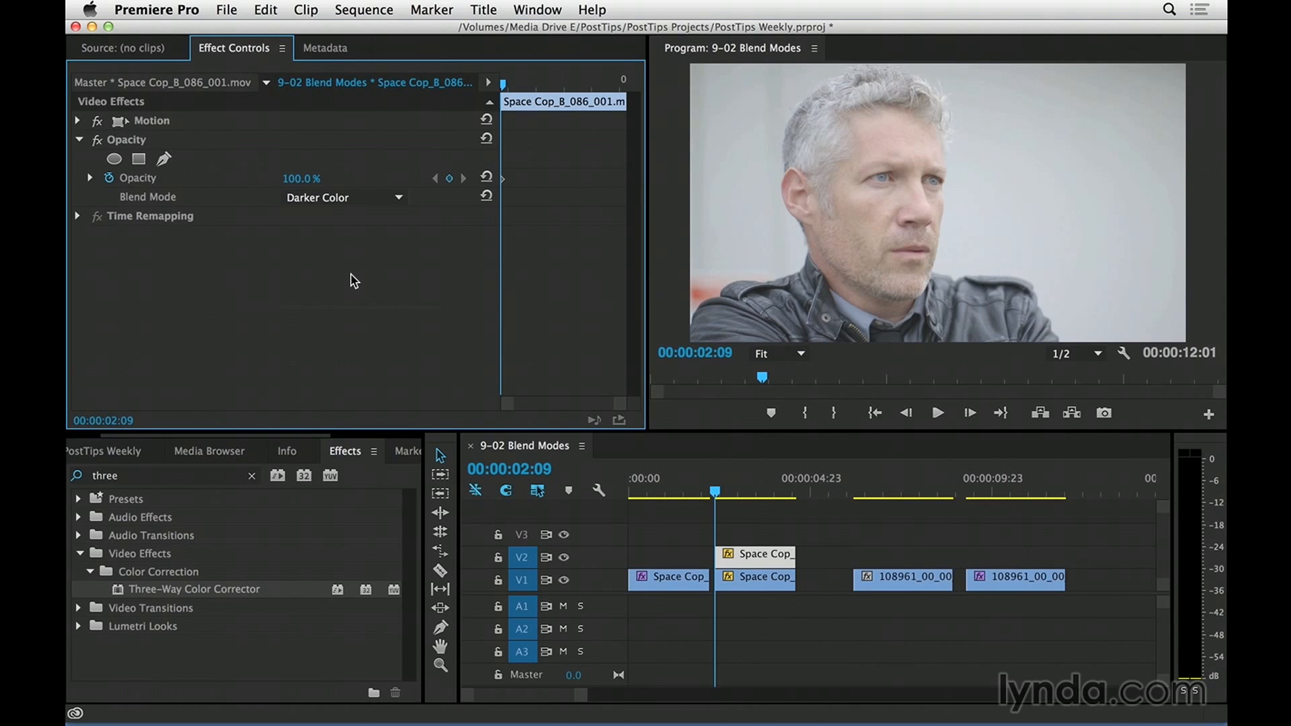
click(342, 197)
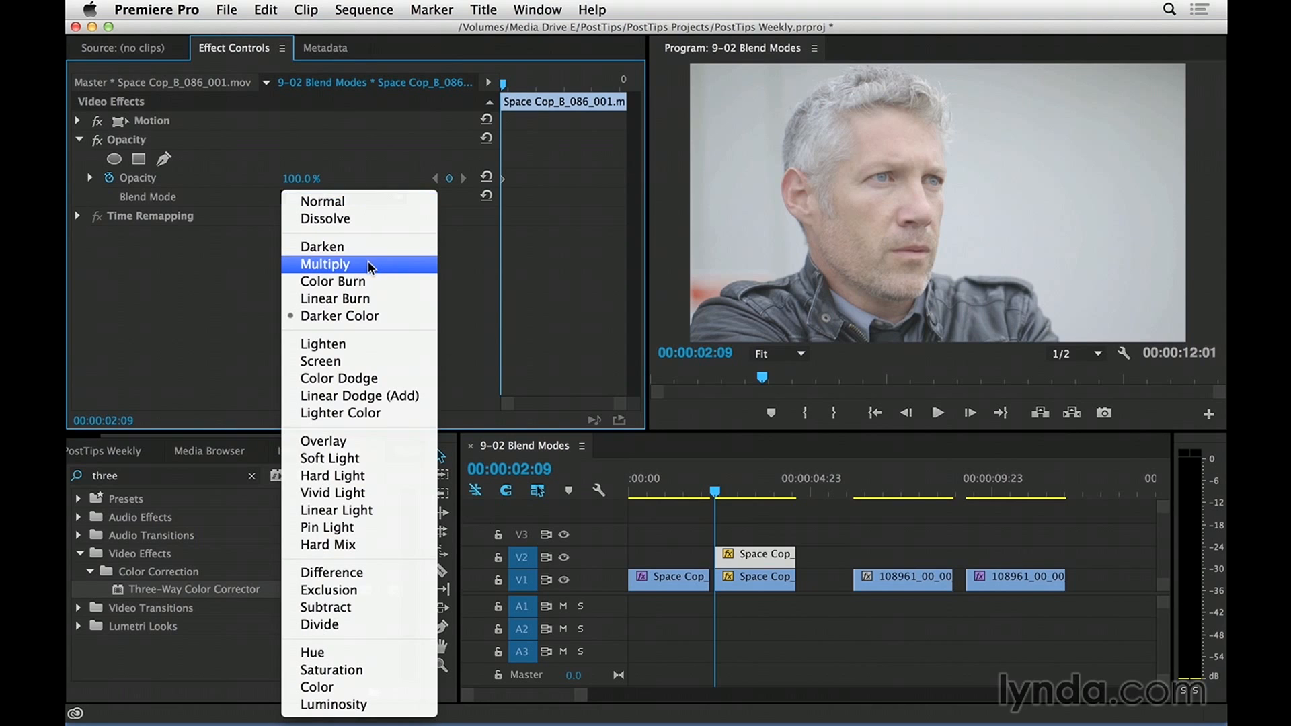
Switch the upper Space Cop clip's blend mode to Multiply and deselect in the timeline
click(324, 264)
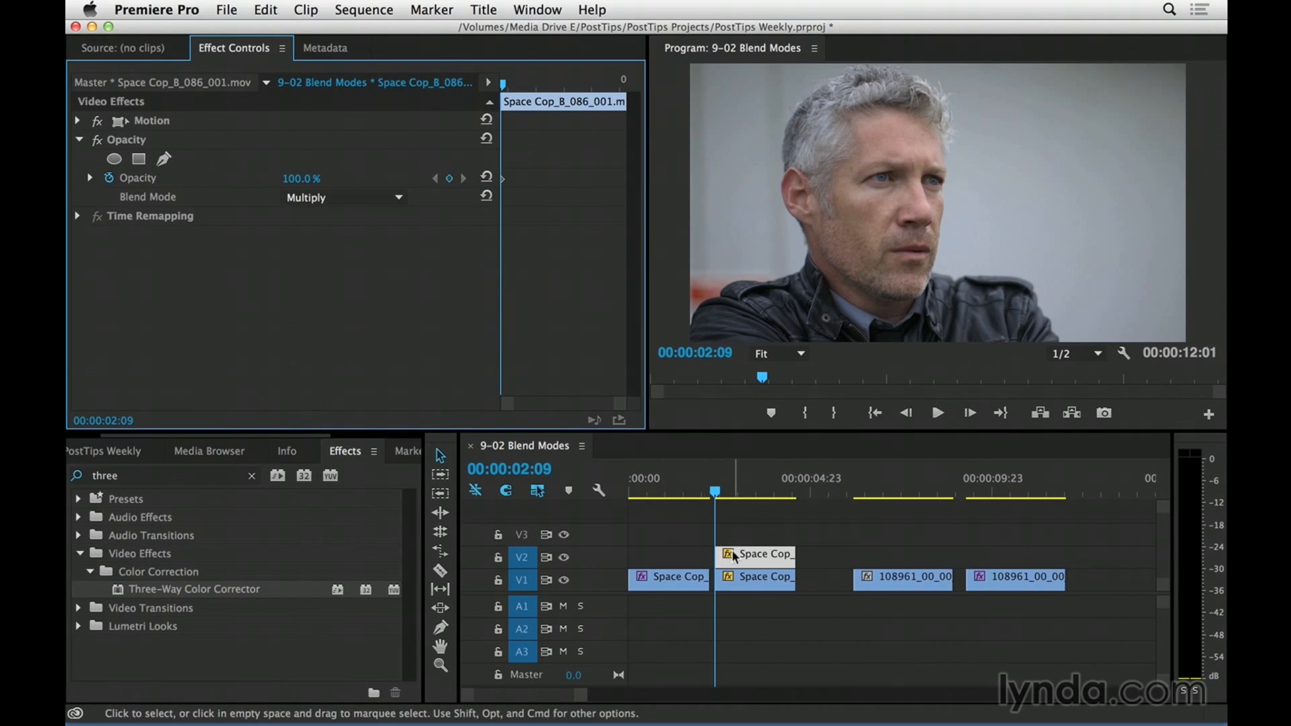
mouse_move(733, 560)
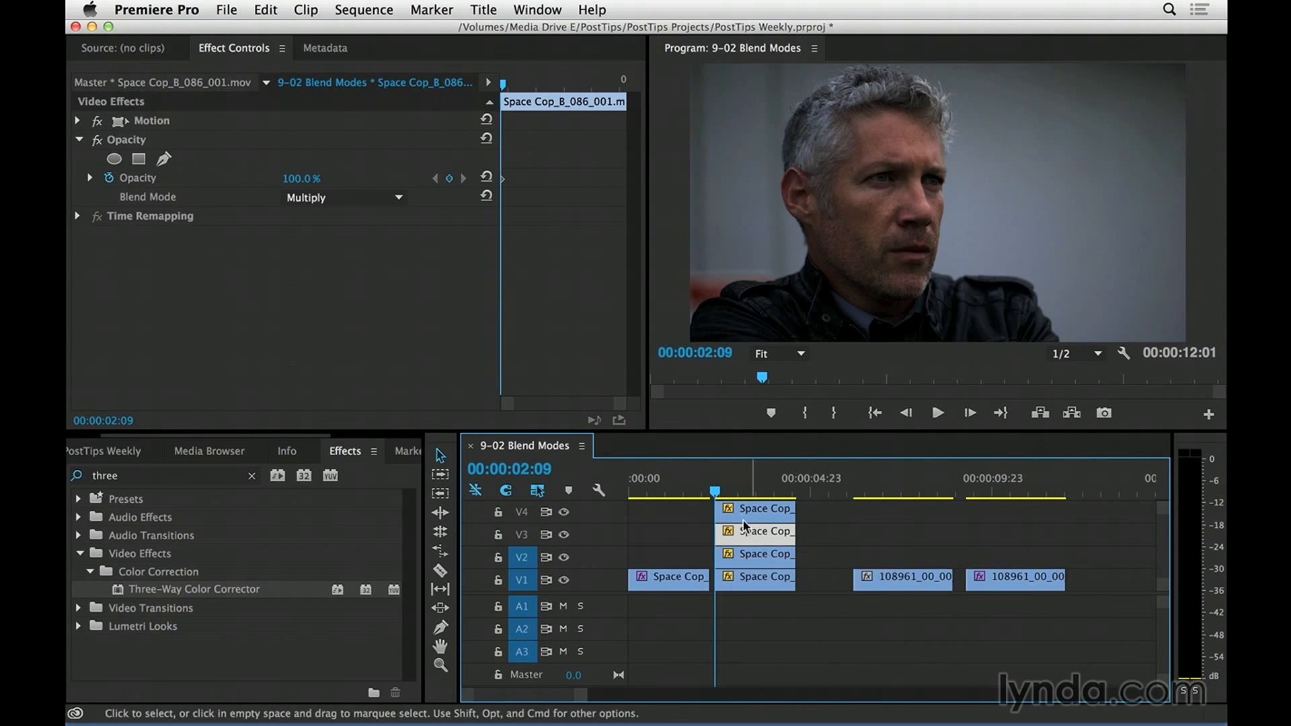
click(756, 508)
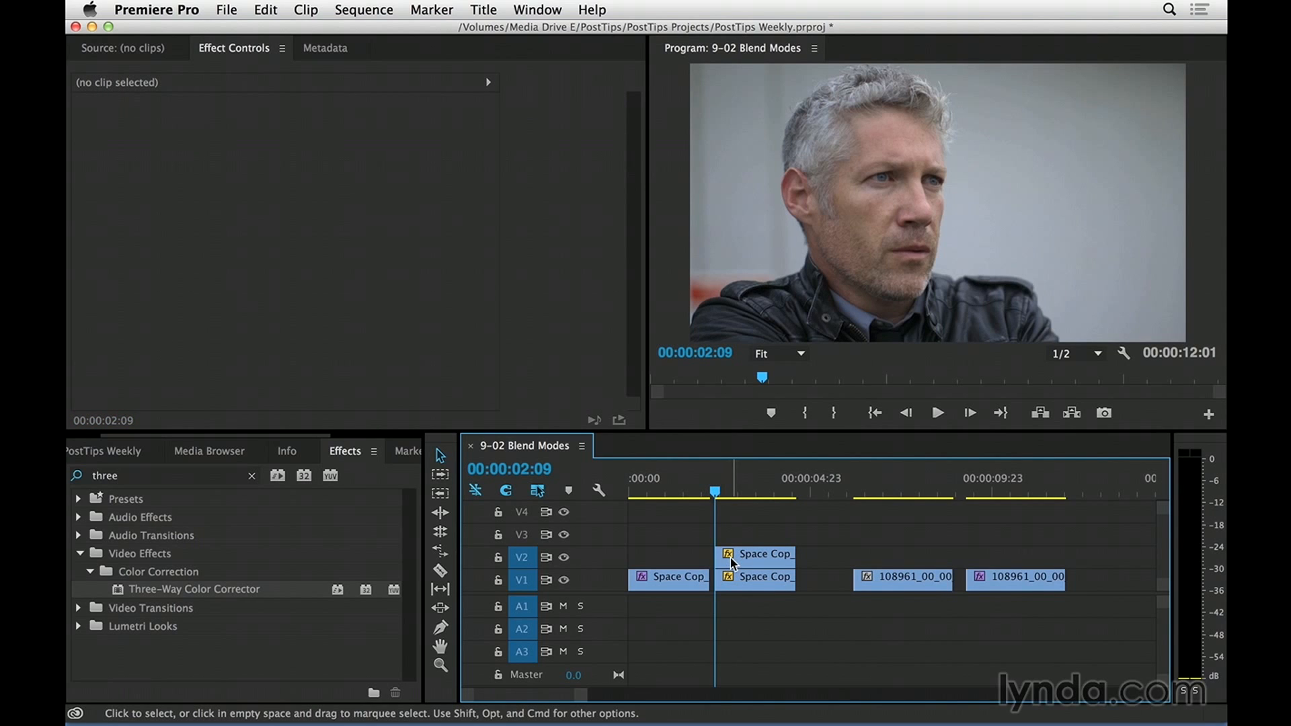
Select the Space Cop duplicate, set its blend mode, and scrub its opacity to 22%
click(766, 554)
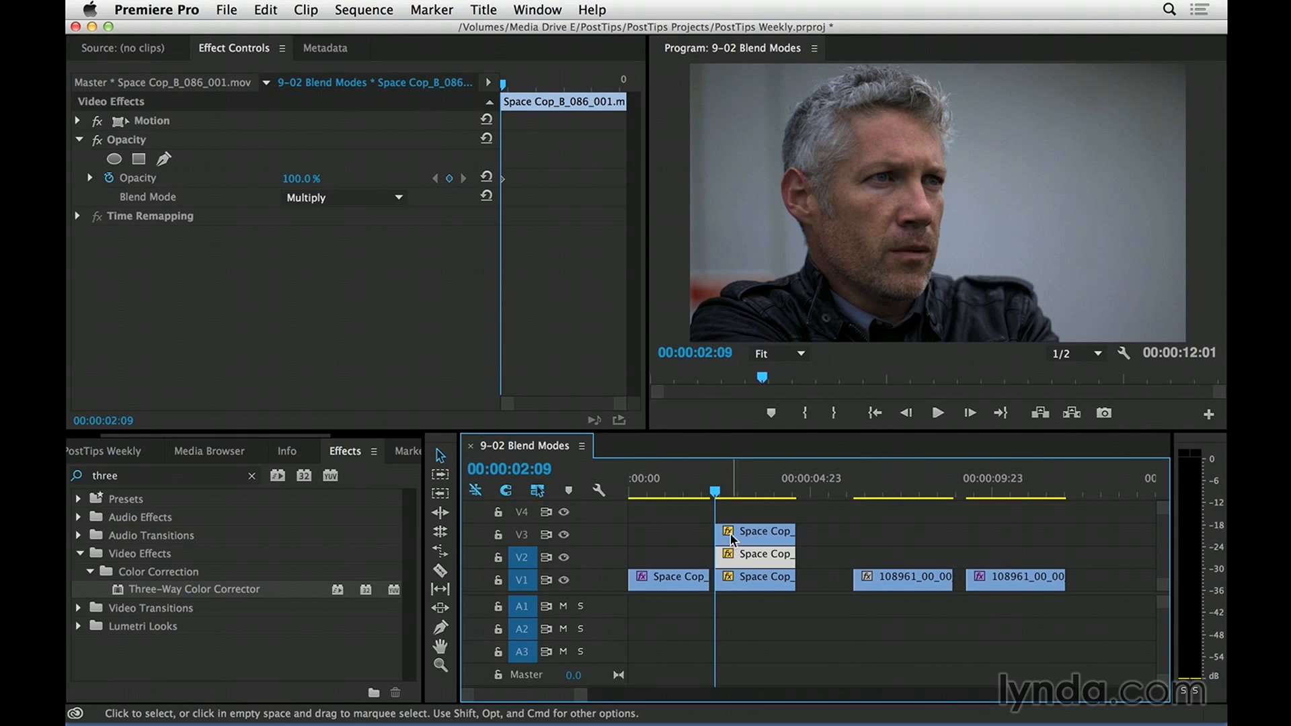
click(342, 197)
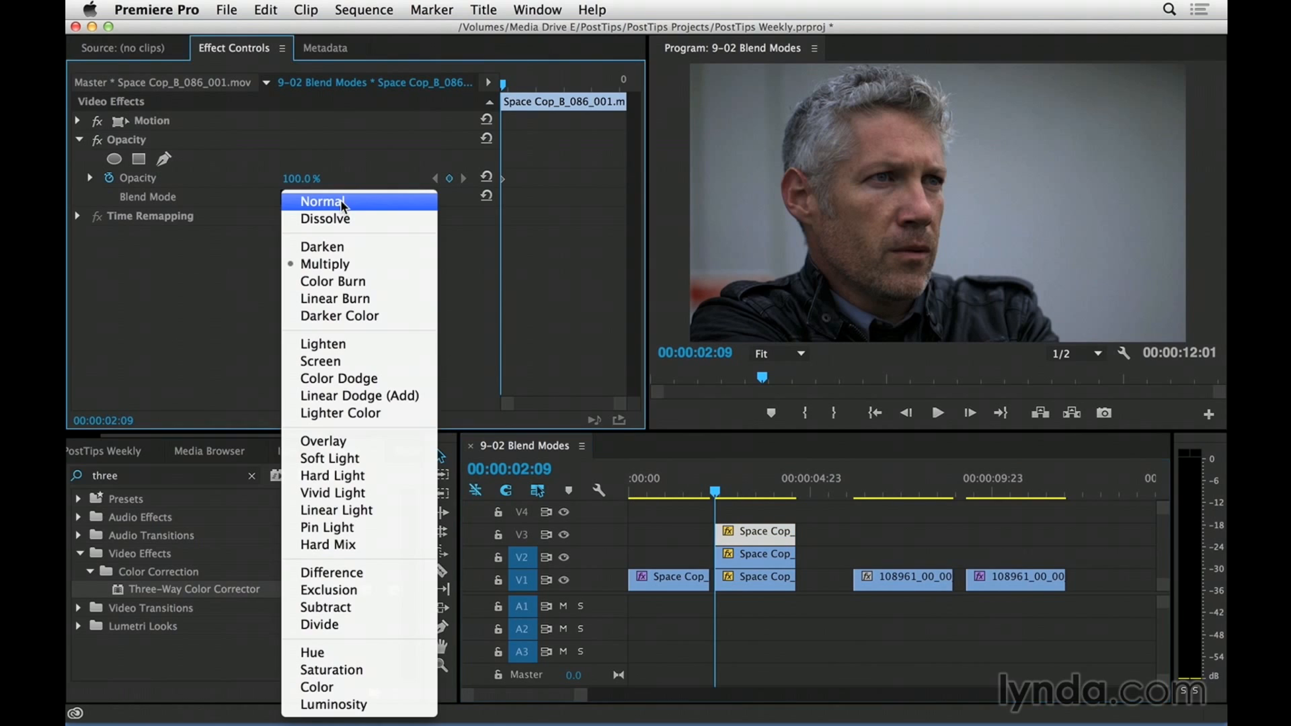
click(334, 299)
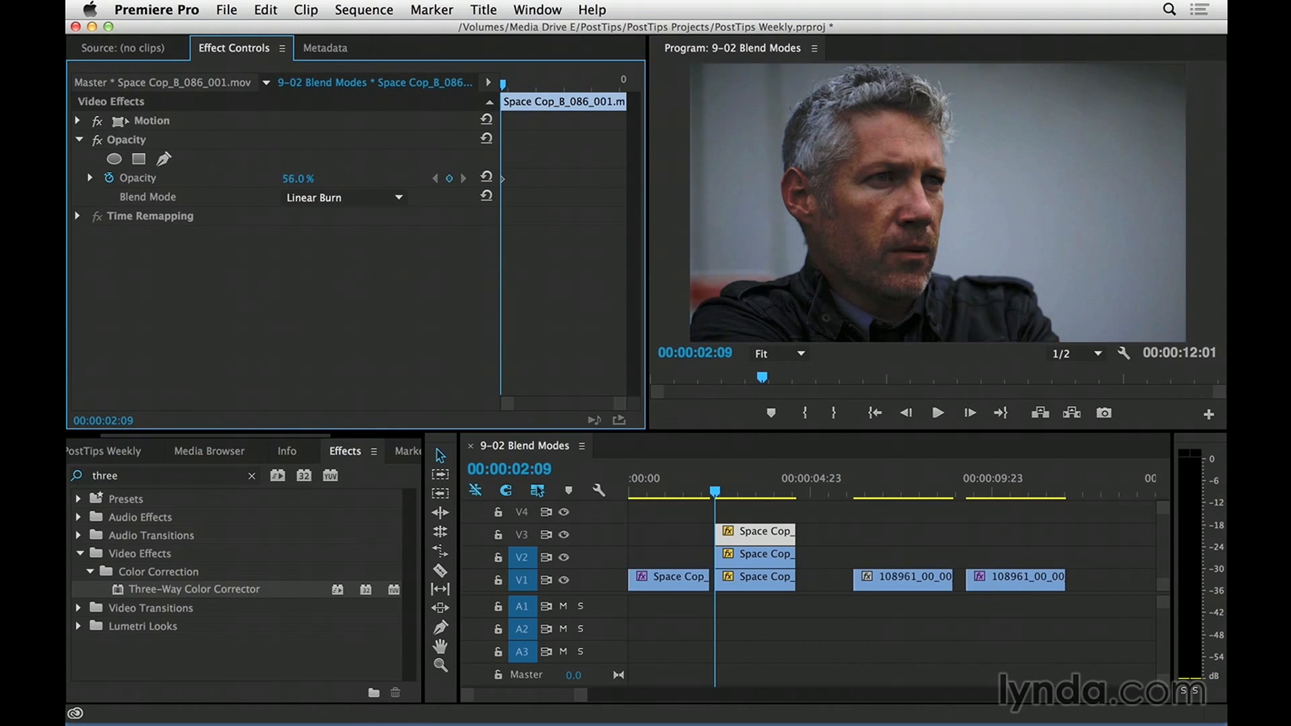
drag(298, 179, 279, 179)
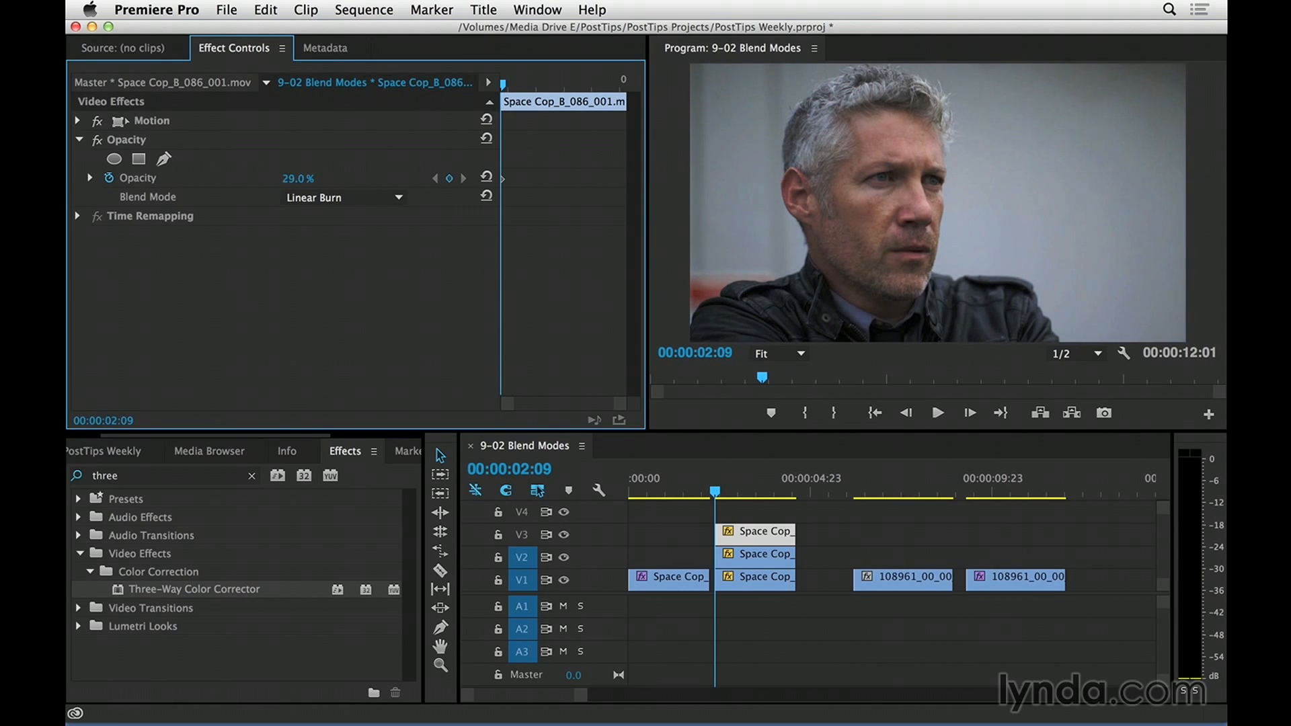
drag(297, 178, 293, 178)
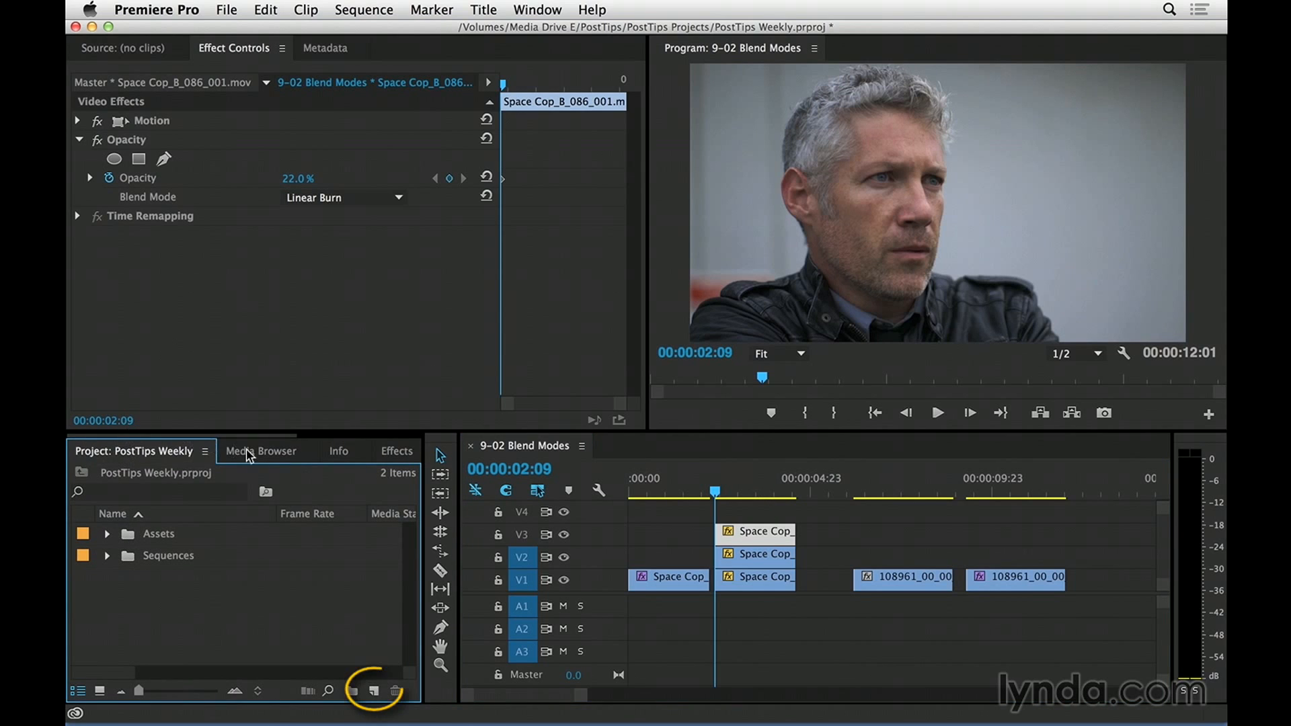
Create a new adjustment layer and drag it onto V4 above the Space Cop clips
click(371, 691)
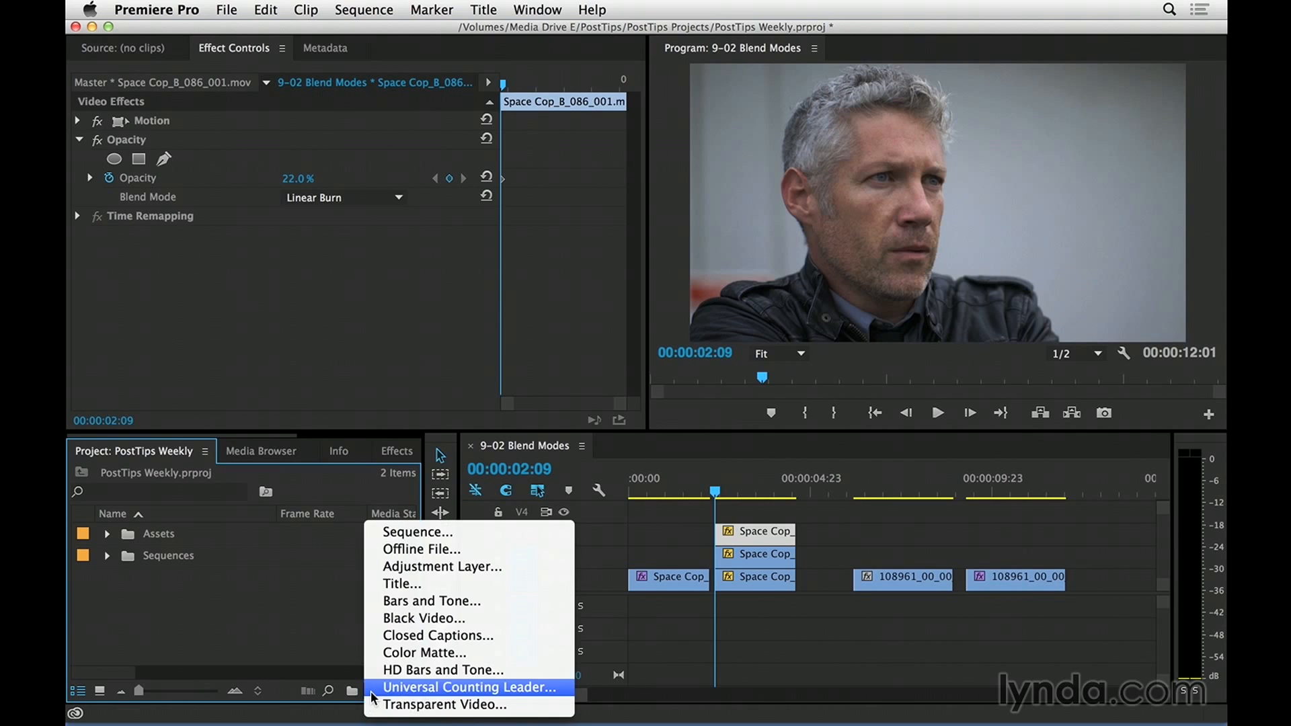
click(443, 567)
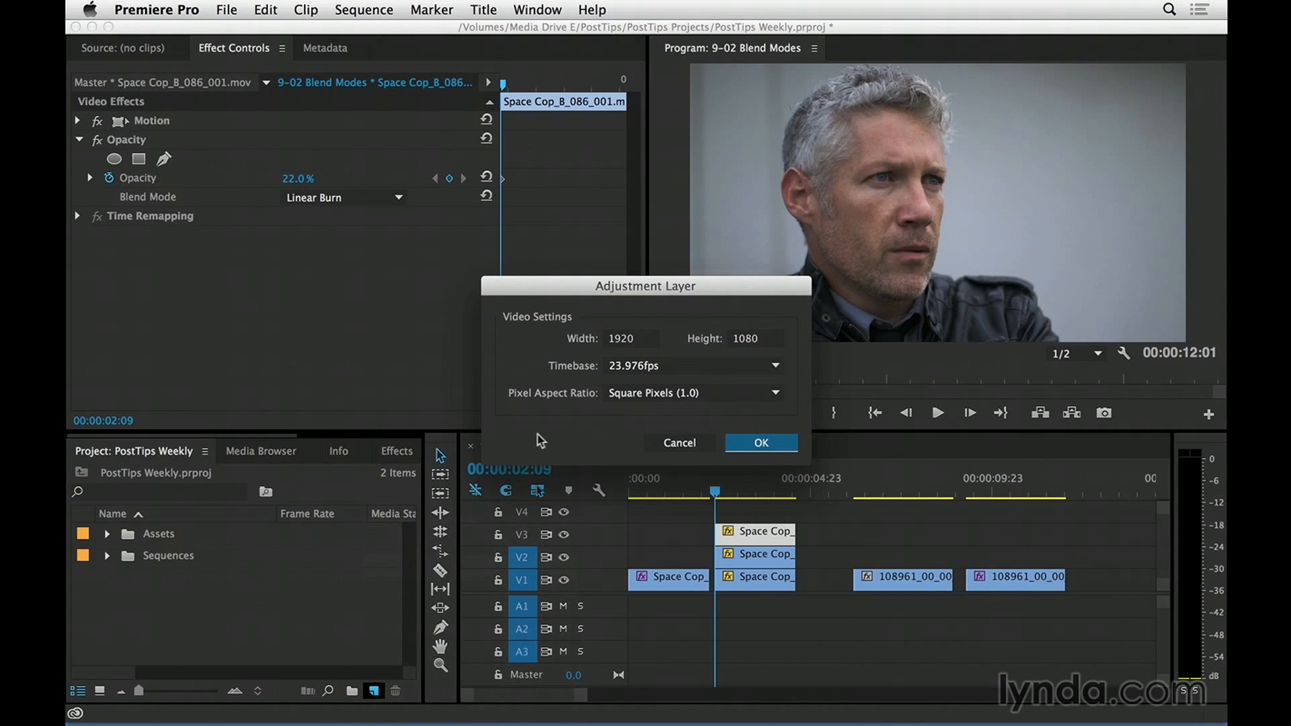
click(759, 443)
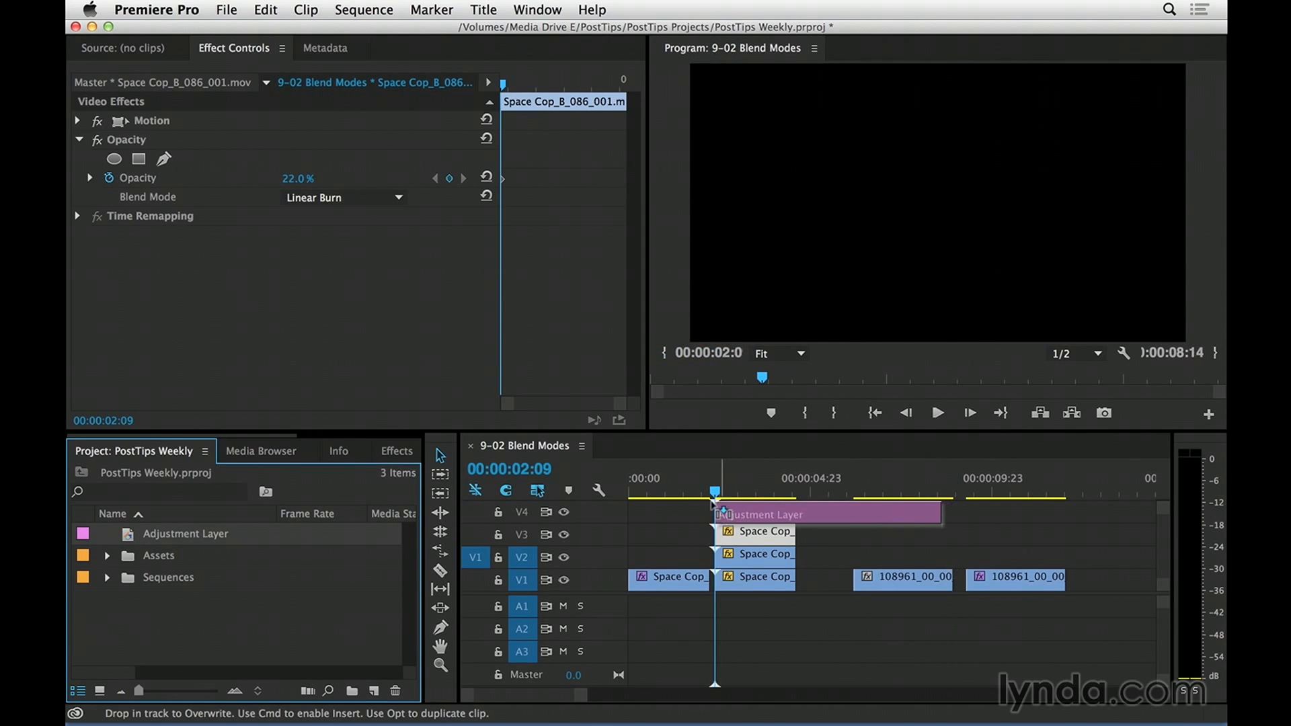
drag(714, 514, 786, 514)
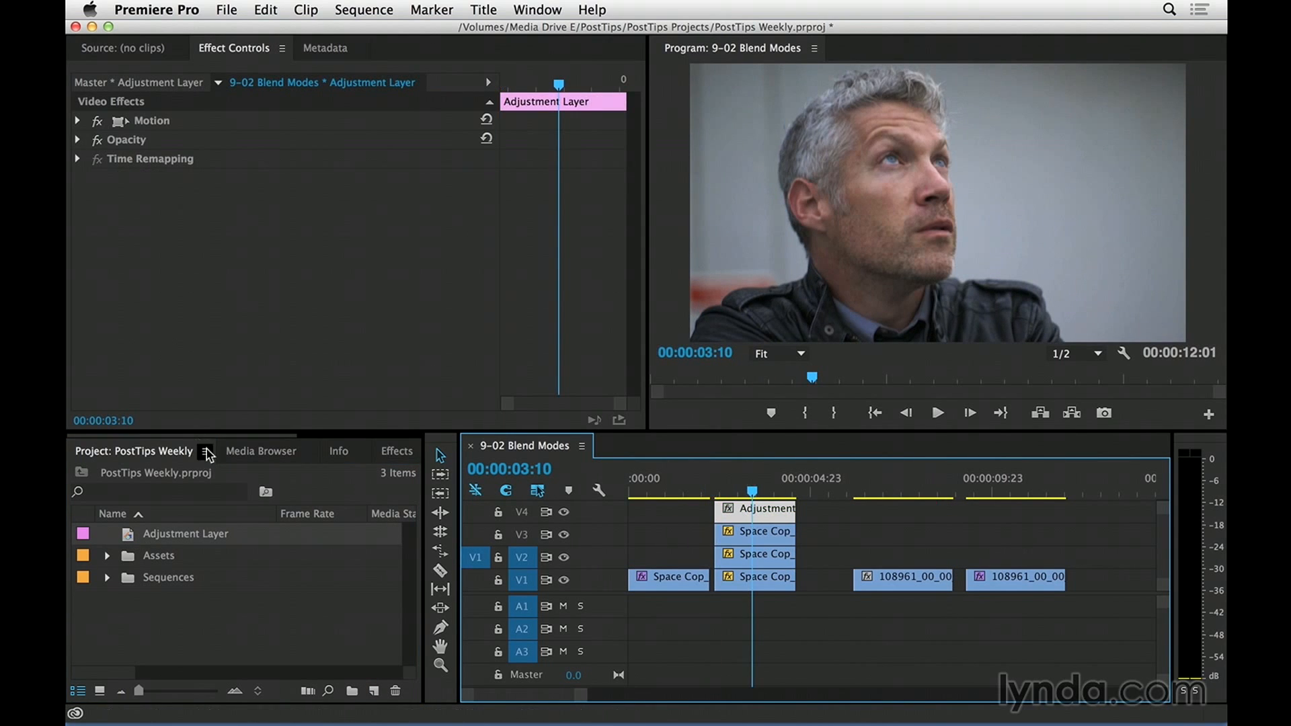
click(396, 451)
text(three)
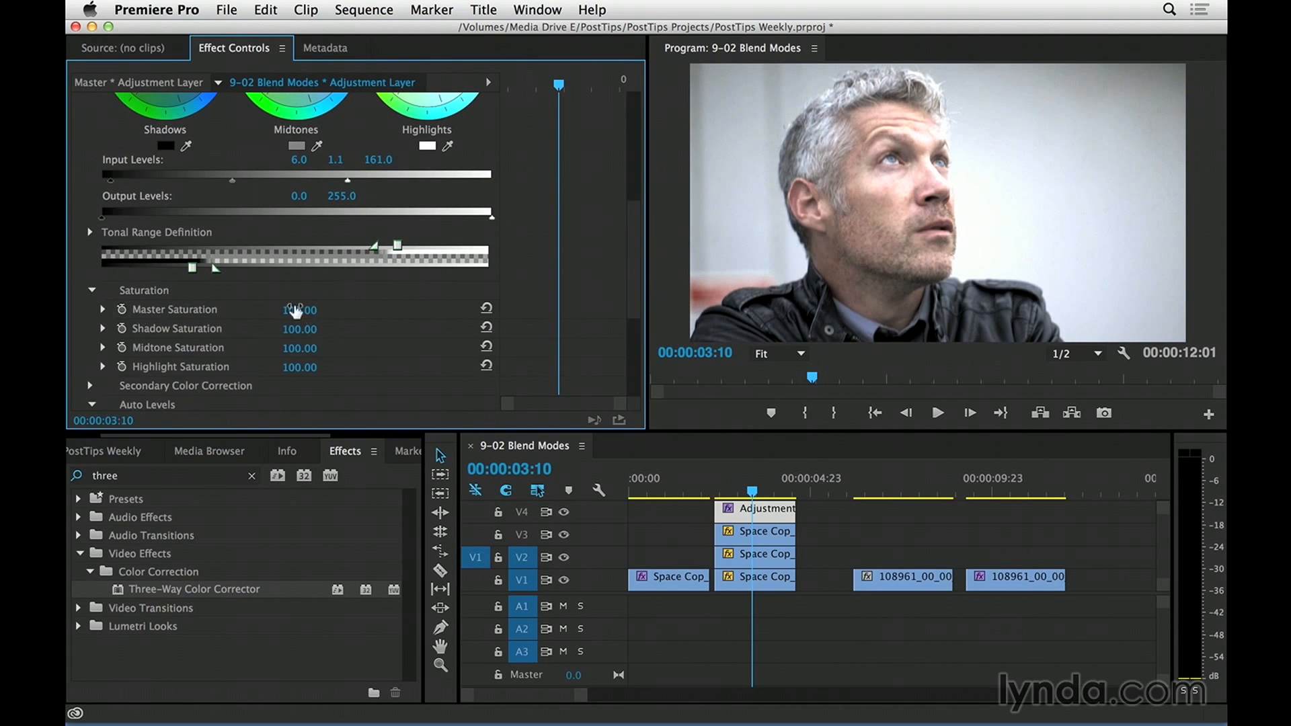
Scrub the Three-Way Color Corrector's Master Saturation on the adjustment layer
drag(299, 309, 298, 347)
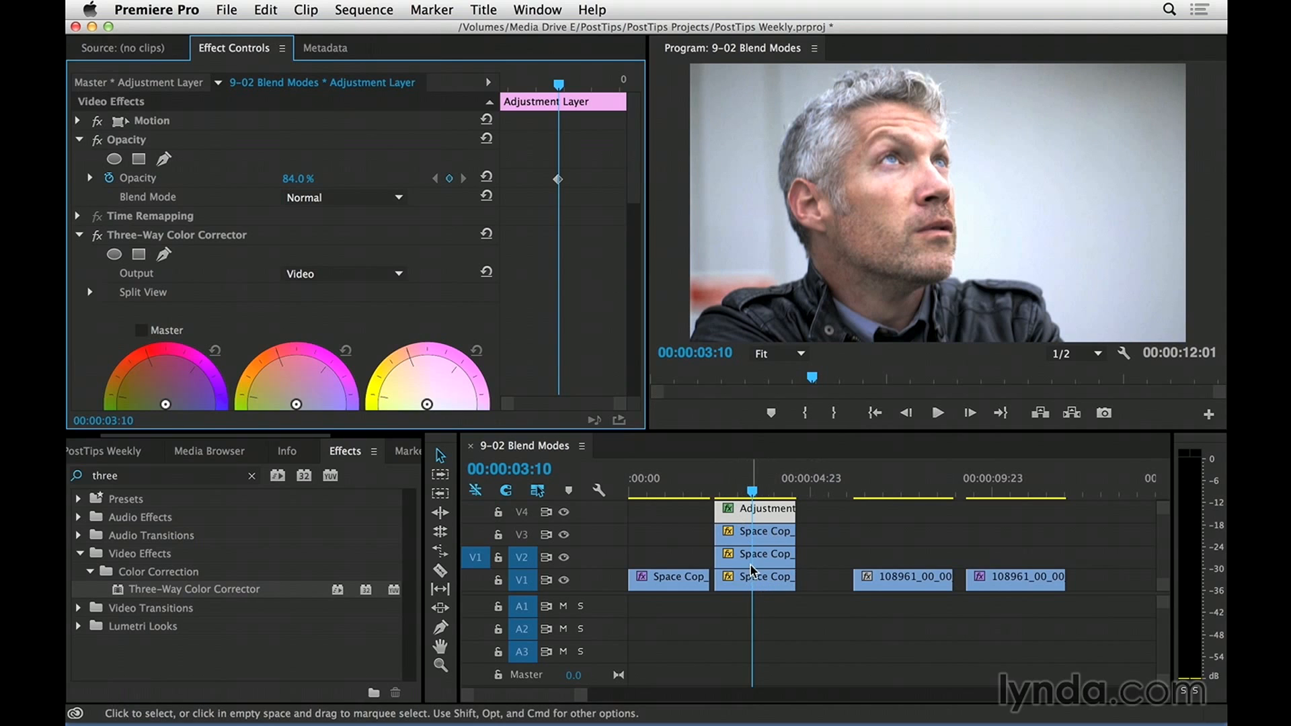
mouse_move(751, 561)
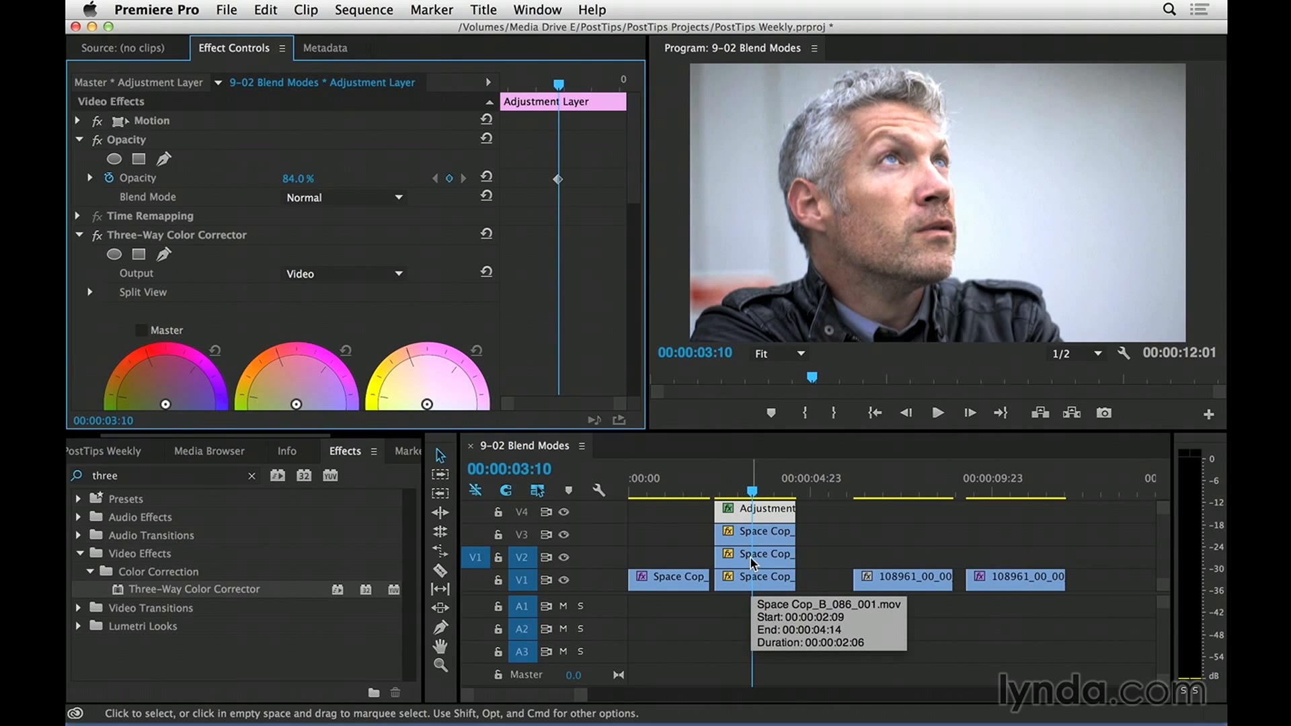
Raise the V3 Linear Burn Space Cop copy to 40% opacity, then park the playhead on the first sky shot
click(766, 554)
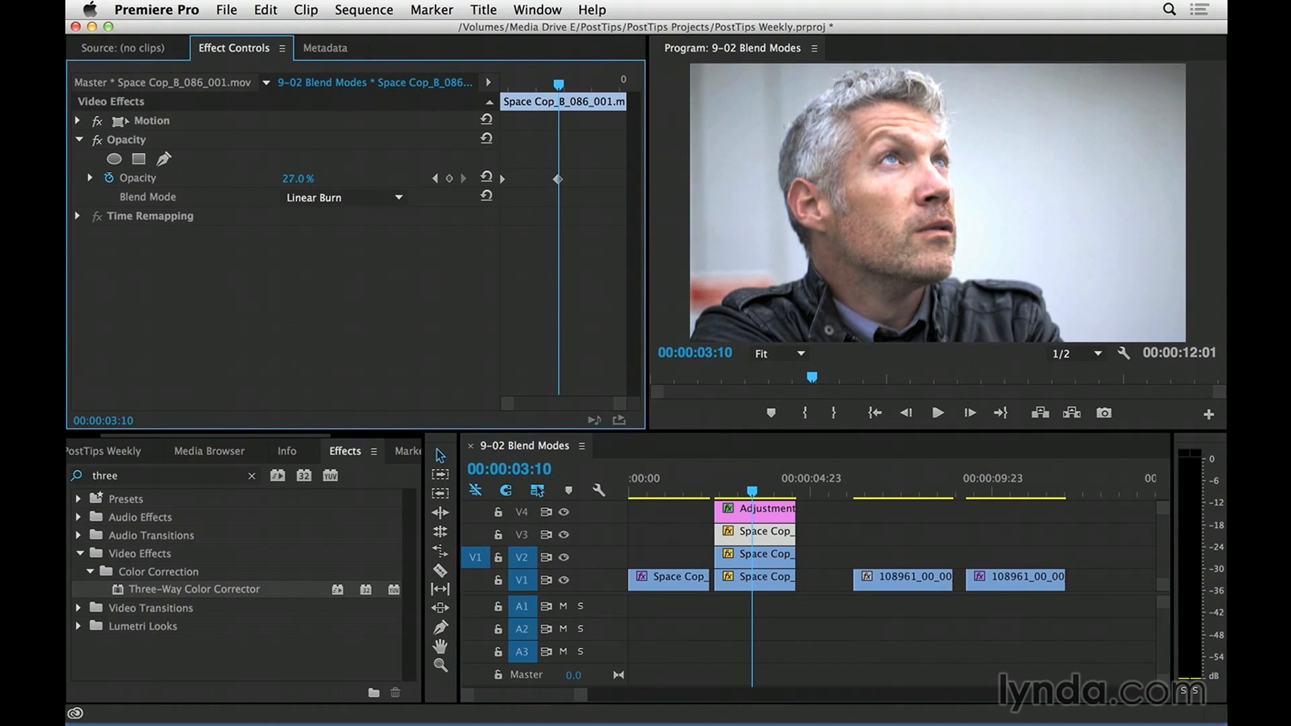
drag(298, 177, 309, 177)
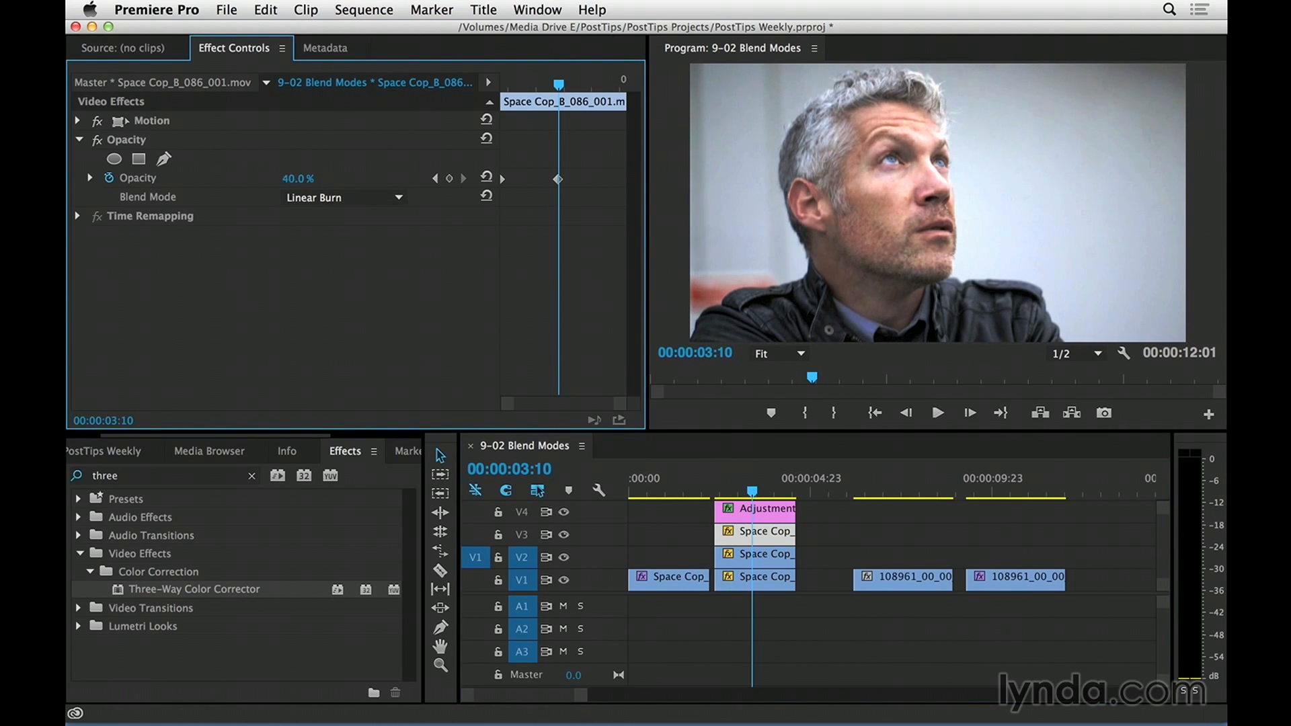
drag(298, 178, 301, 176)
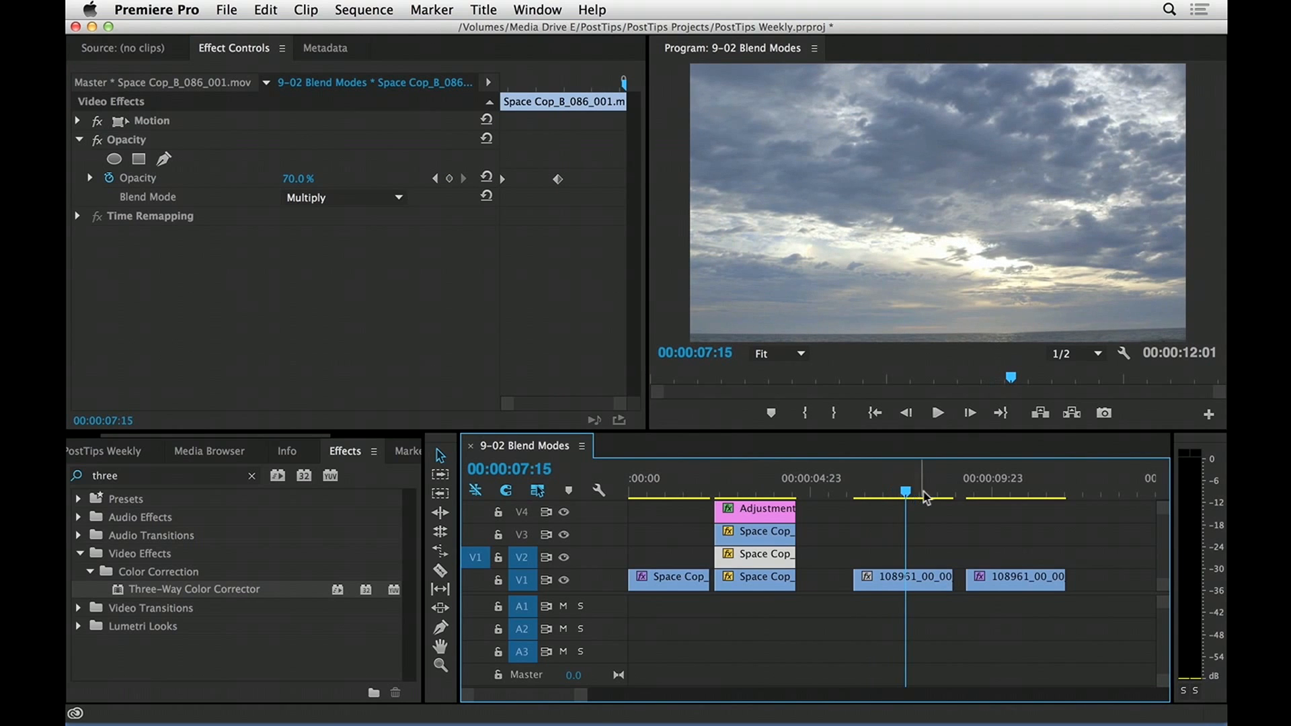
click(1015, 491)
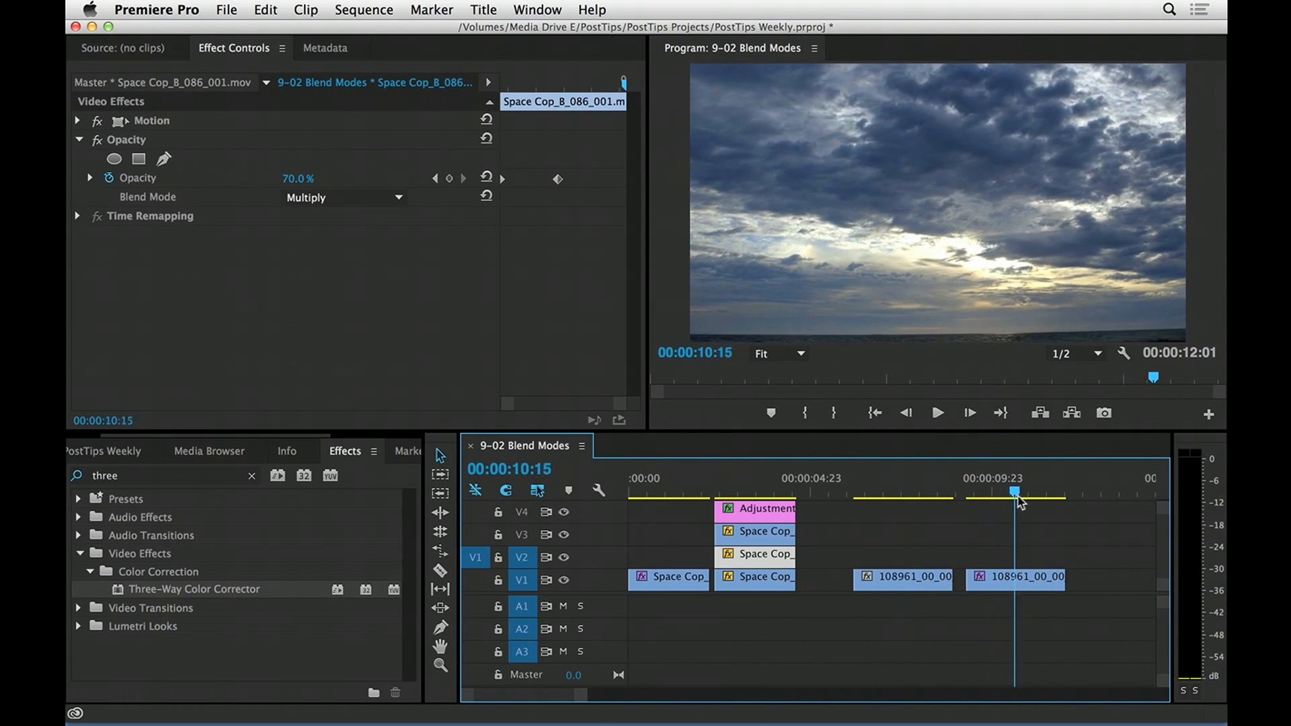
click(939, 492)
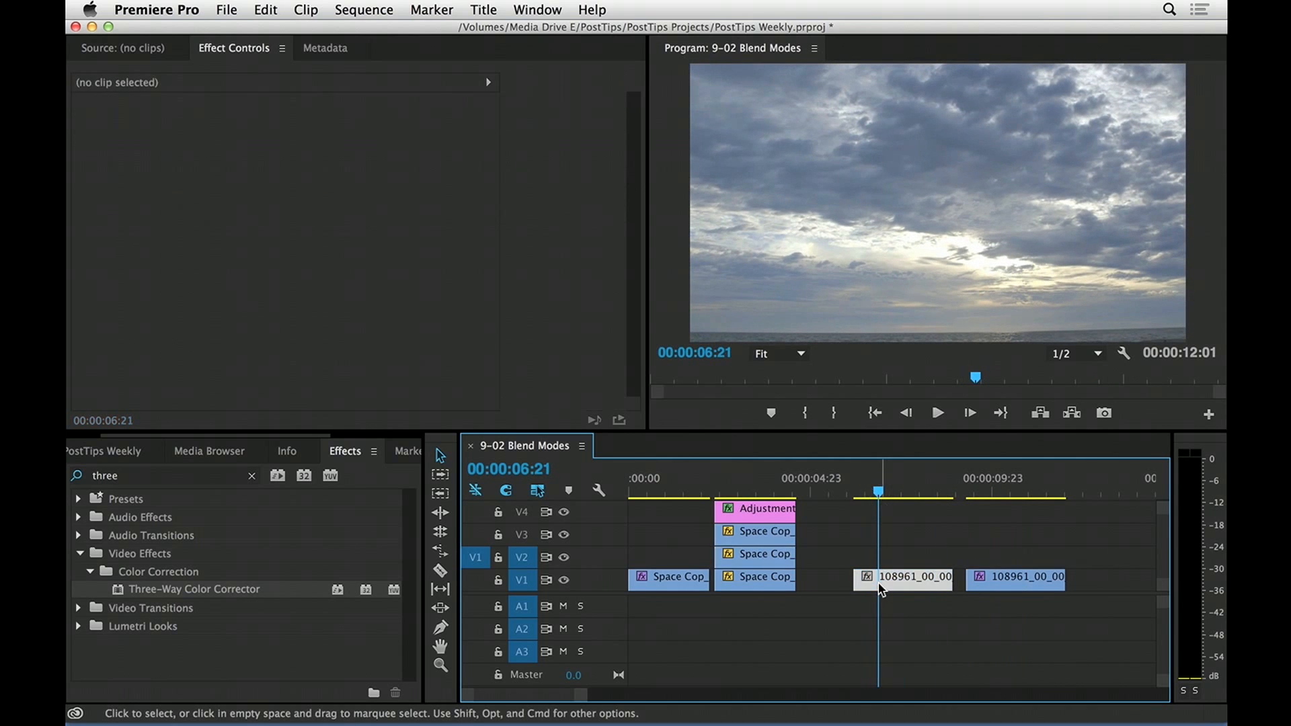
Duplicate the first sky shot onto V2 and set its blend mode to Multiply
drag(902, 576, 902, 561)
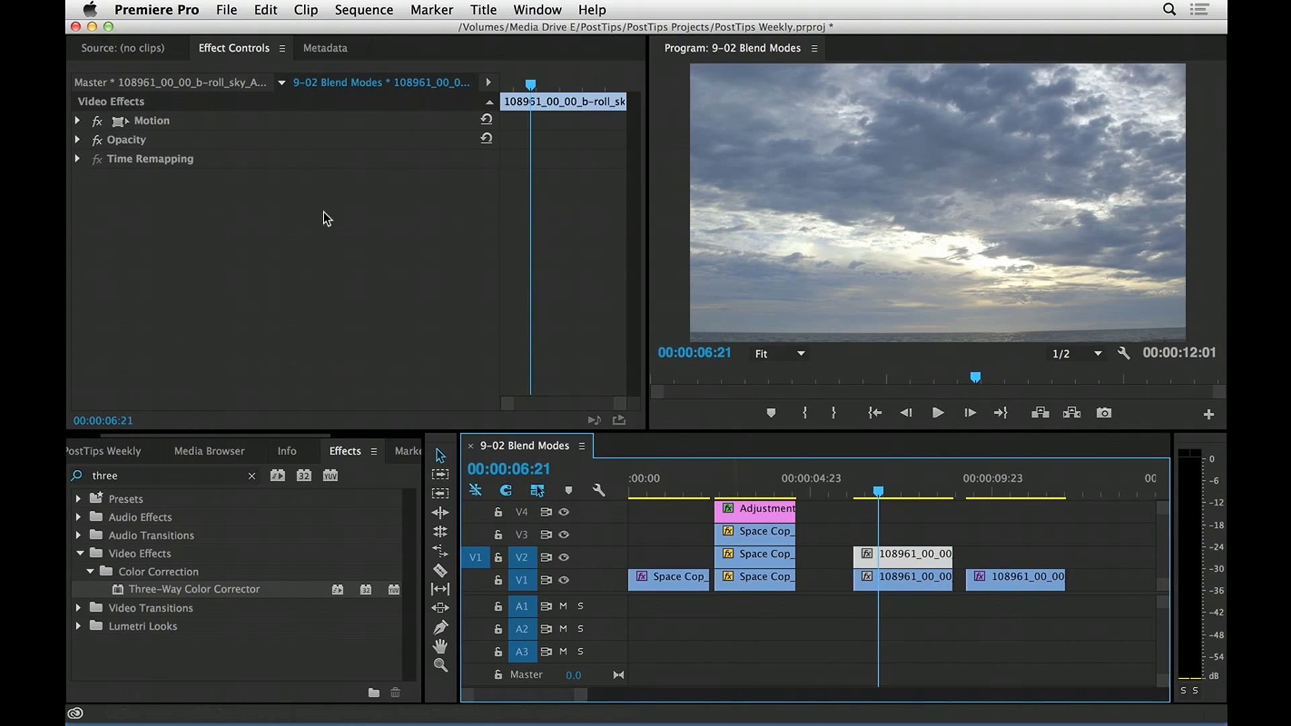
click(77, 139)
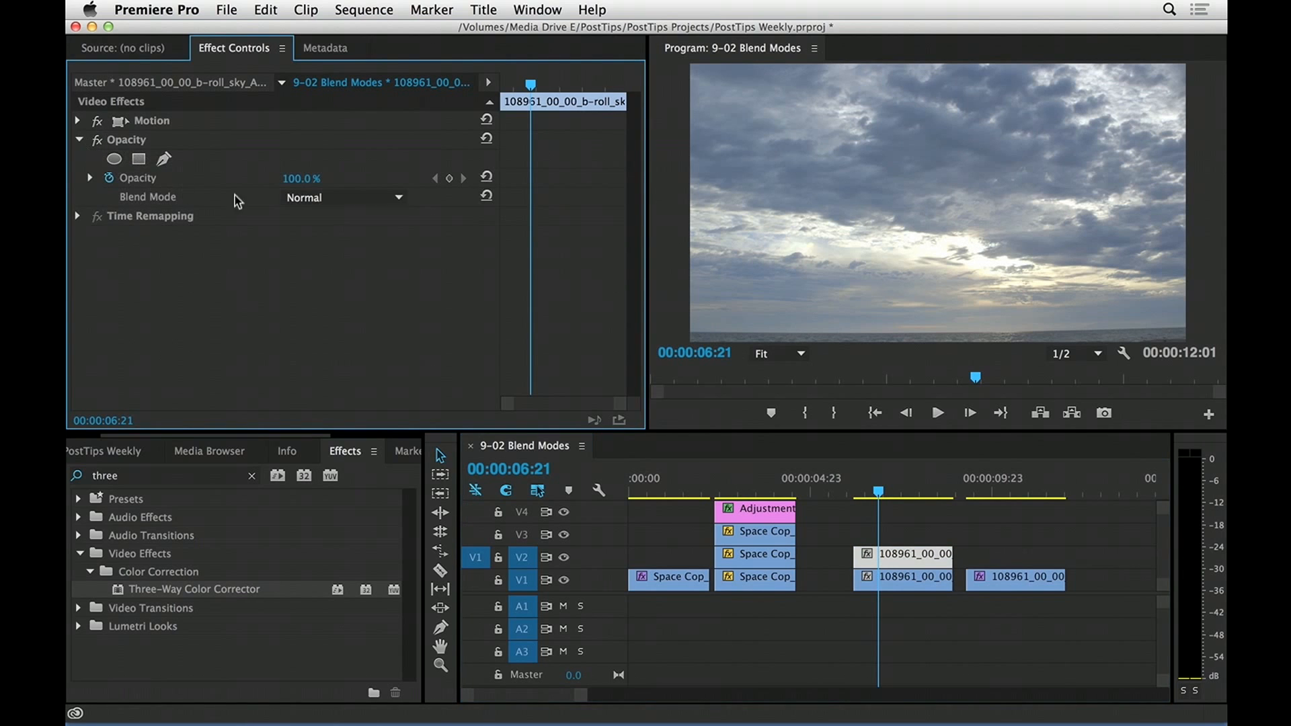
click(342, 198)
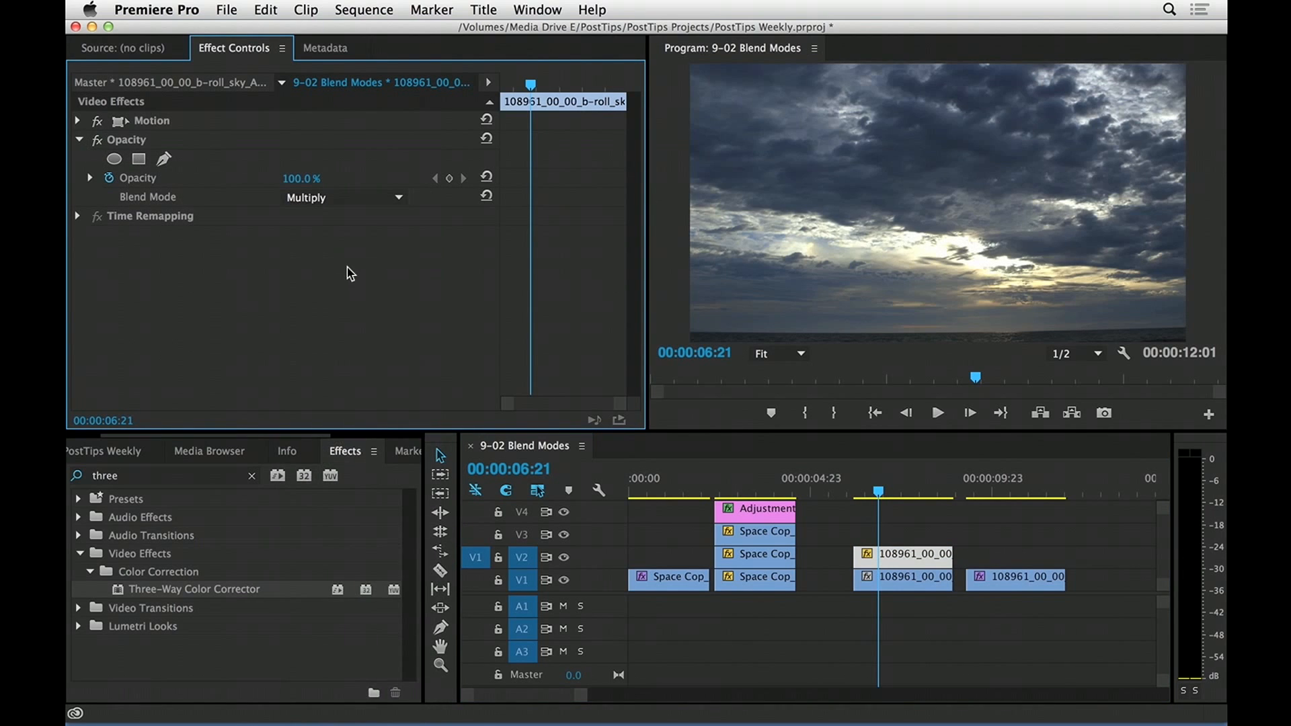
mouse_move(829, 258)
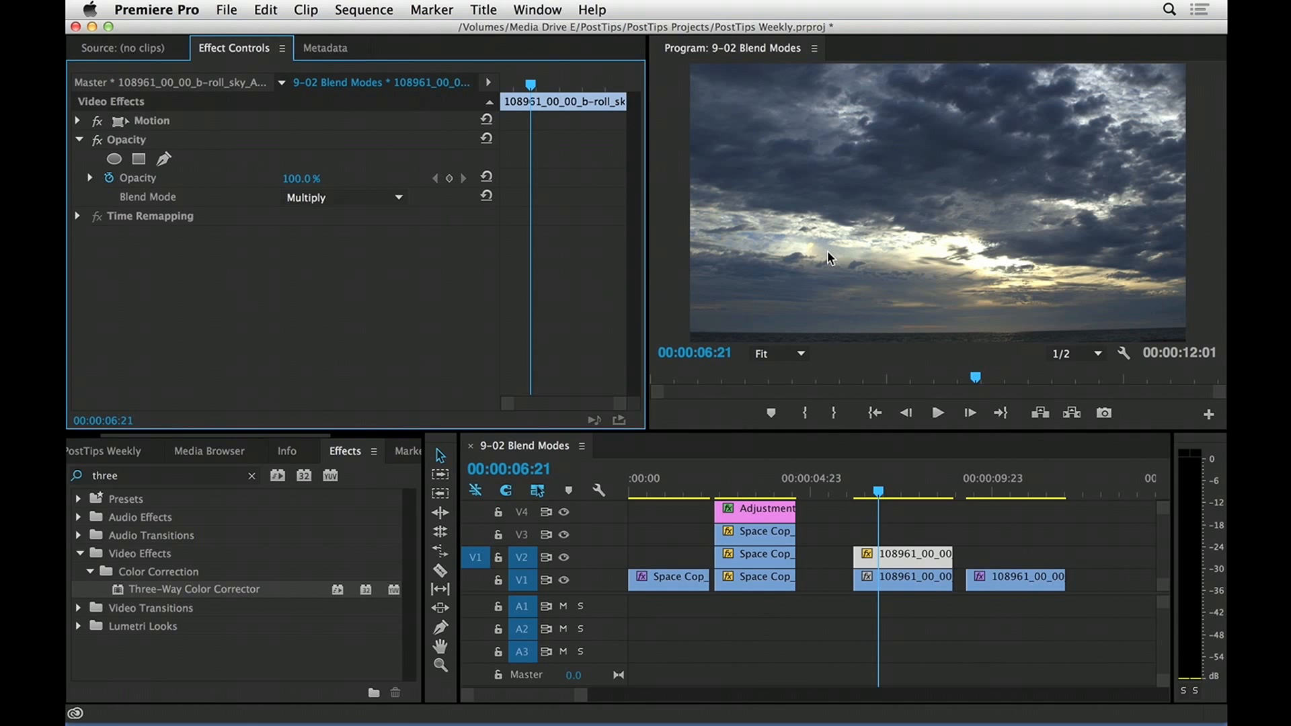
mouse_move(645, 179)
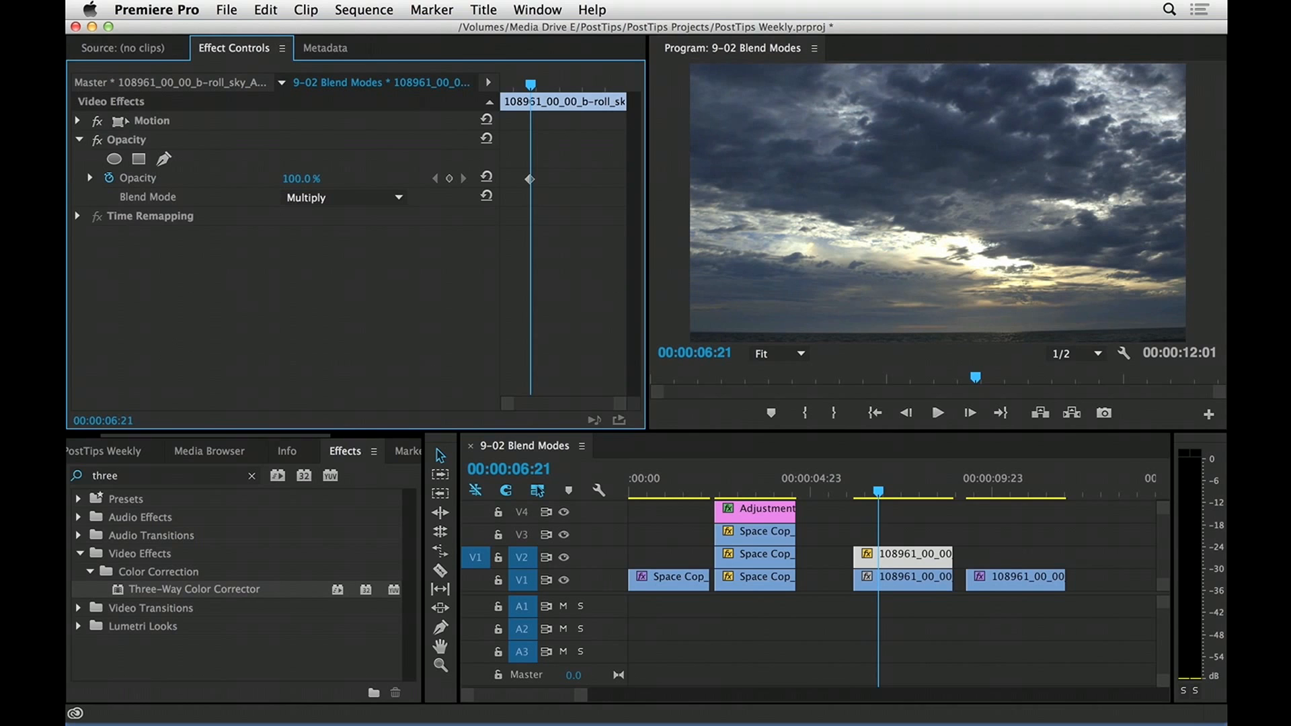
mouse_move(834, 531)
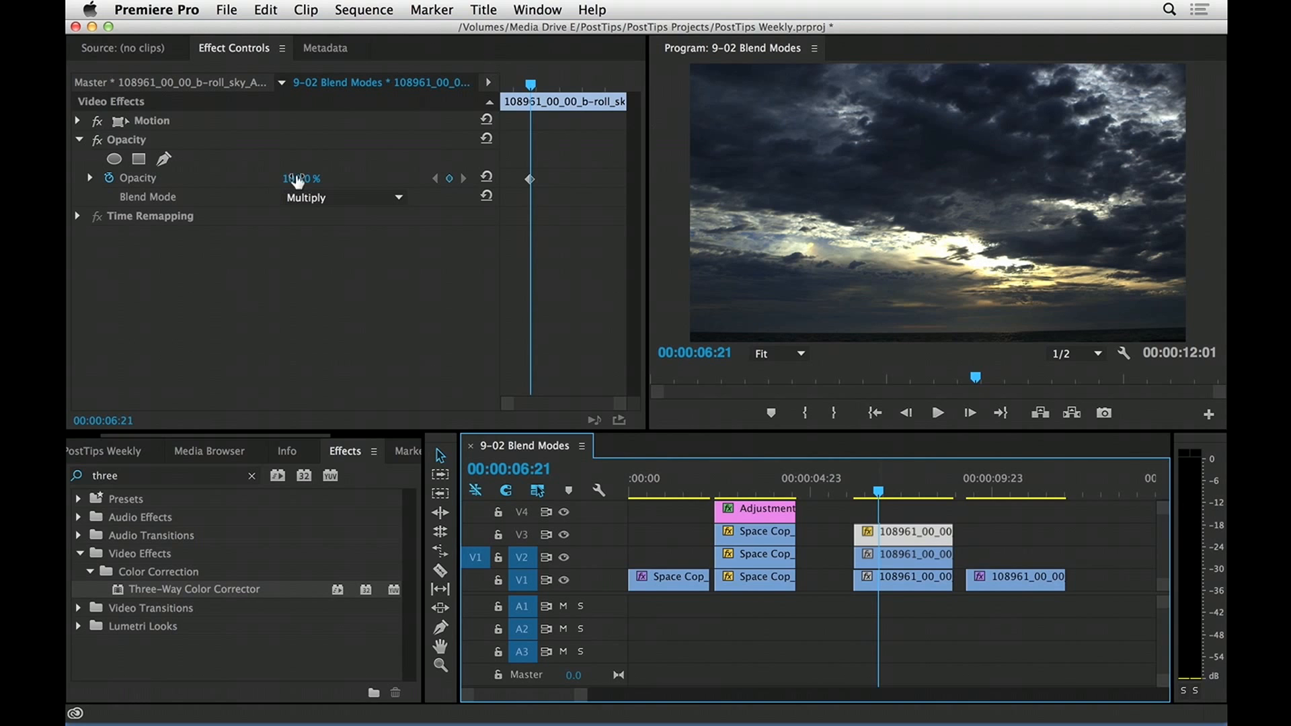
Blend the third sky copy as Color Burn, after trying Linear Burn, at 37% opacity
drag(301, 179, 268, 179)
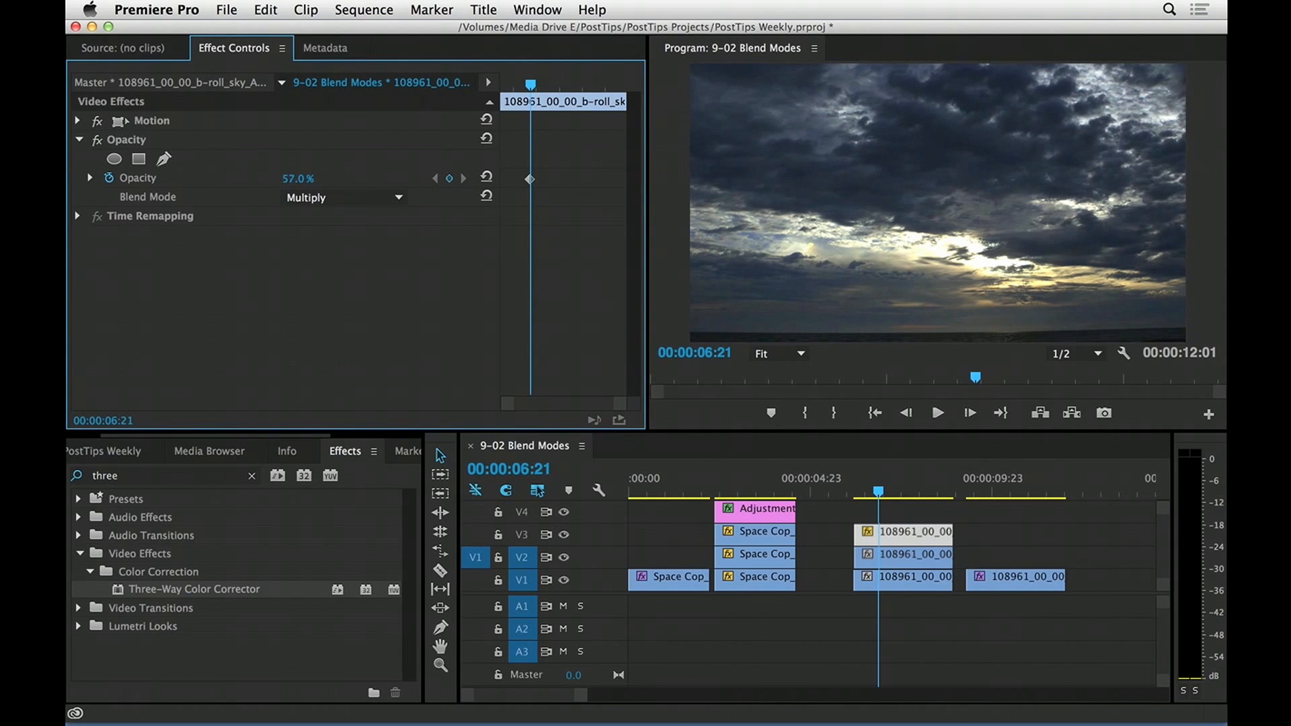
click(343, 197)
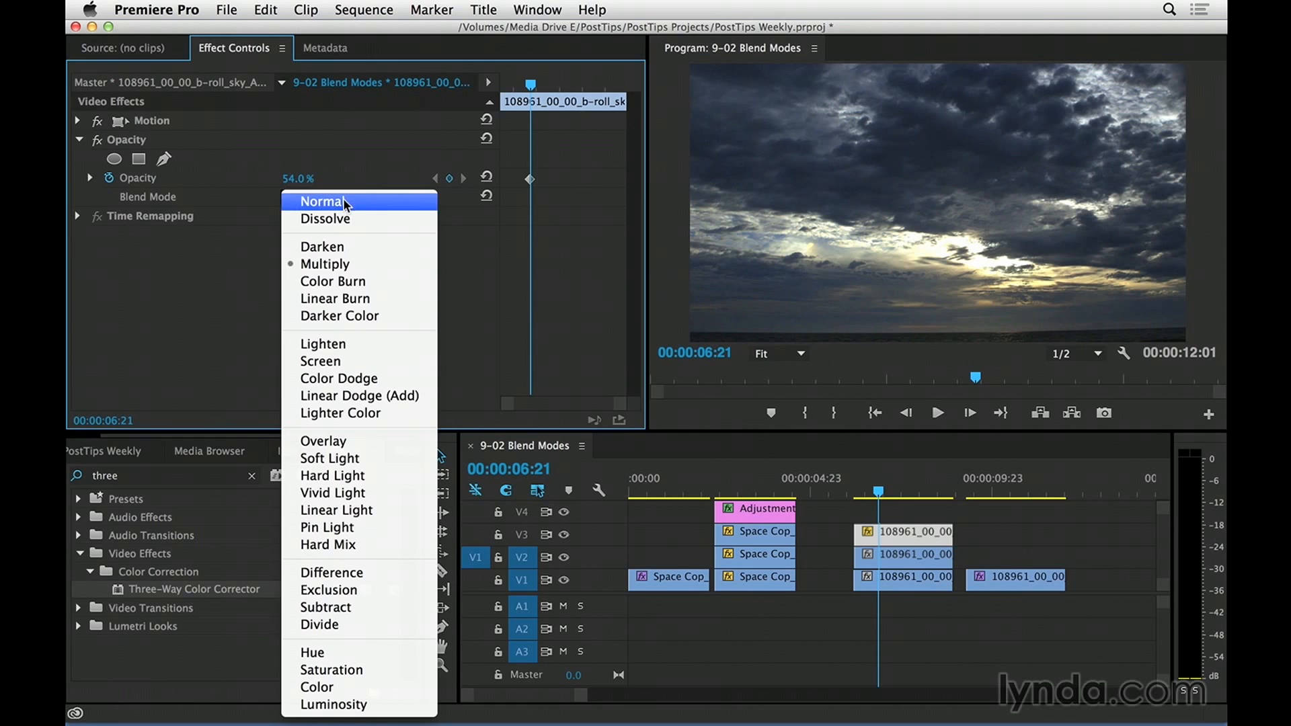
click(334, 298)
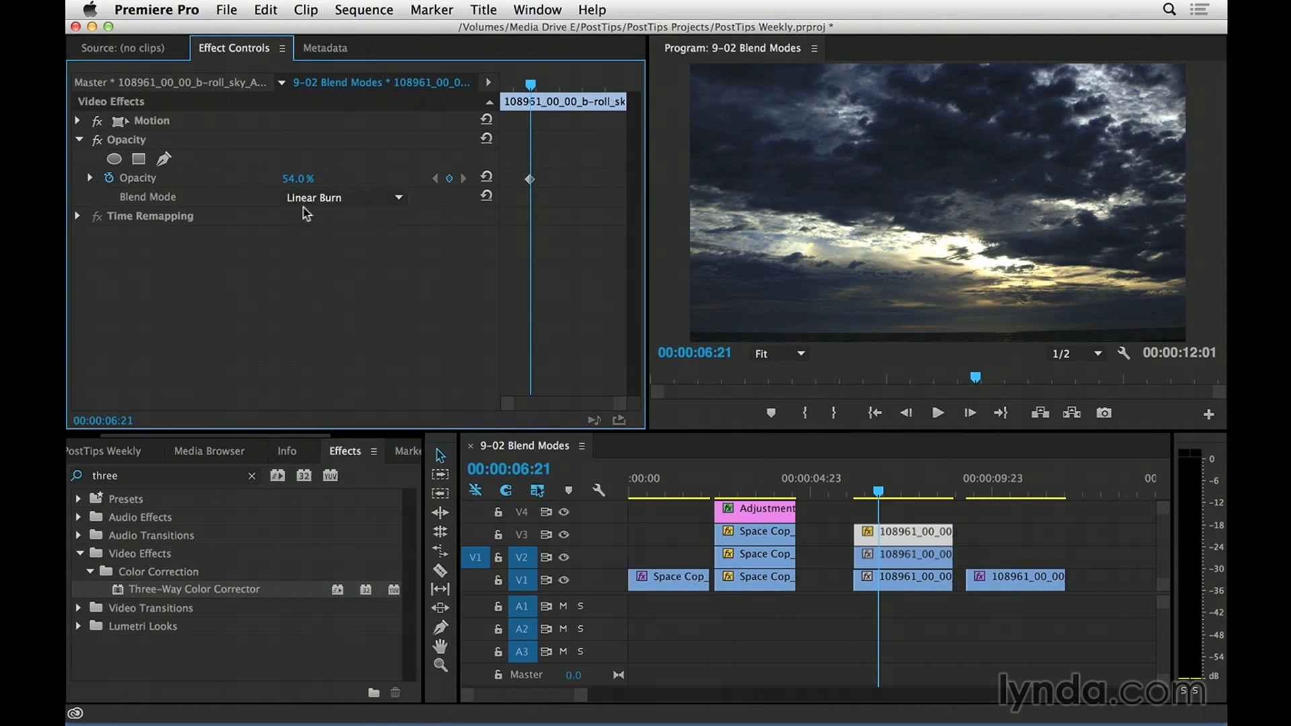
click(342, 198)
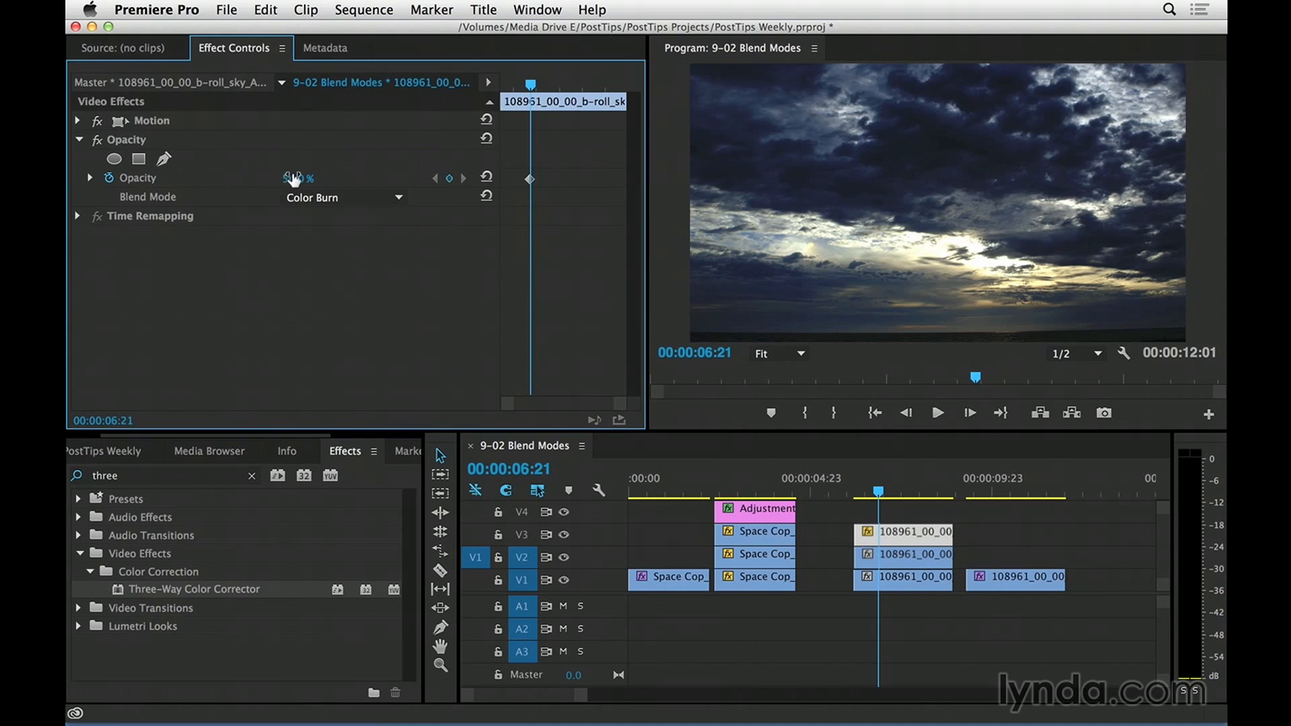
drag(292, 178, 296, 178)
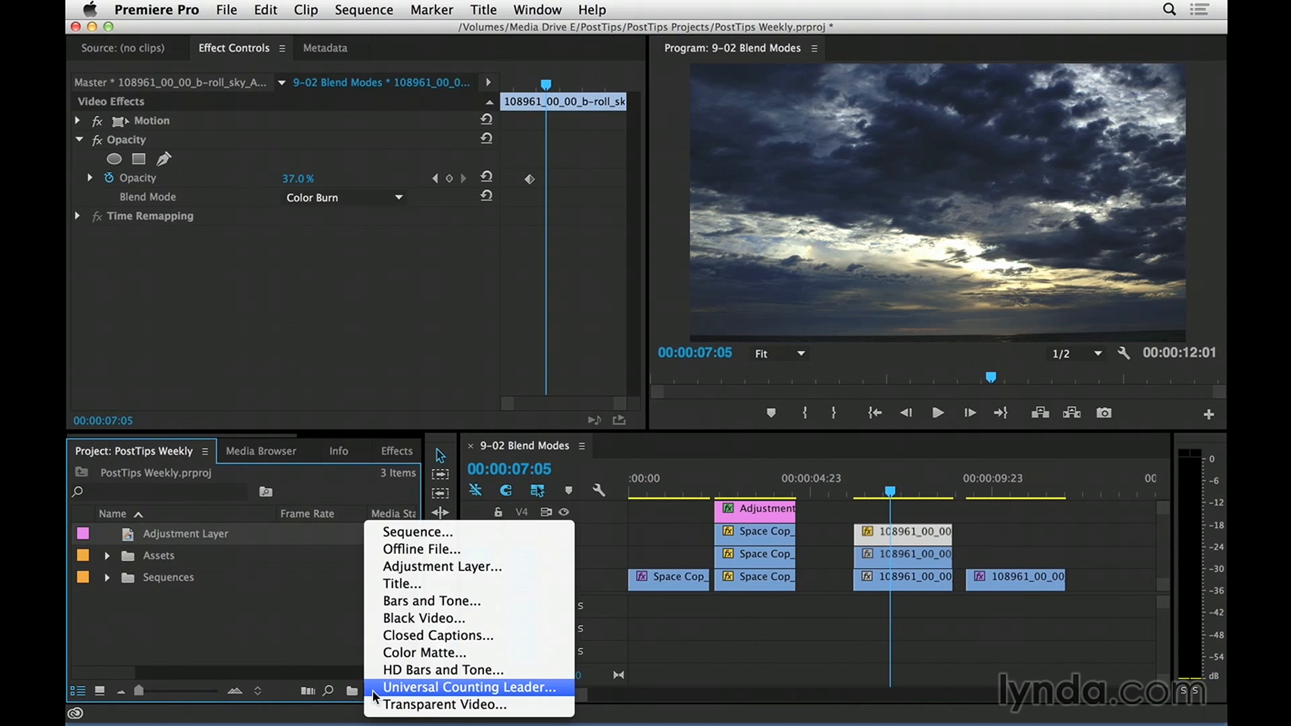
Create a dark purple color matte named 'purple sky'
click(423, 652)
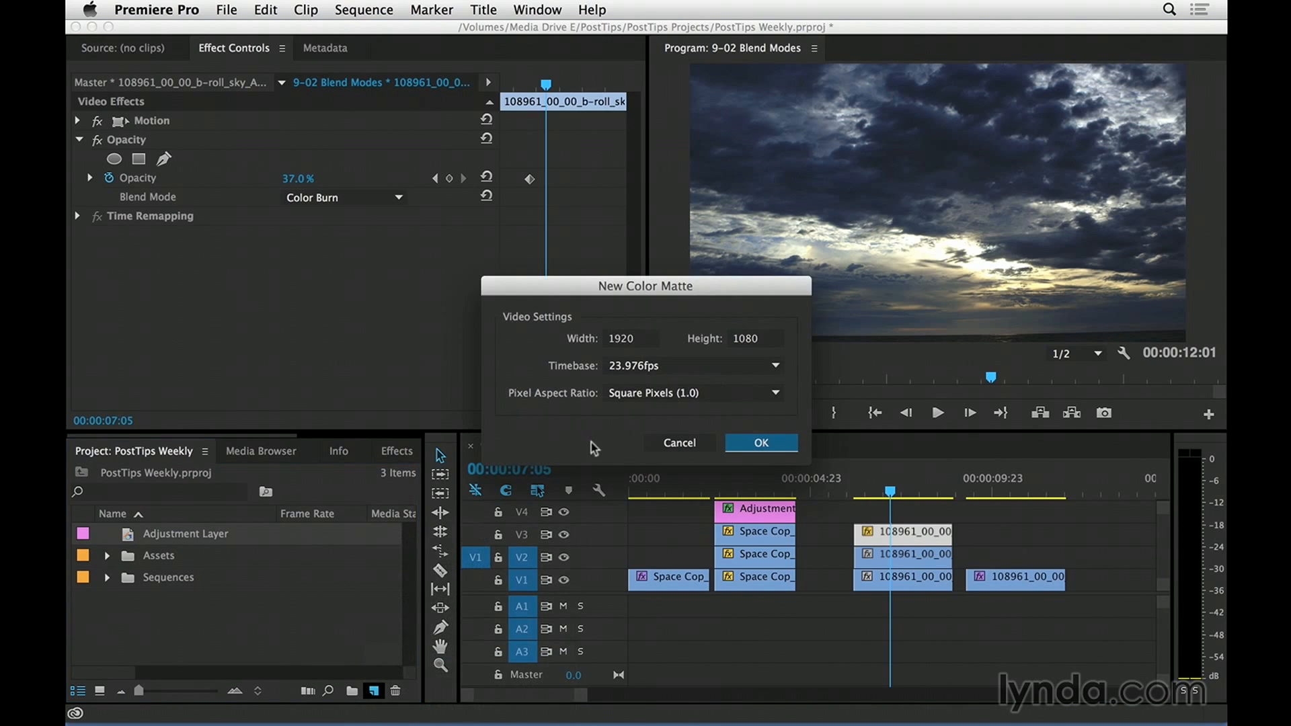
click(759, 443)
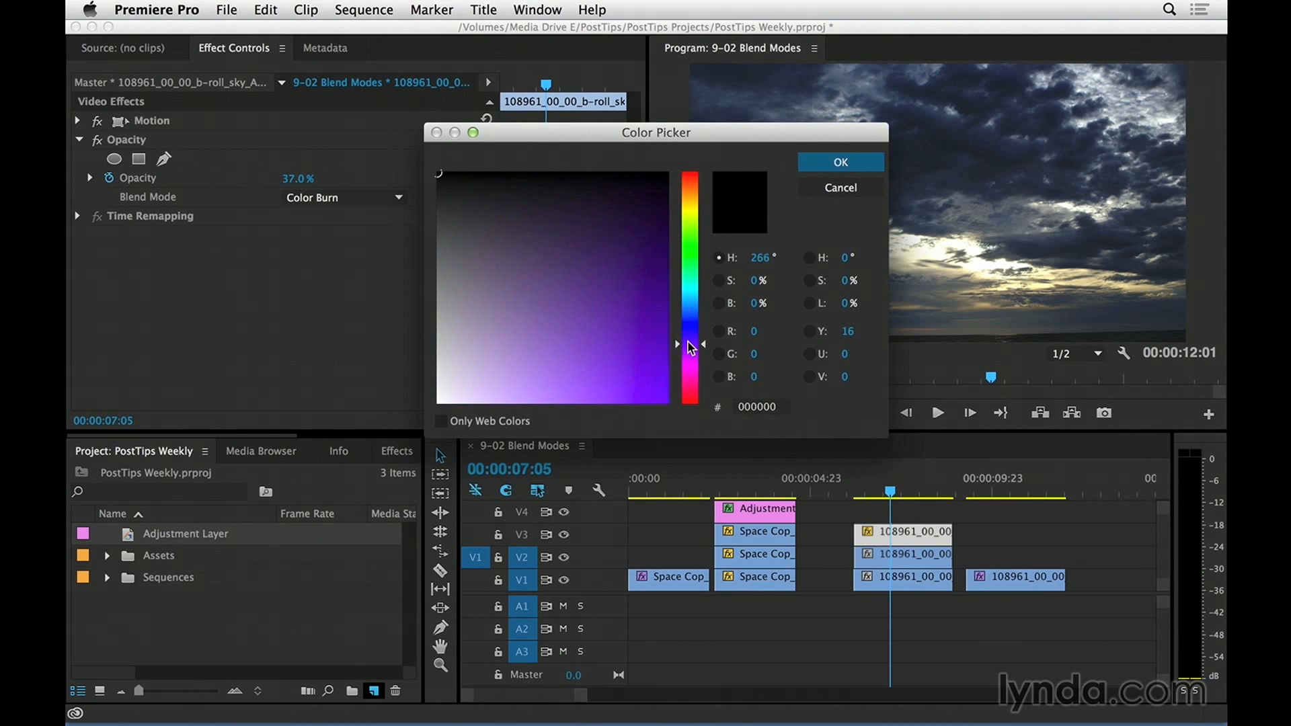
click(574, 257)
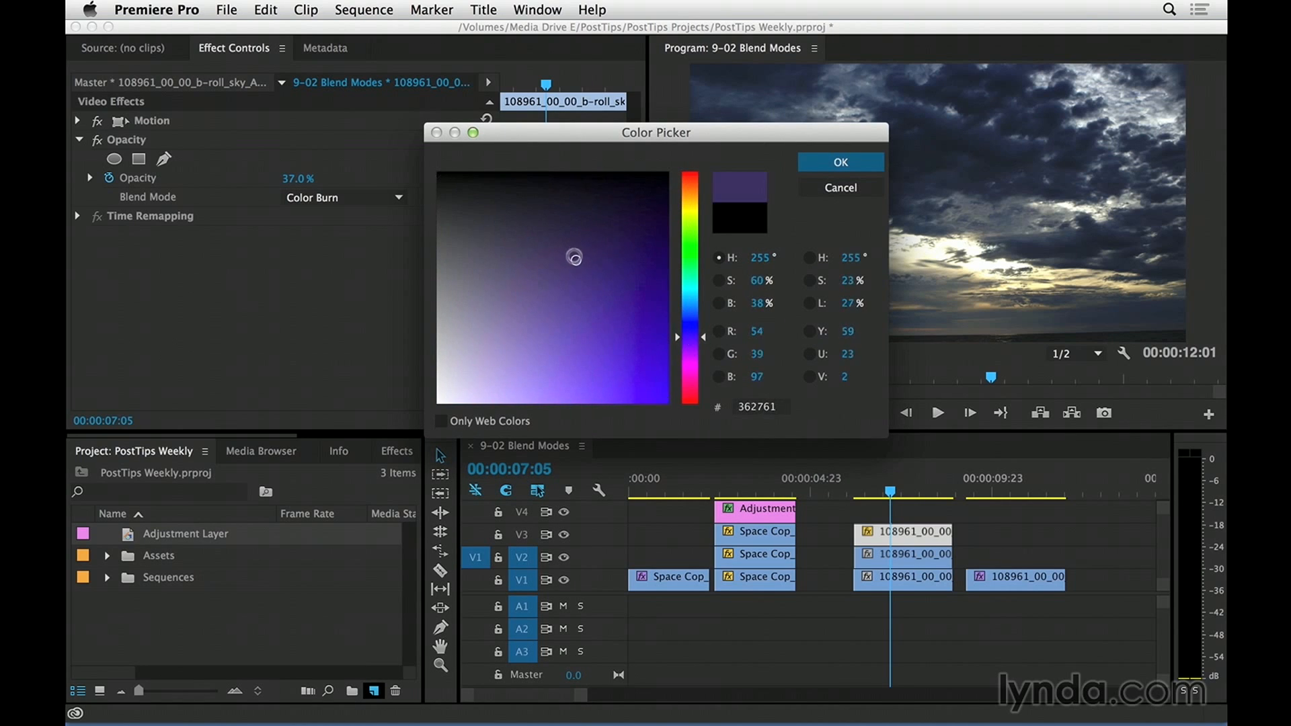
drag(575, 256, 597, 253)
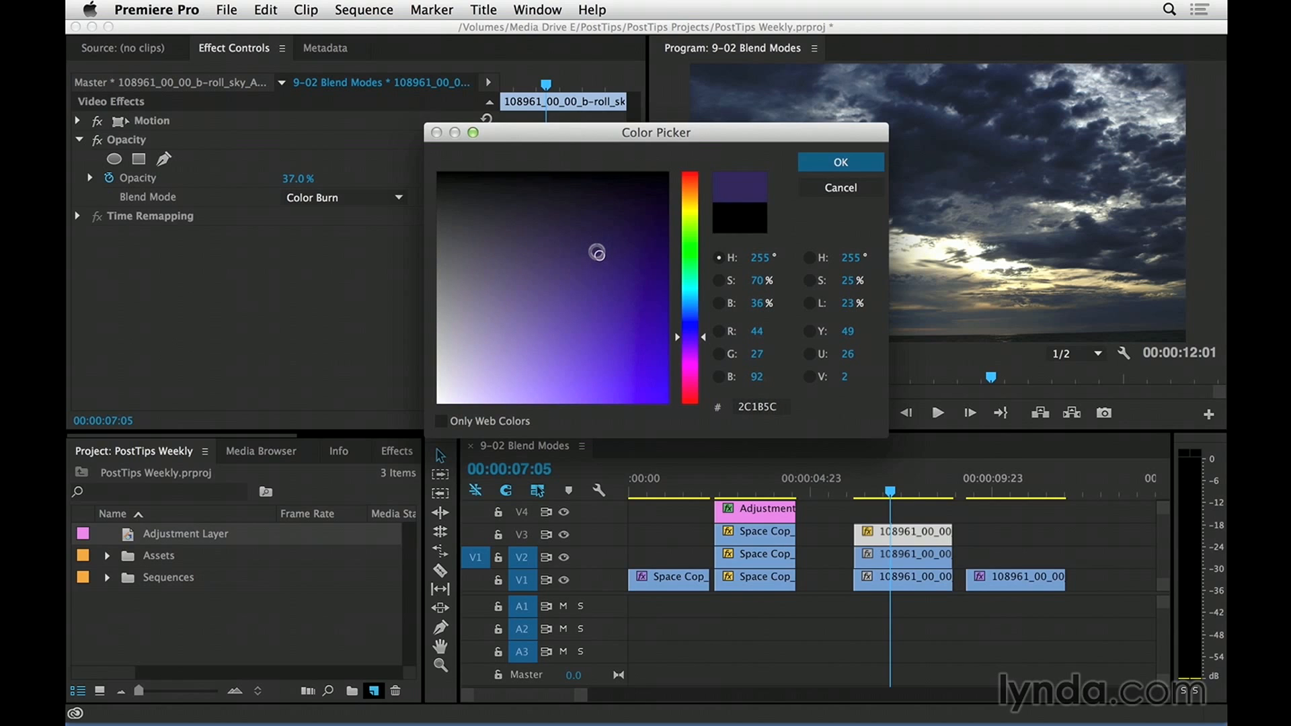
click(840, 161)
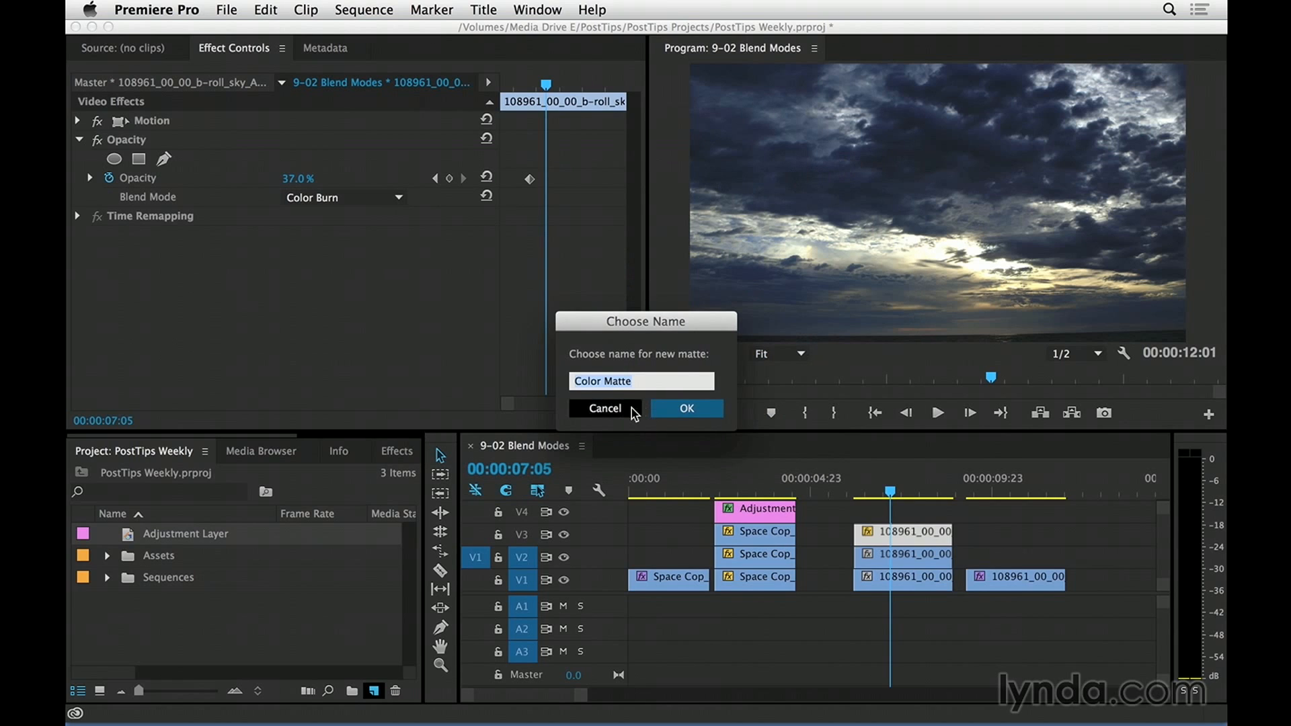
click(686, 408)
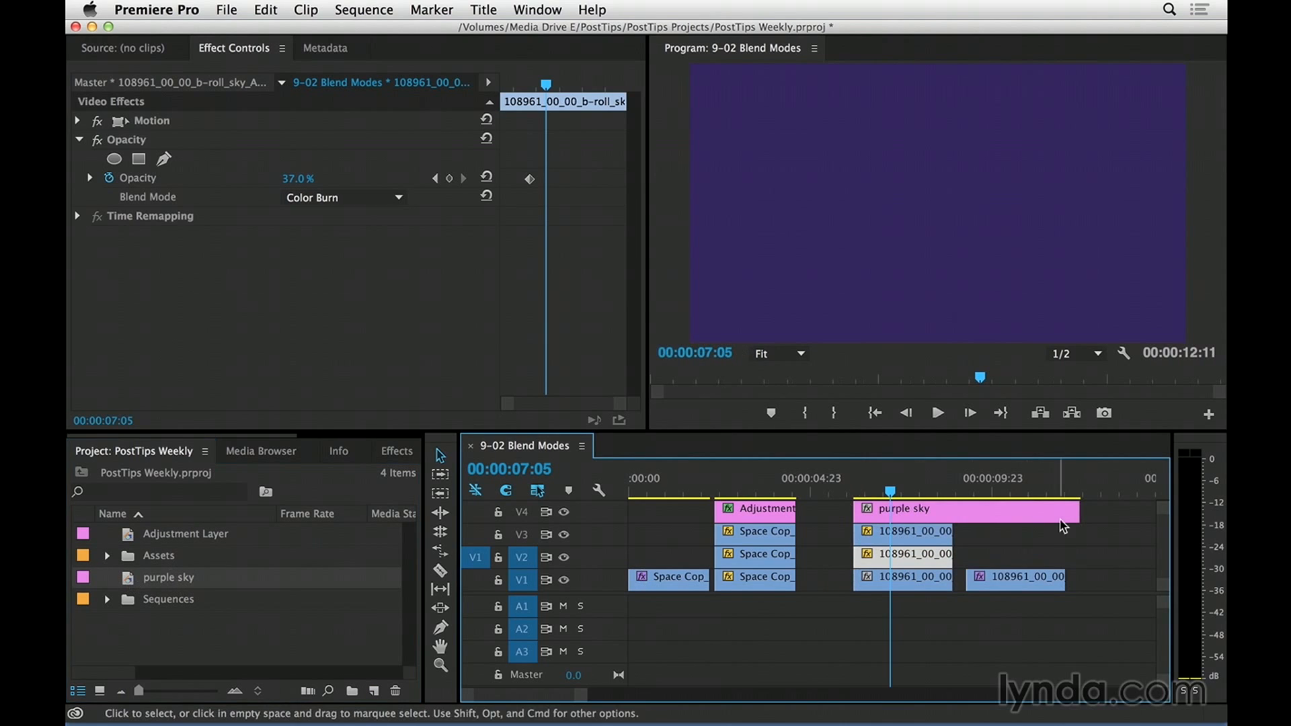
Select the purple sky matte and set its blend mode to Screen
click(904, 508)
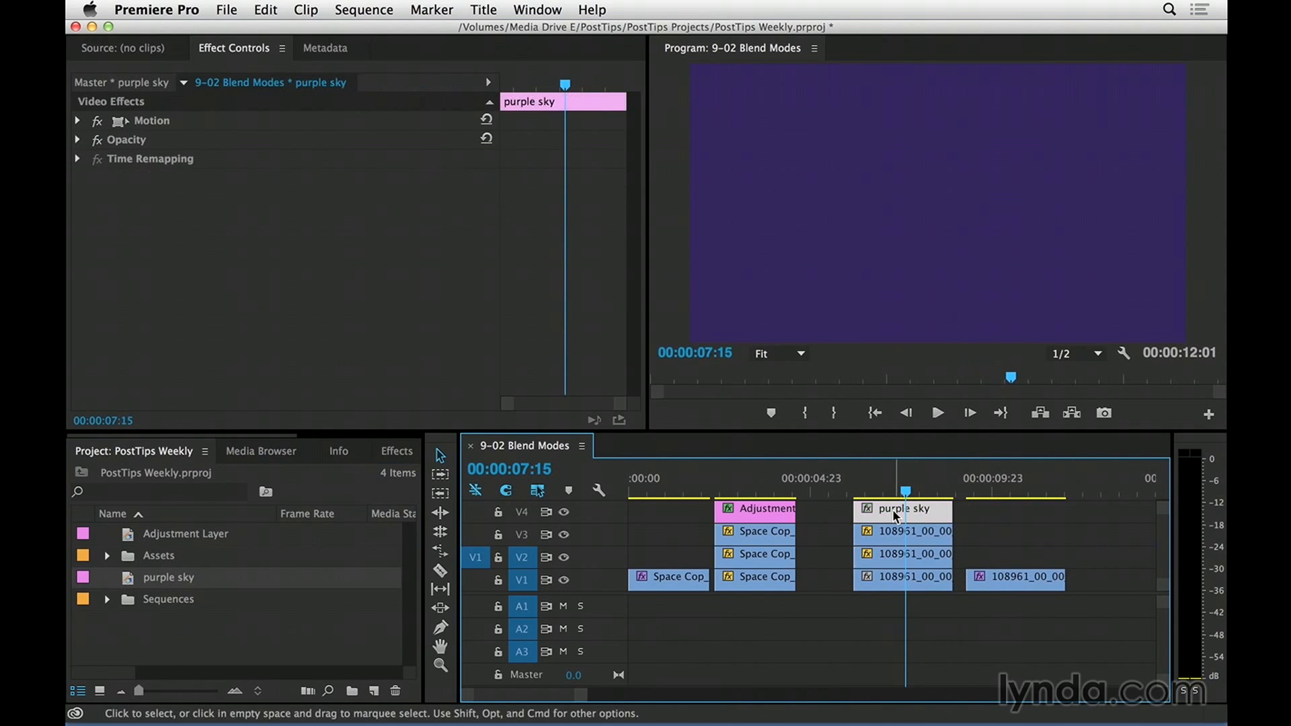
mouse_move(897, 517)
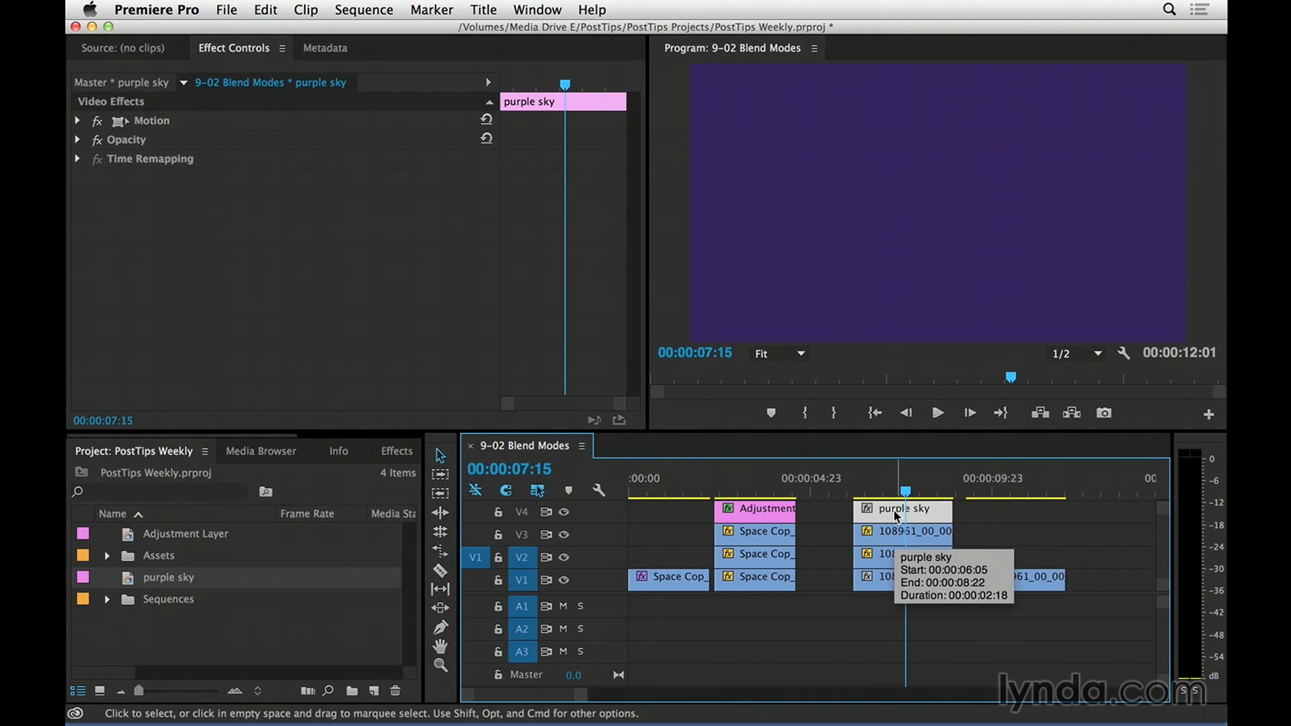
mouse_move(82, 144)
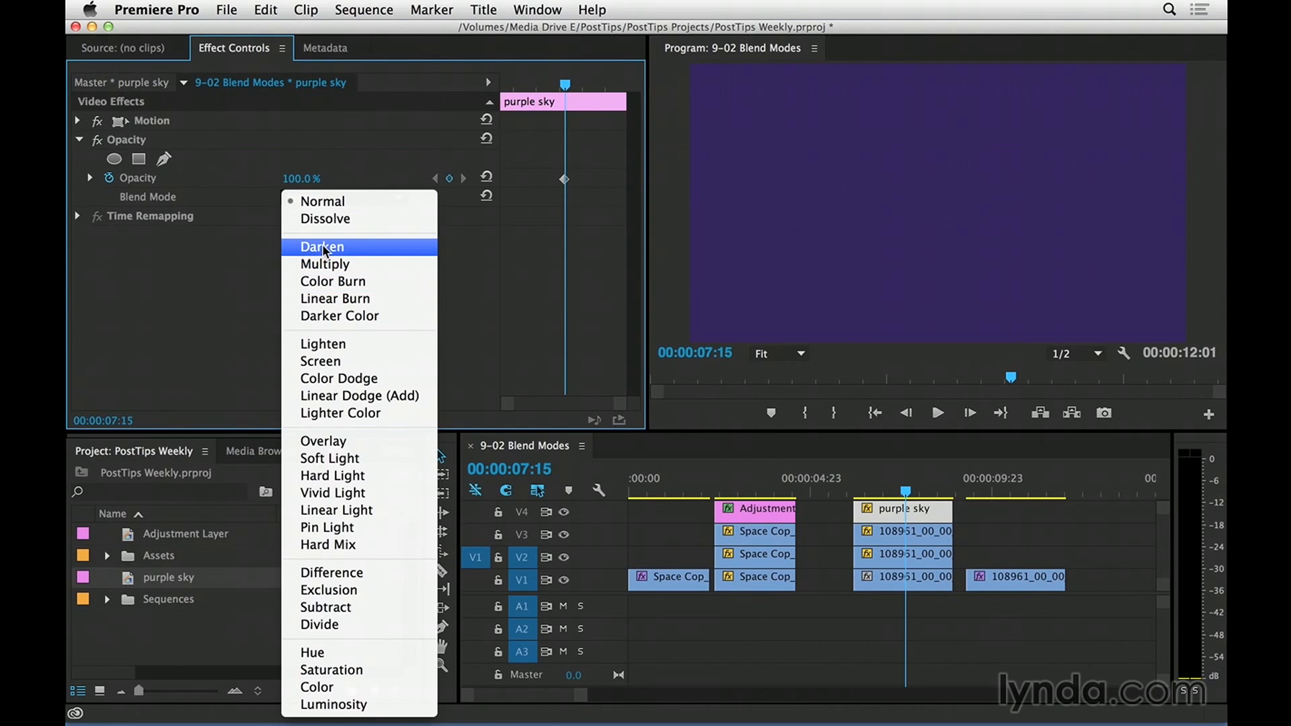
mouse_move(359, 395)
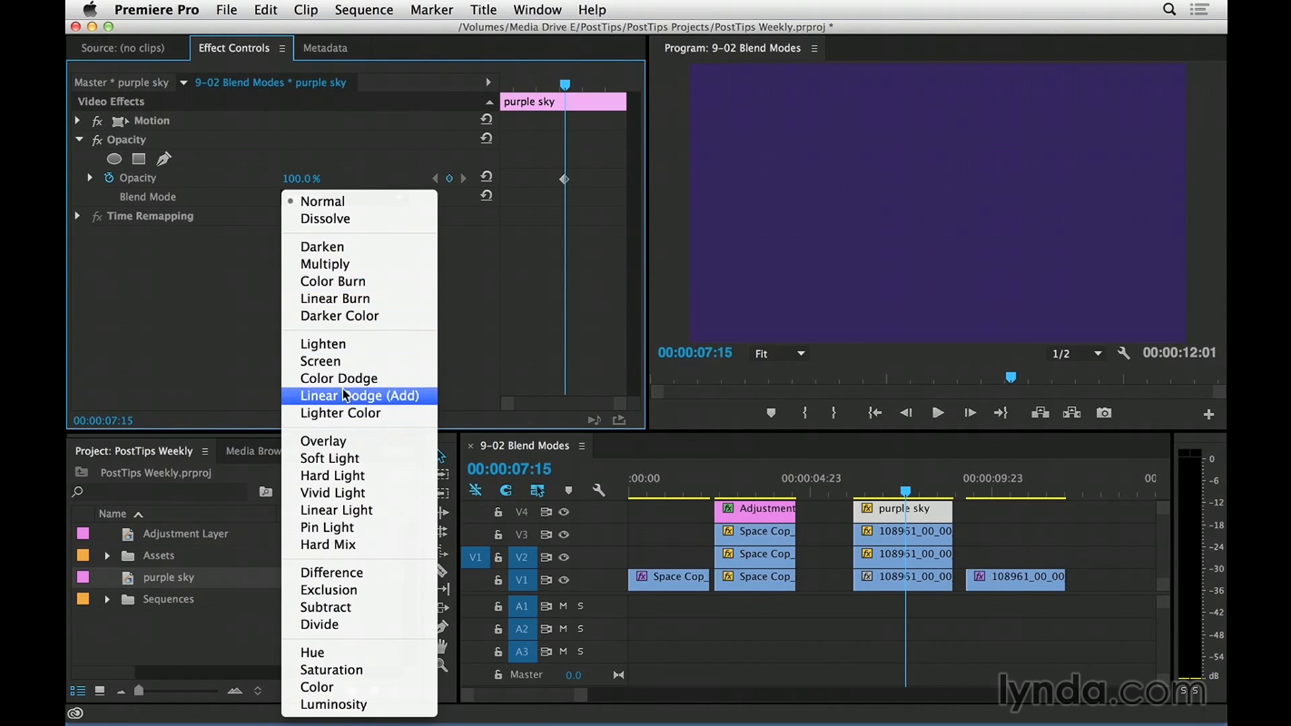
mouse_move(348, 344)
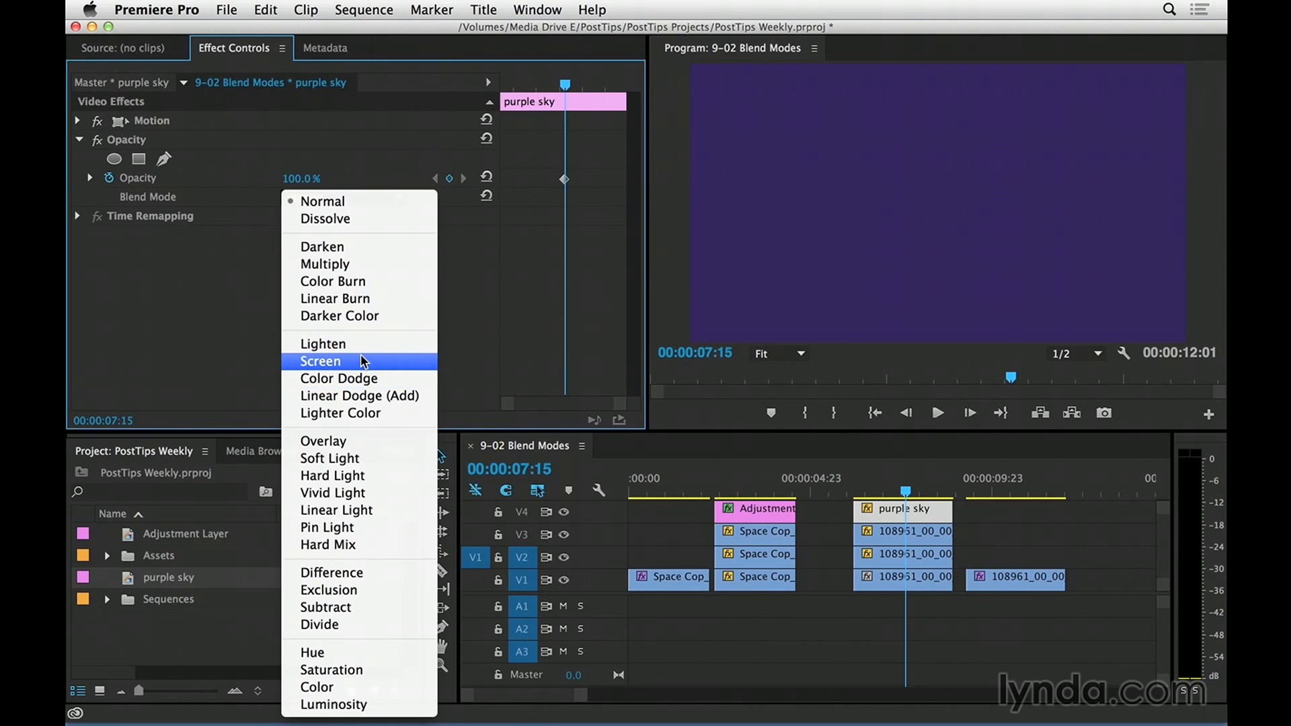
mouse_move(381, 363)
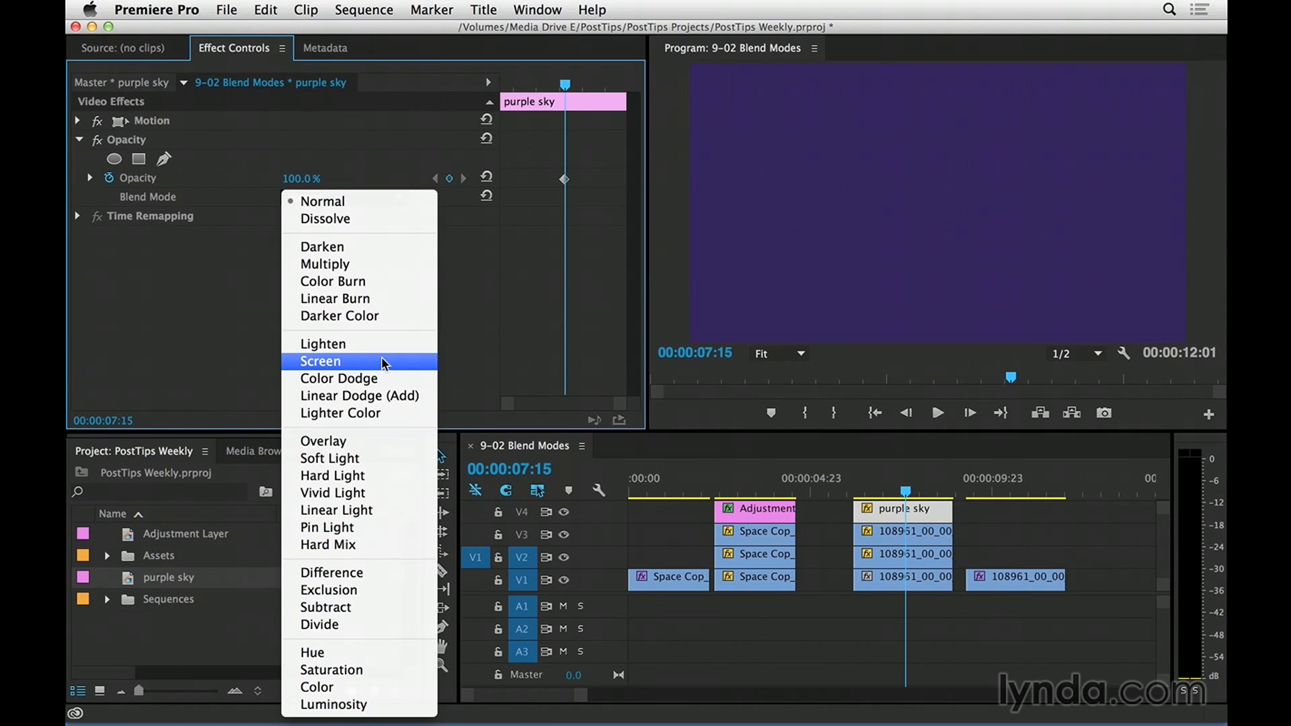
click(319, 360)
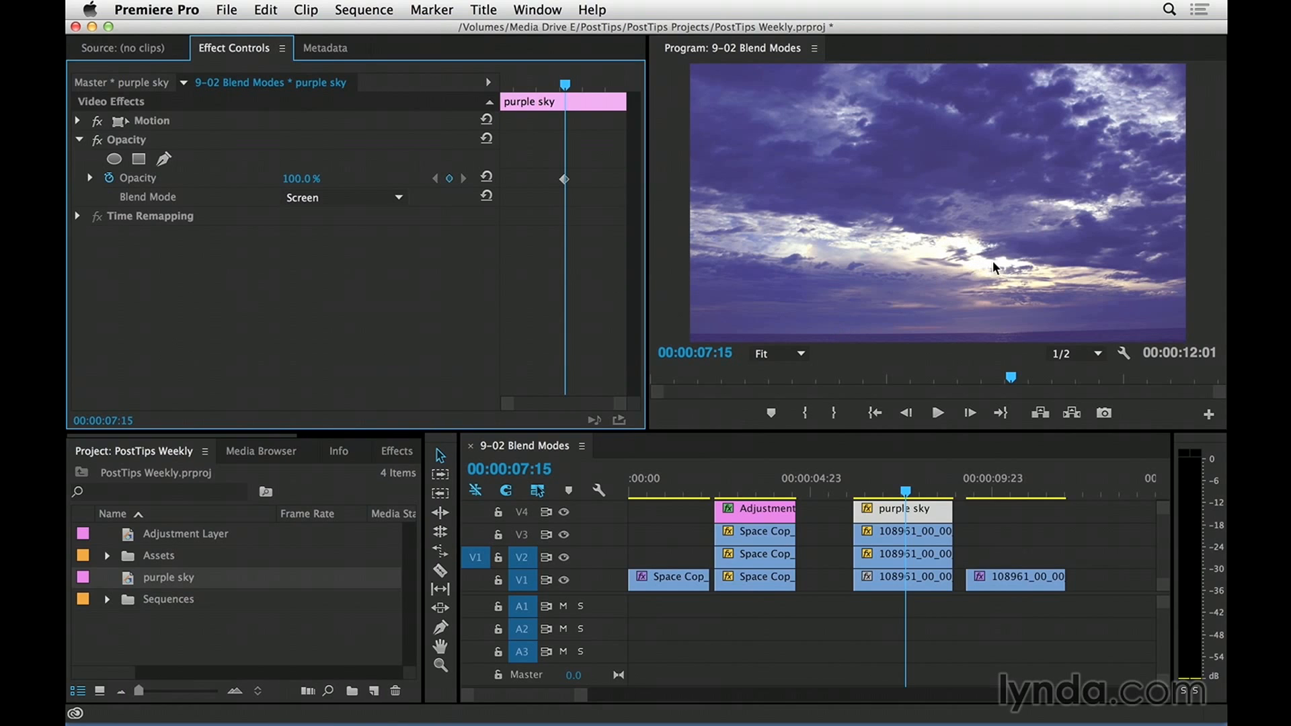
mouse_move(966, 250)
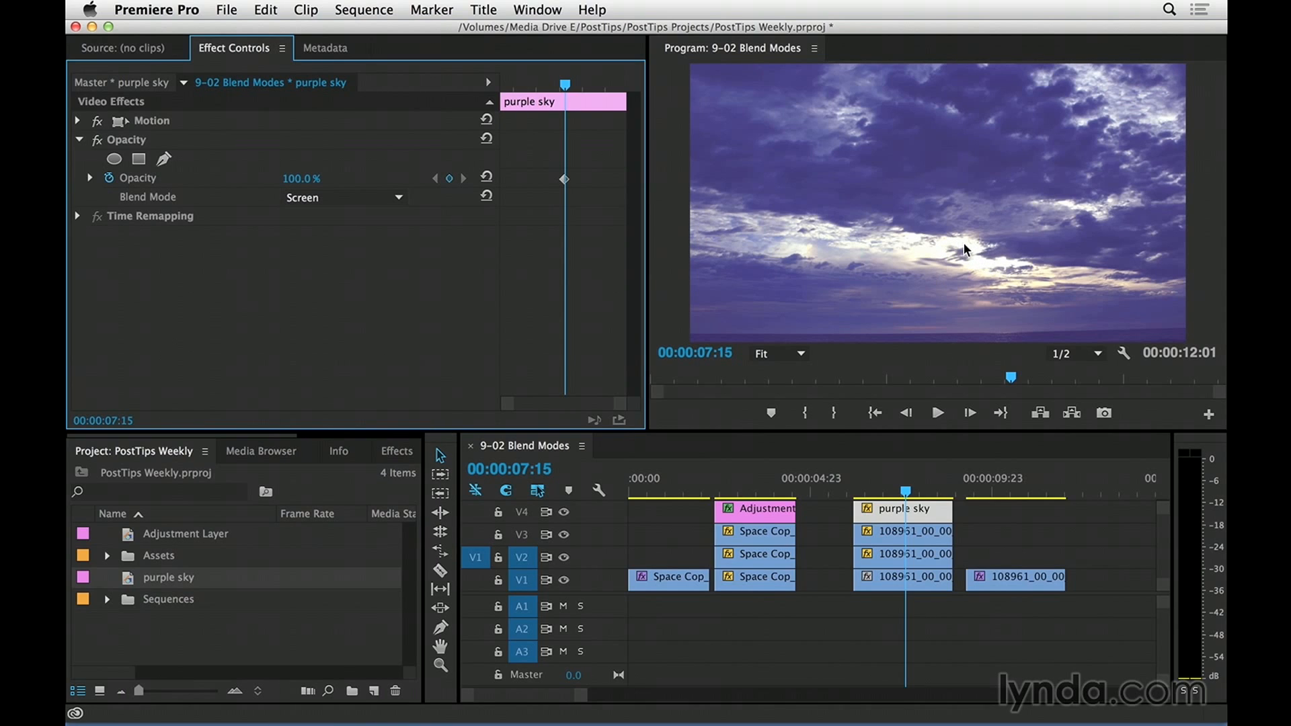
click(343, 197)
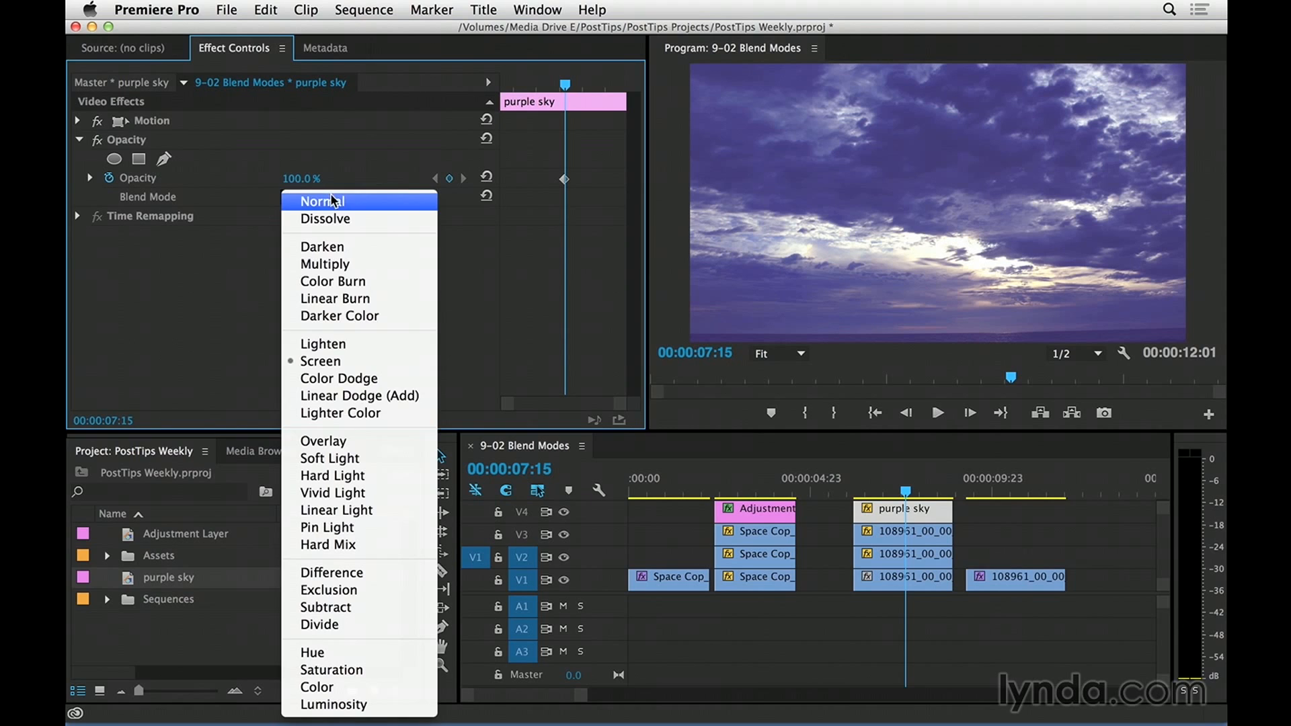
mouse_move(359, 395)
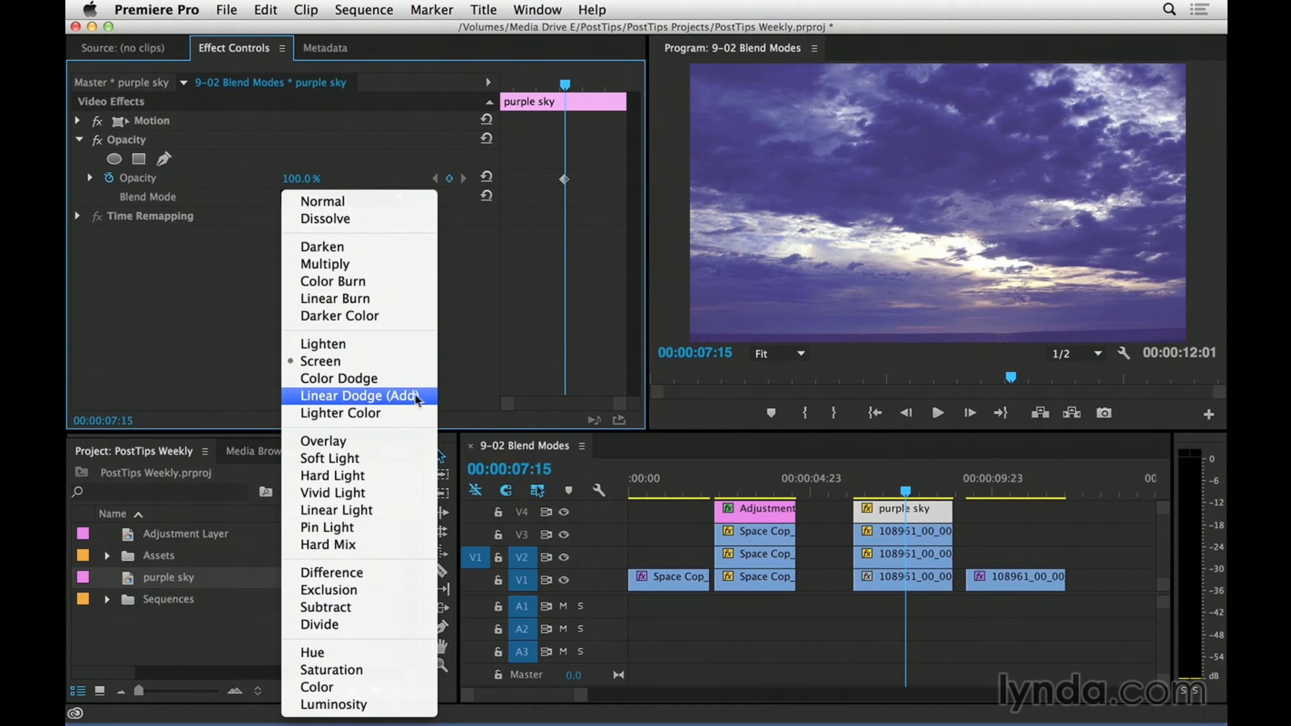
mouse_move(419, 403)
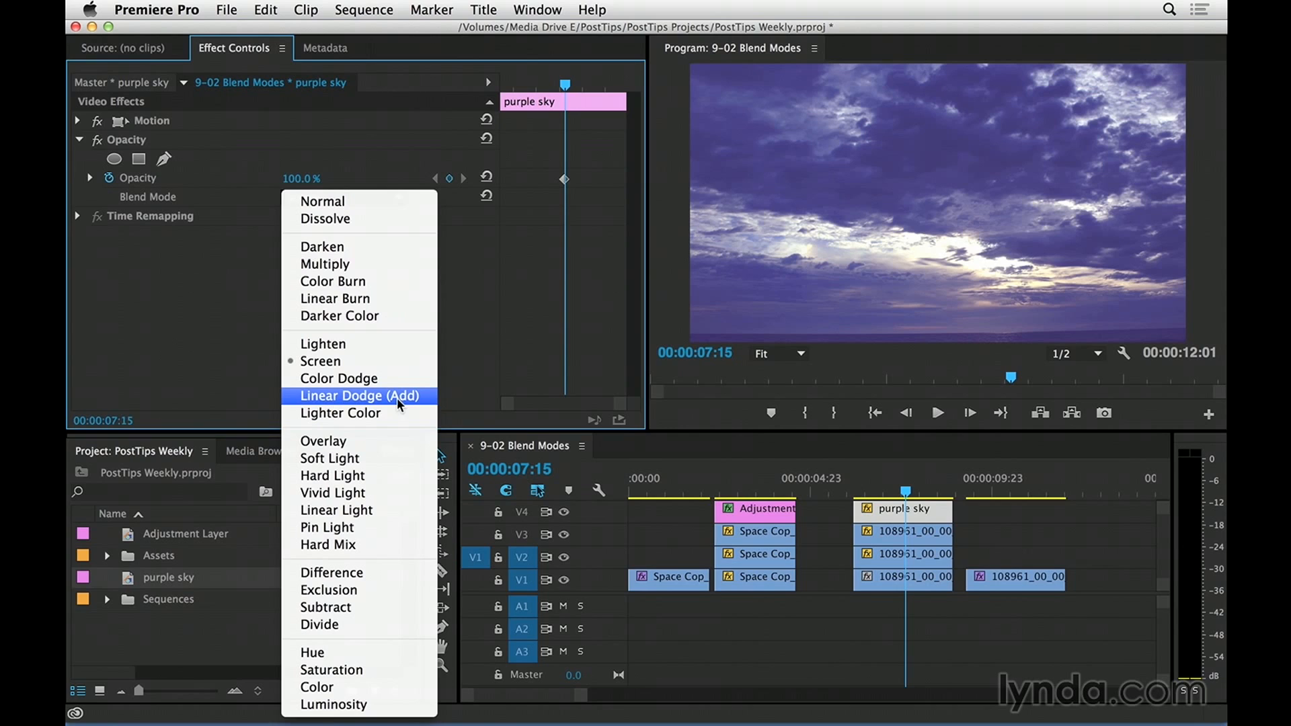
mouse_move(380, 404)
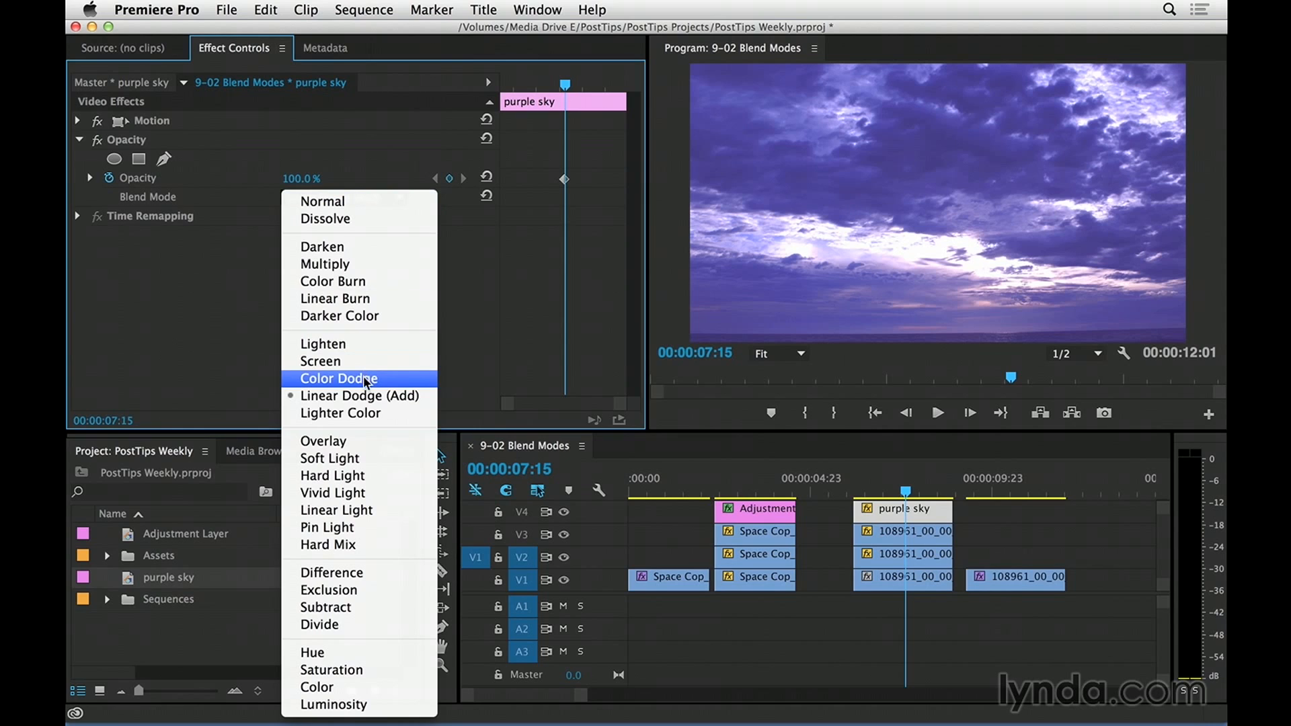
mouse_move(385, 386)
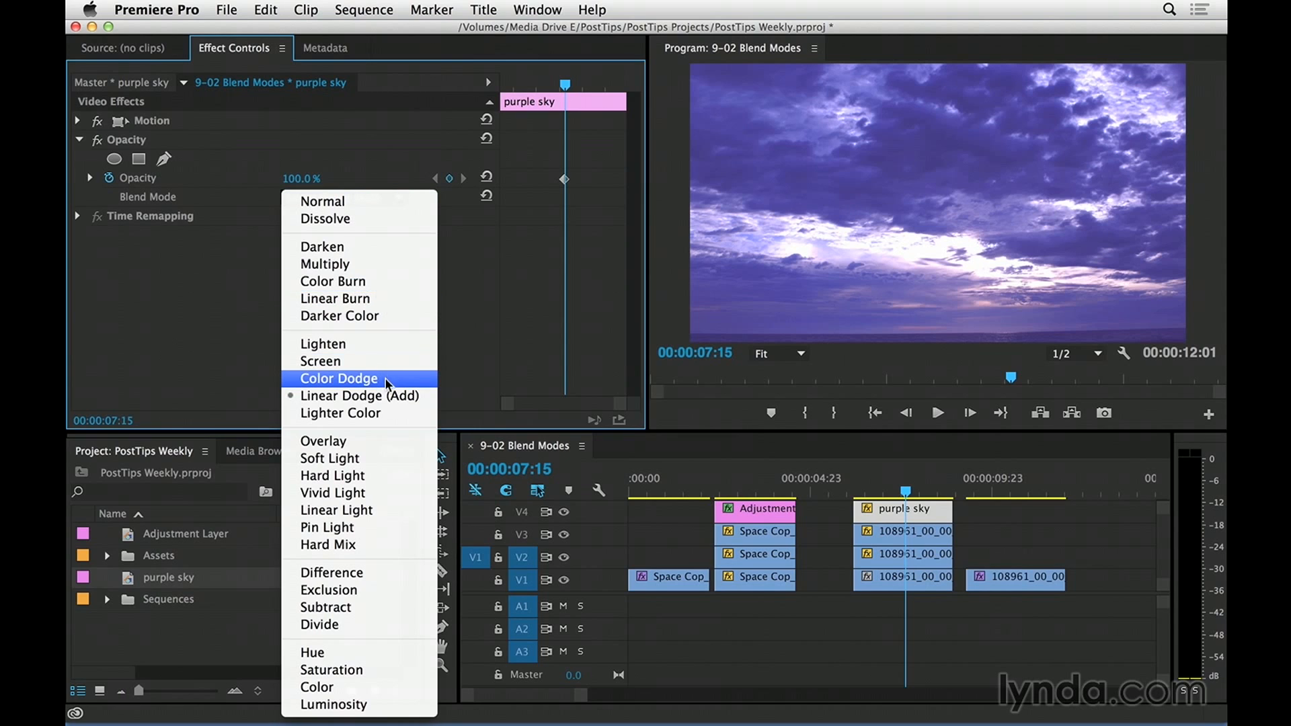
Set the purple matte to Color Dodge at 70% opacity, then select the second shot's stacked clips
click(338, 378)
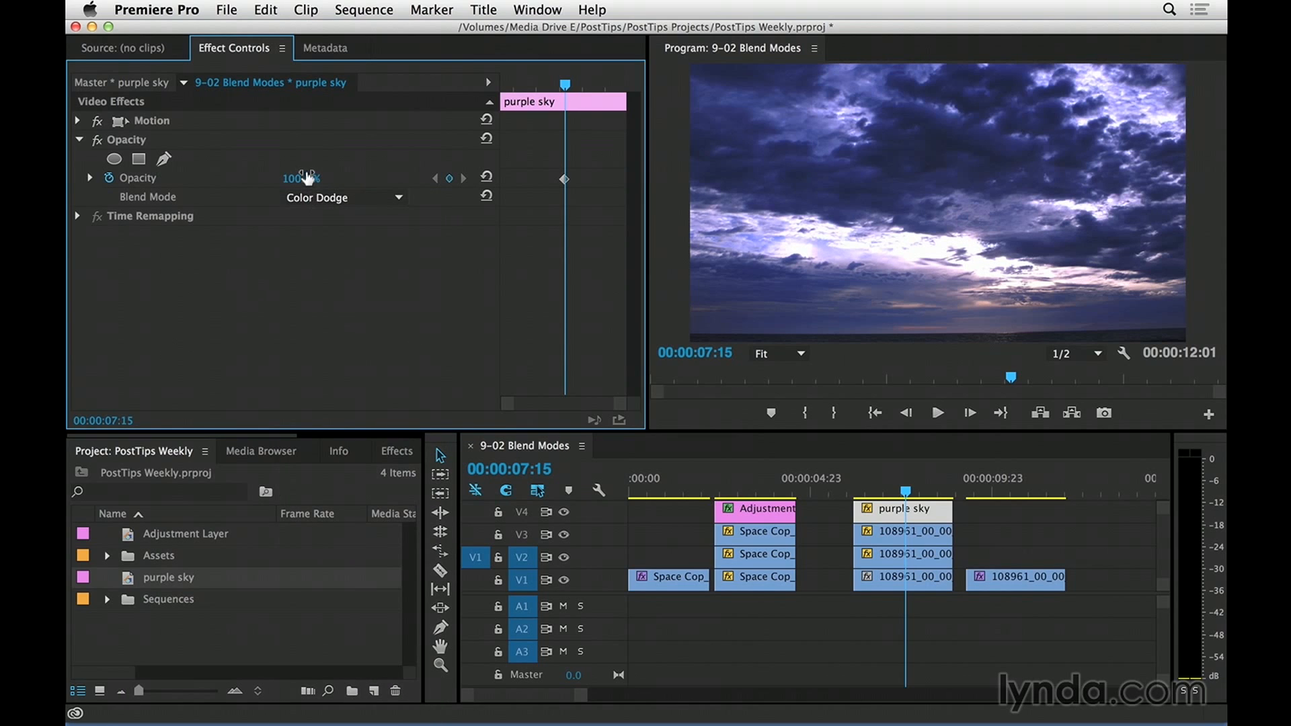
drag(301, 178, 263, 178)
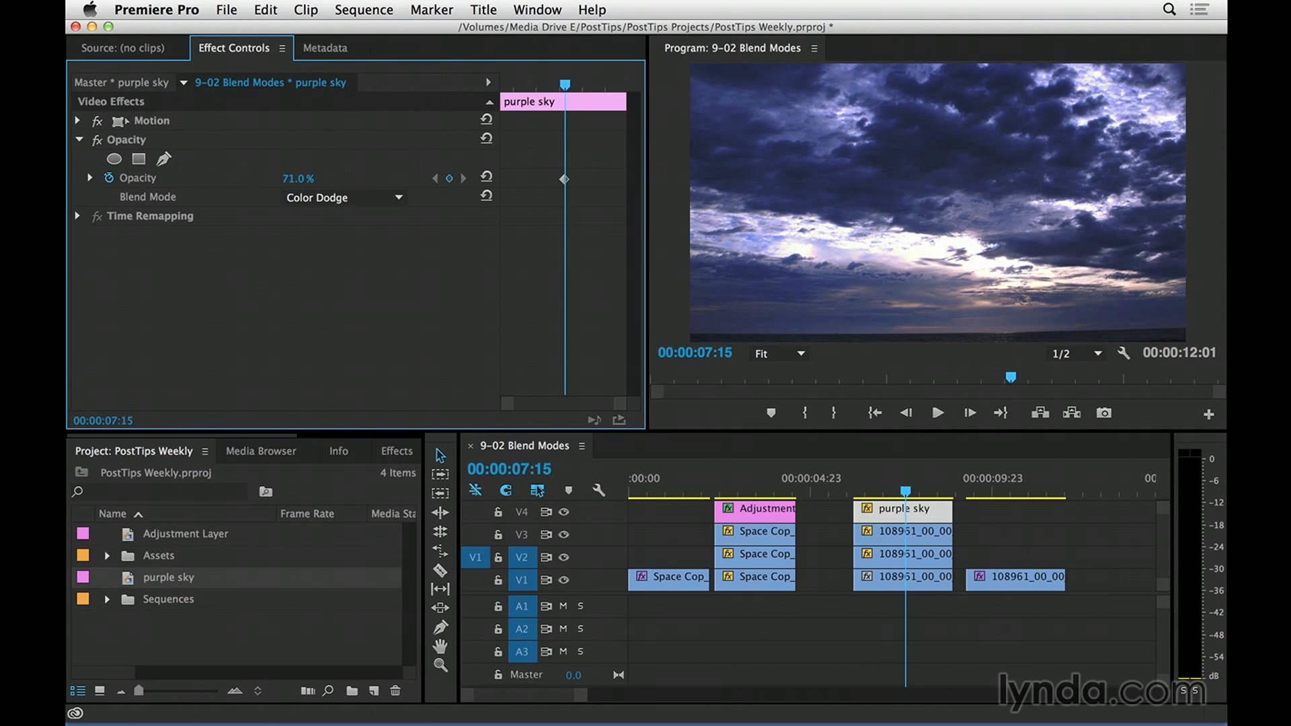
drag(298, 178, 296, 180)
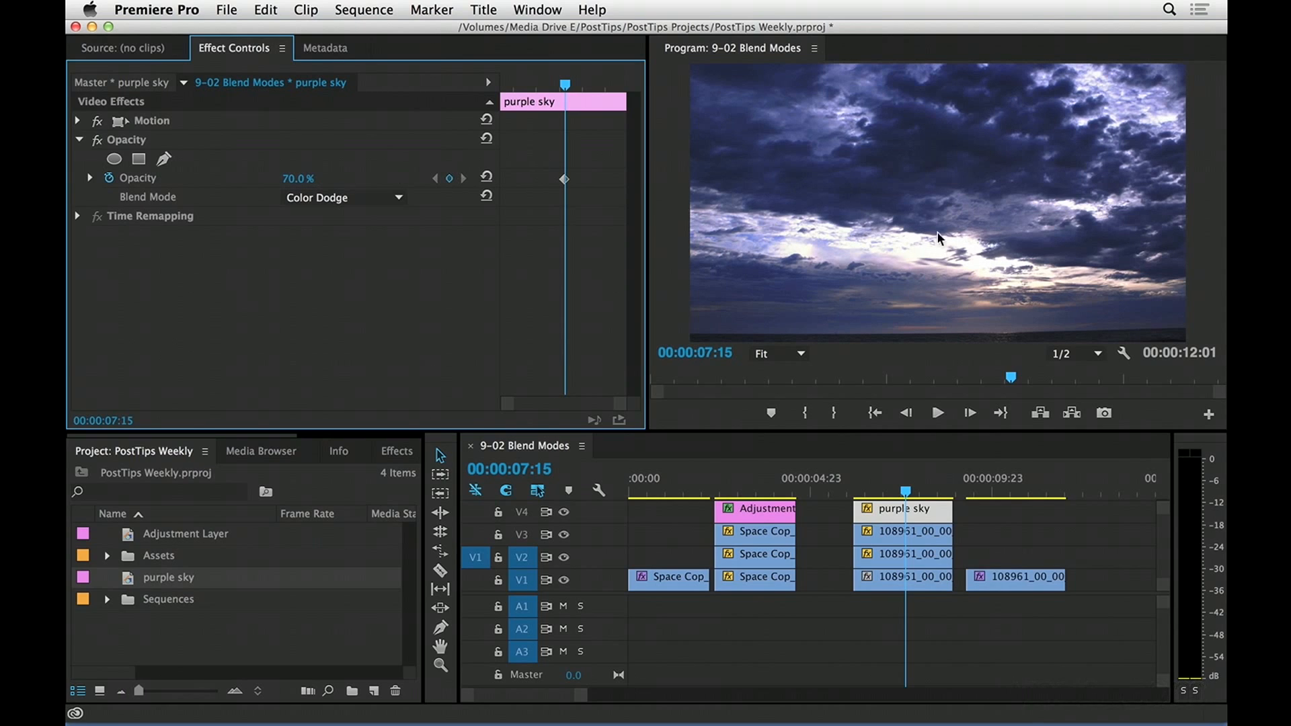
mouse_move(936, 267)
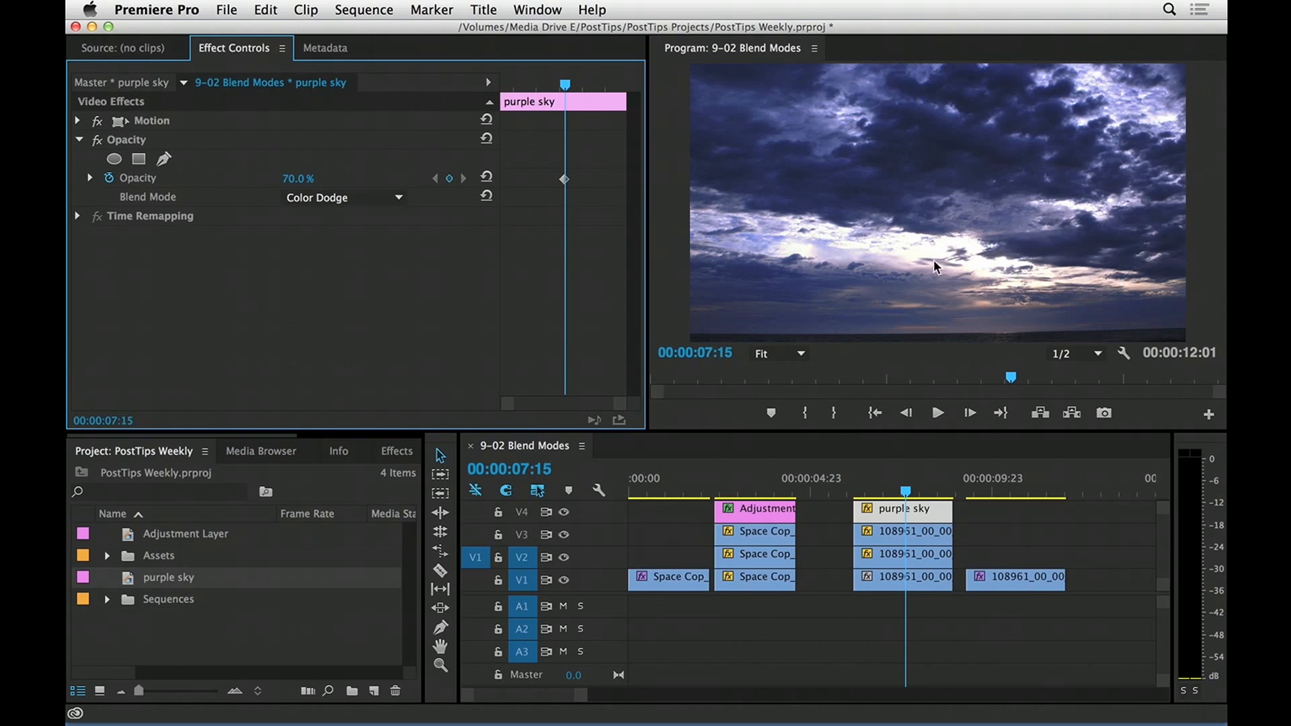
click(906, 531)
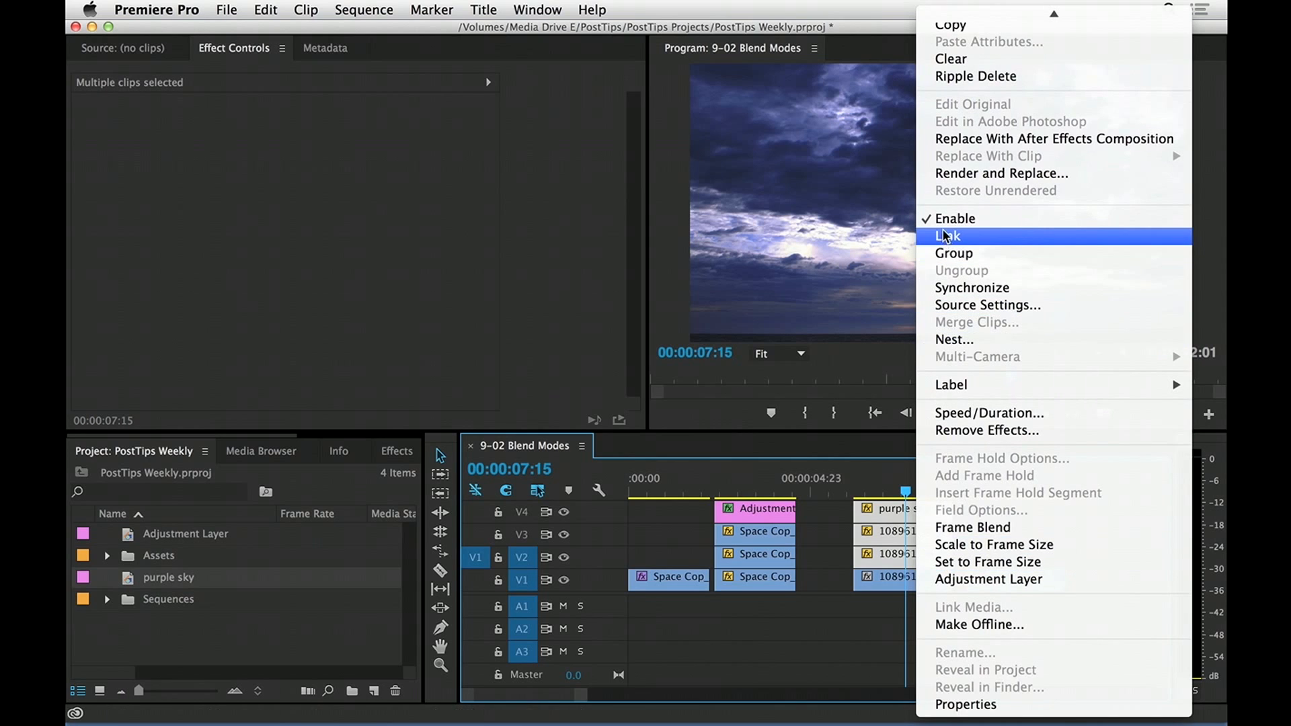
Disable the V2–V4 clips stacked over the second sky shot and reopen their context menu
click(955, 236)
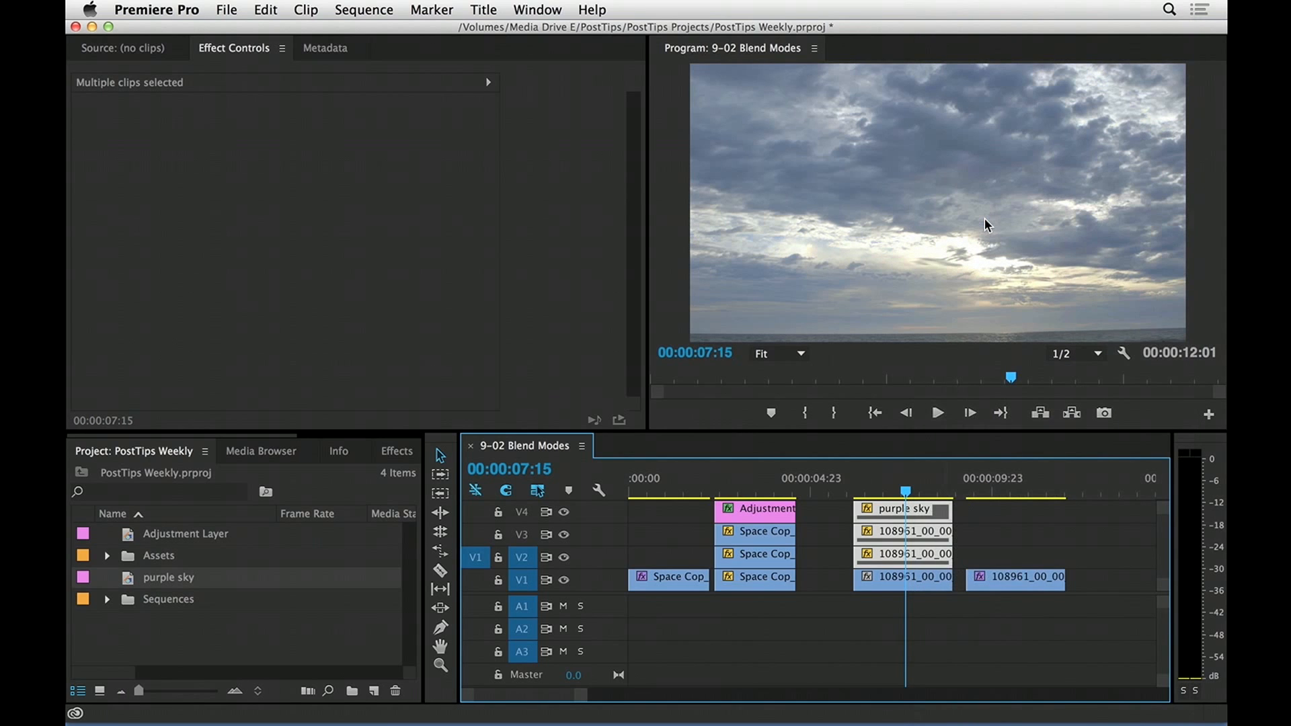
right_click(897, 509)
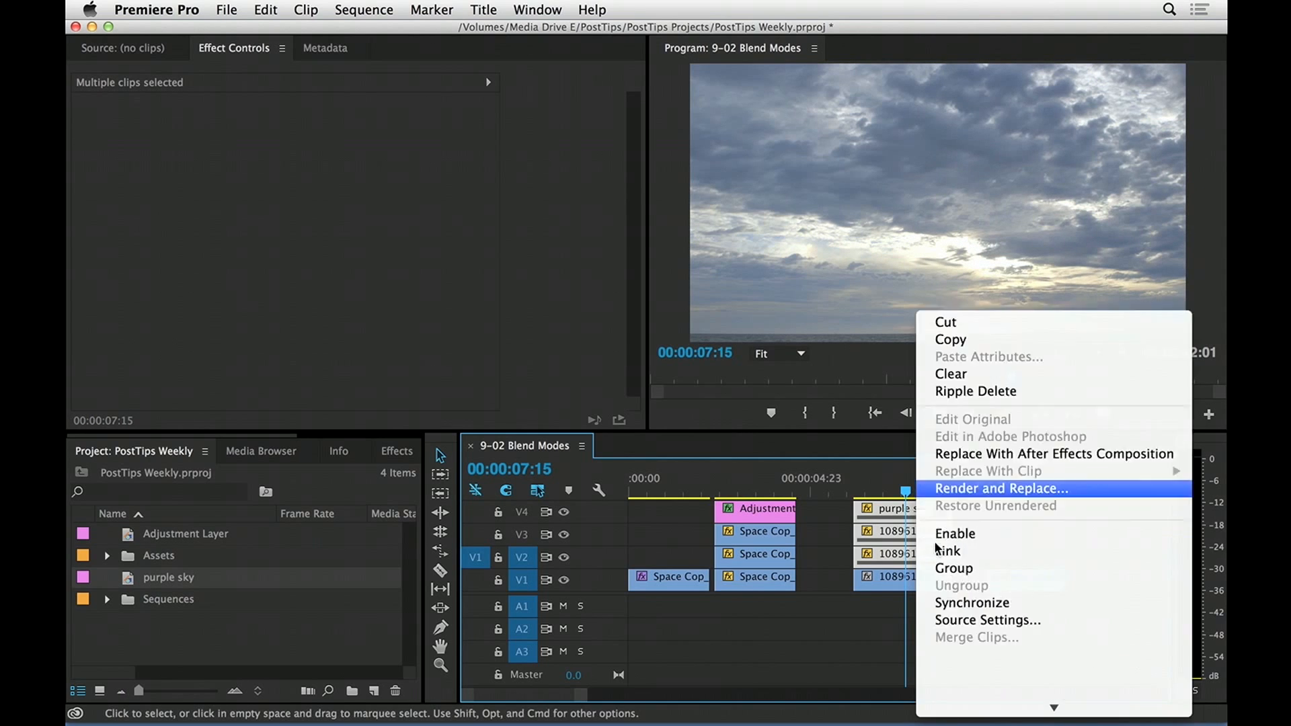